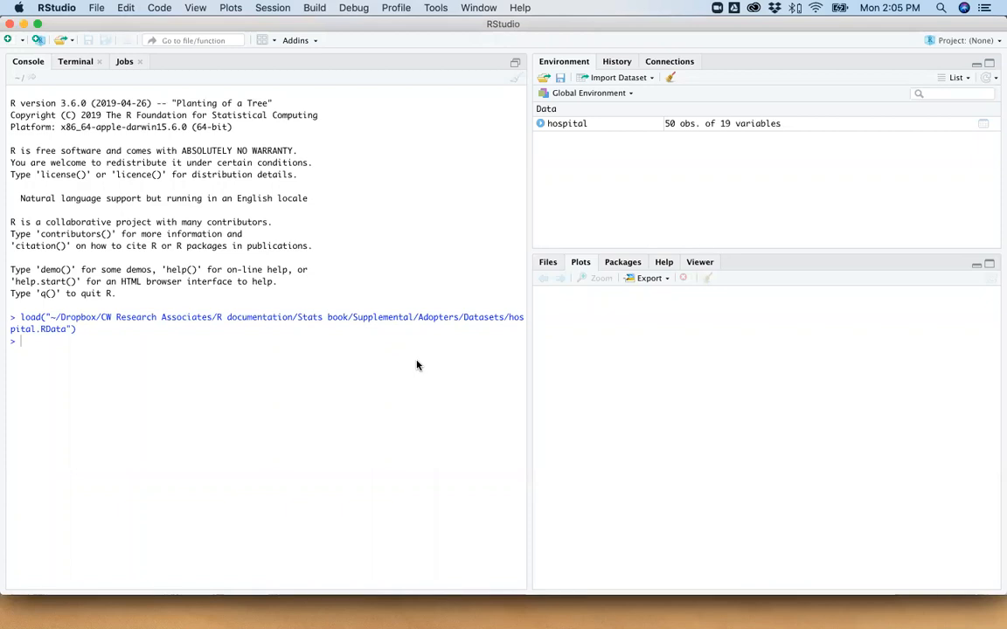
{"action": "mouse_move", "coordinate": [668, 301]}
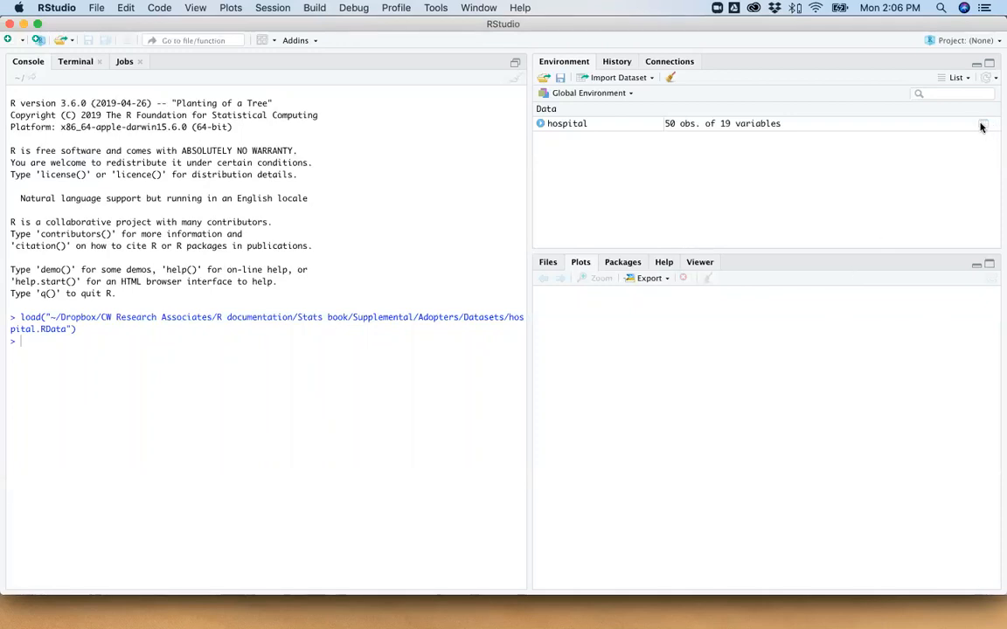
Open the hospital dataset in the data viewer with View(hospital).
{"action": "left_click", "coordinate": [982, 123]}
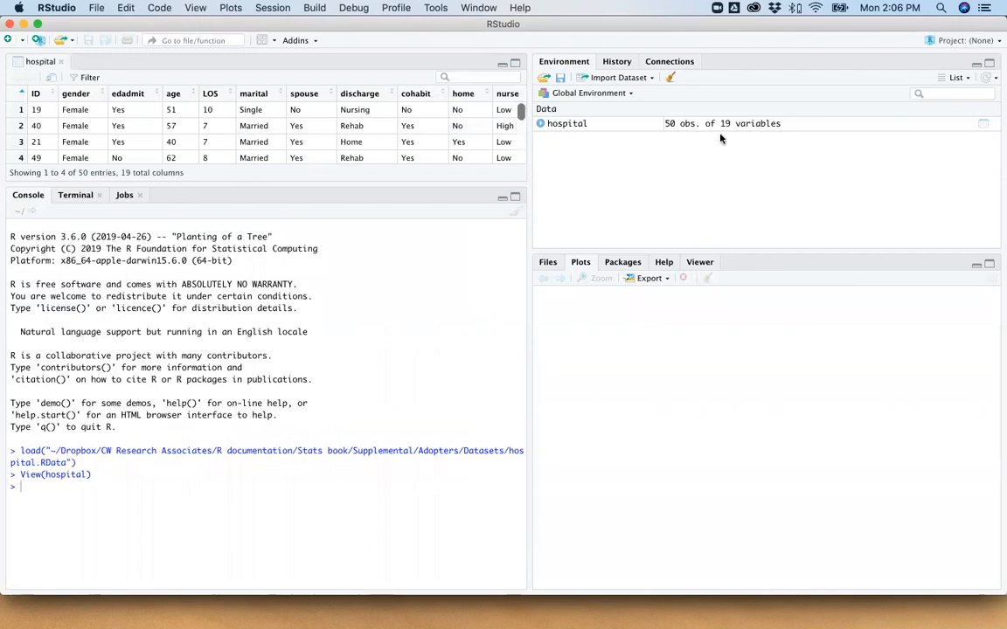
{"action": "mouse_move", "coordinate": [730, 123]}
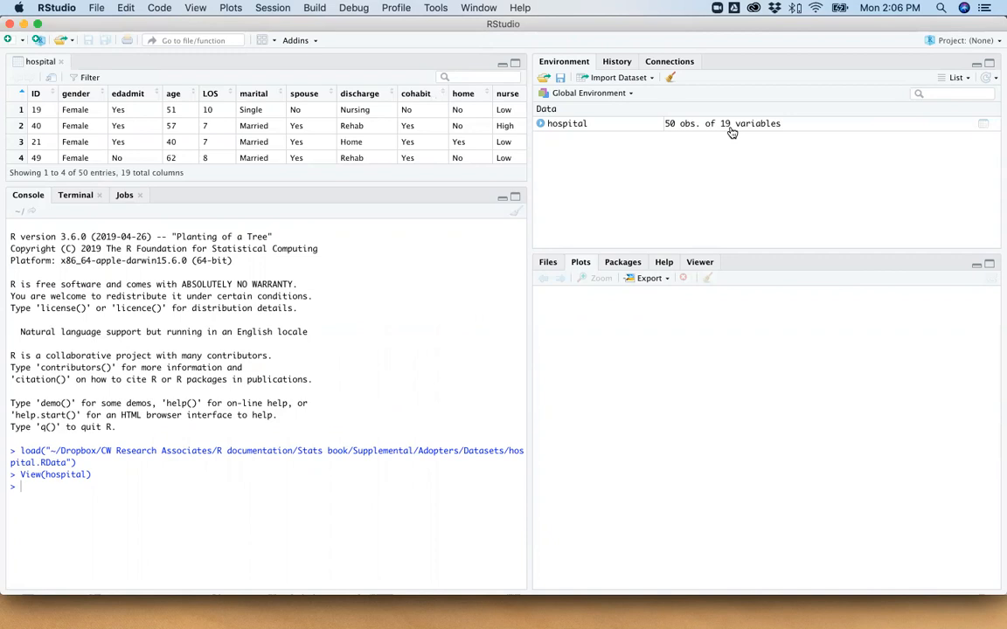
{"action": "mouse_move", "coordinate": [575, 178]}
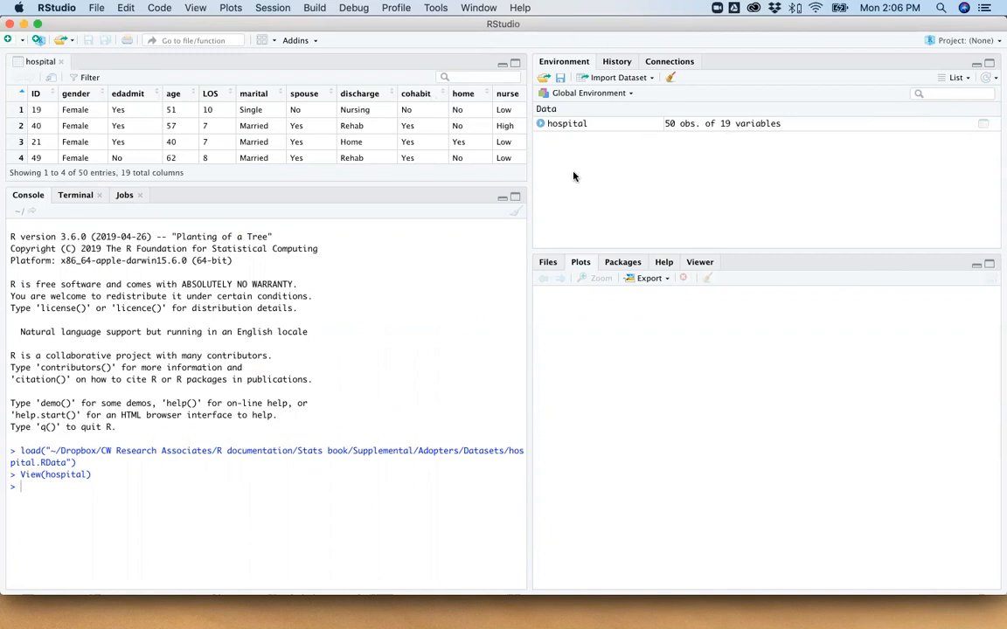
{"action": "mouse_move", "coordinate": [162, 175]}
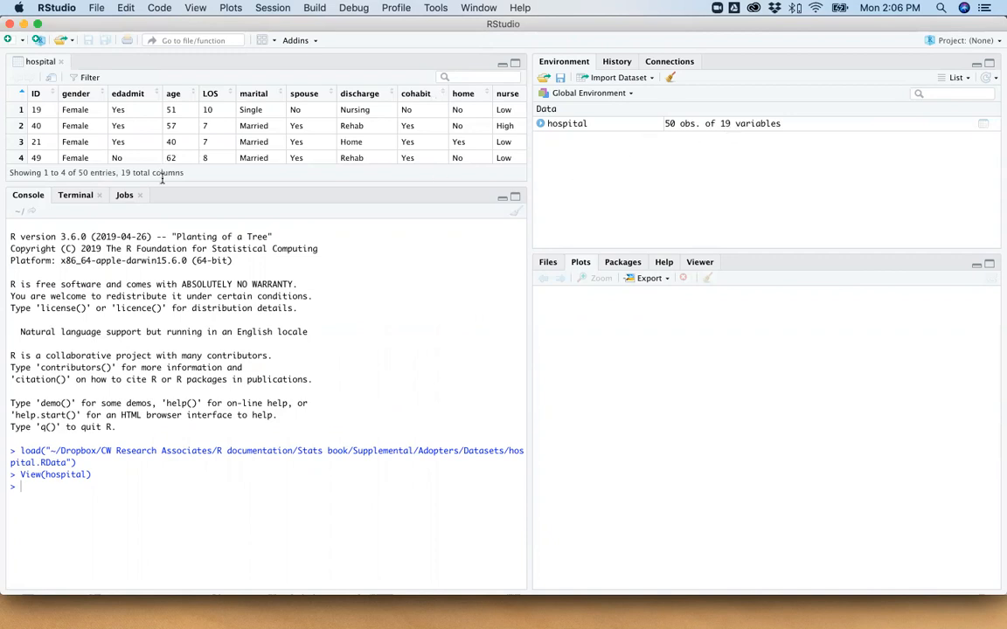
{"action": "mouse_move", "coordinate": [276, 225]}
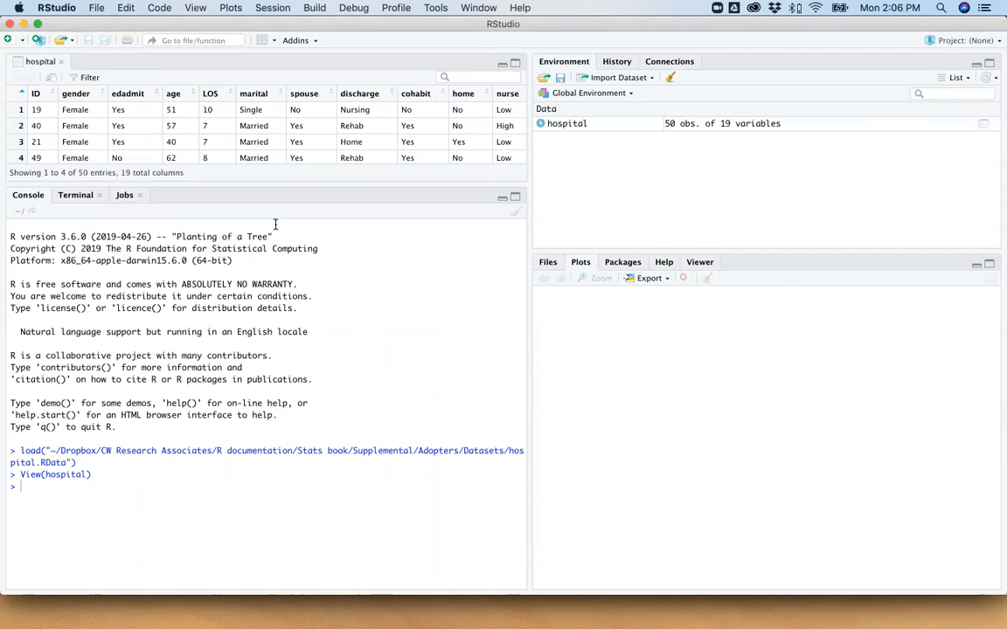
{"action": "mouse_move", "coordinate": [307, 202]}
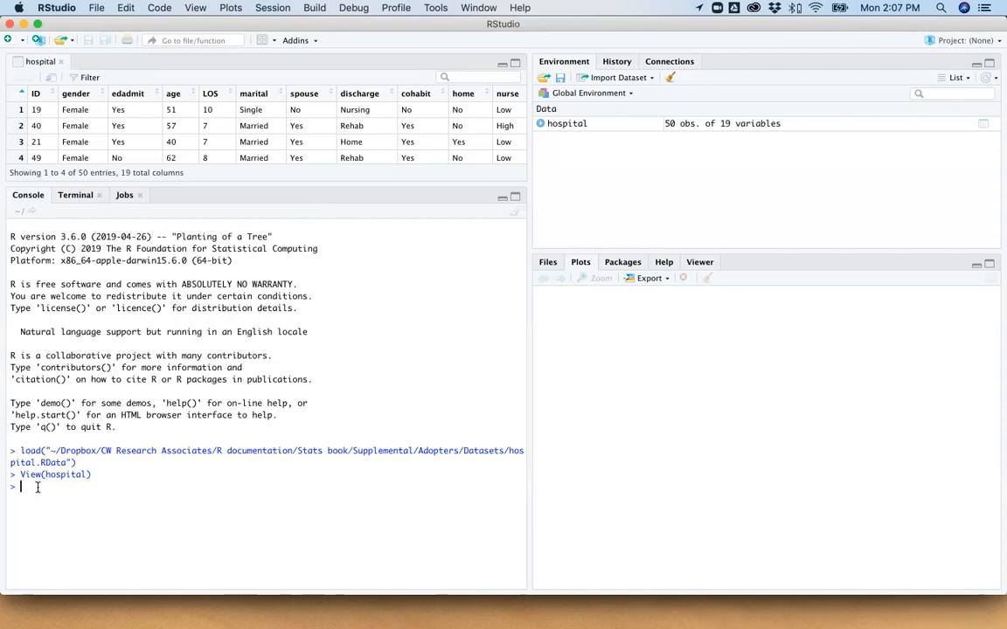
Run attach(hospital) in the console to attach the dataset.
{"action": "type", "text": "su"}
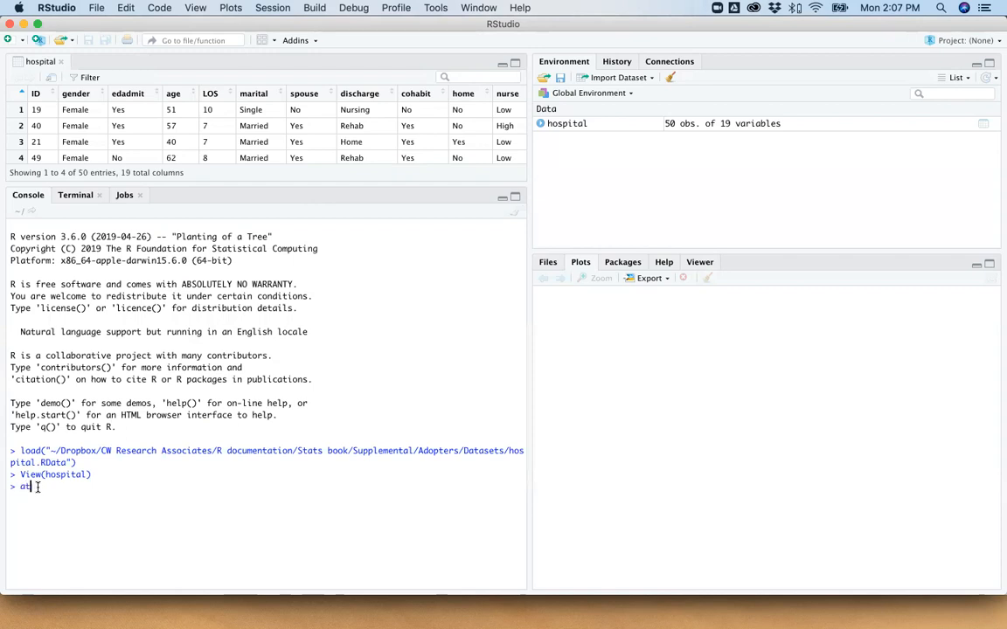
{"action": "type", "text": "tach()"}
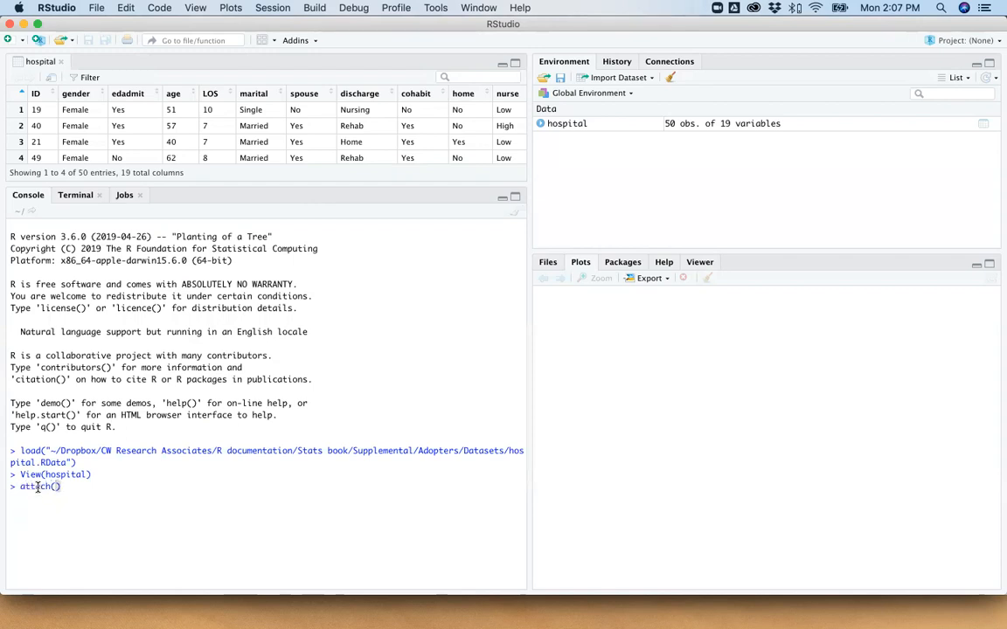
{"action": "type", "text": "hospital"}
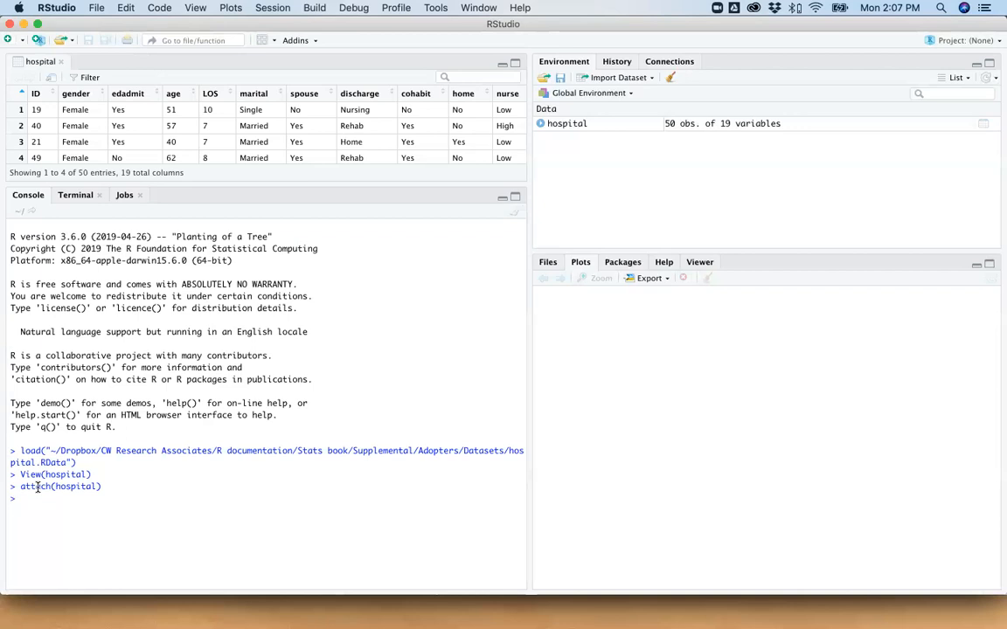
Run summary(age) and highlight the minimum age of 18.00 in the output.
{"action": "type", "text": "hist"}
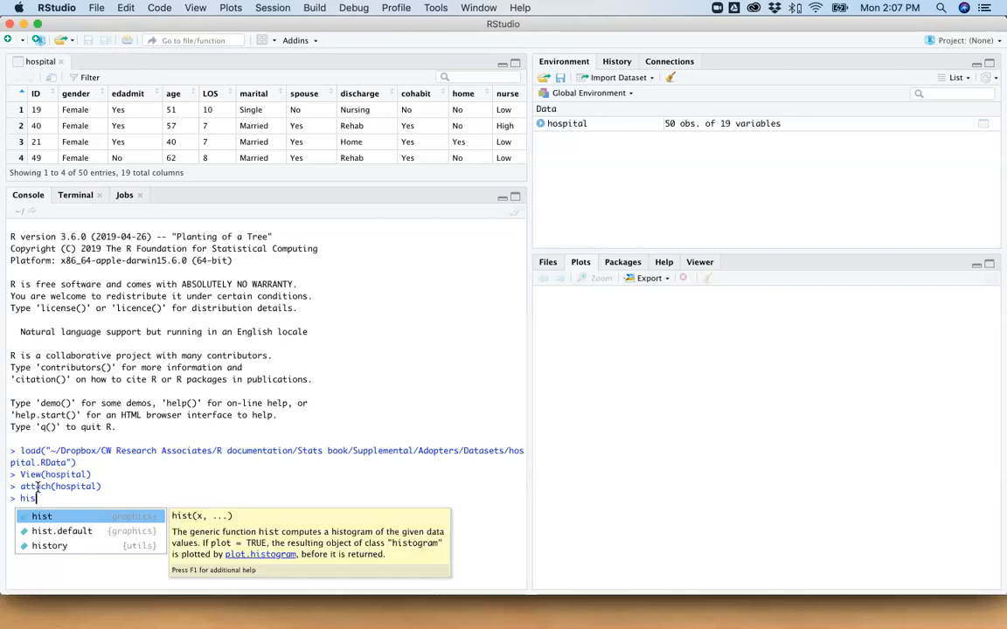
{"action": "type", "text": "summary"}
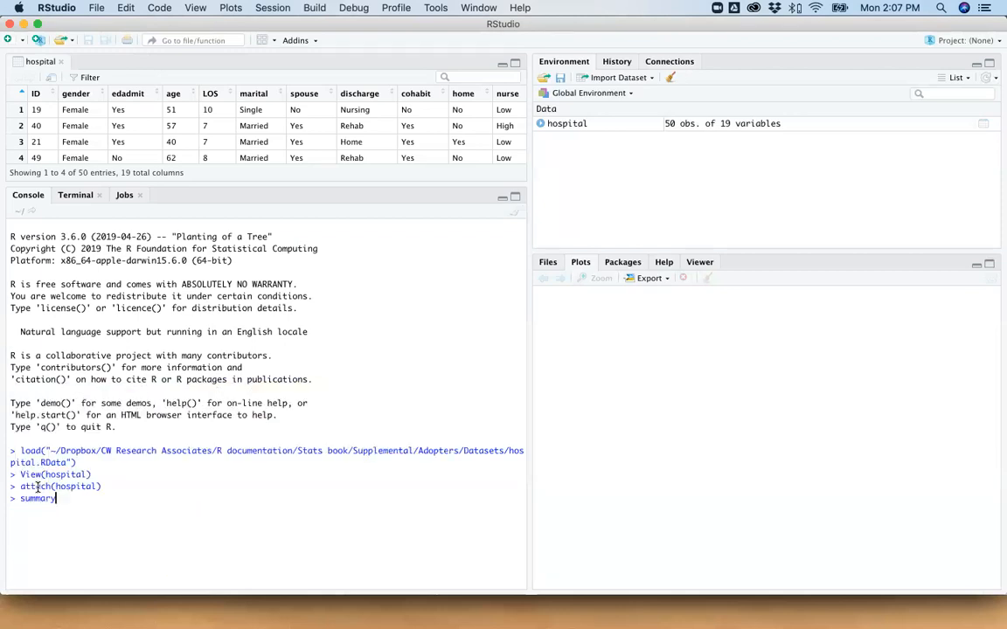
{"action": "type", "text": "(age)"}
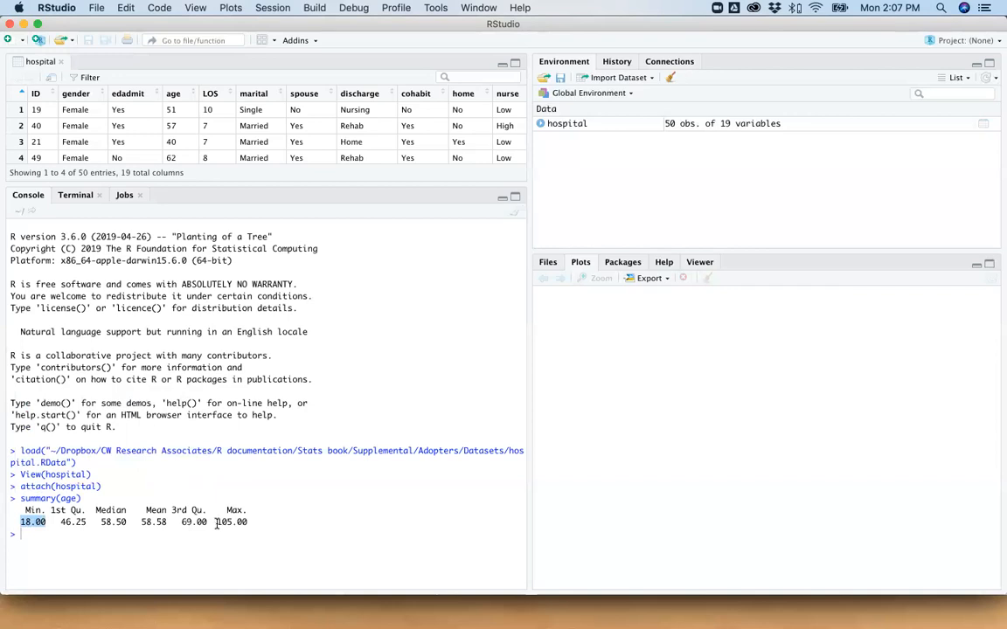
{"action": "double_click", "coordinate": [232, 522]}
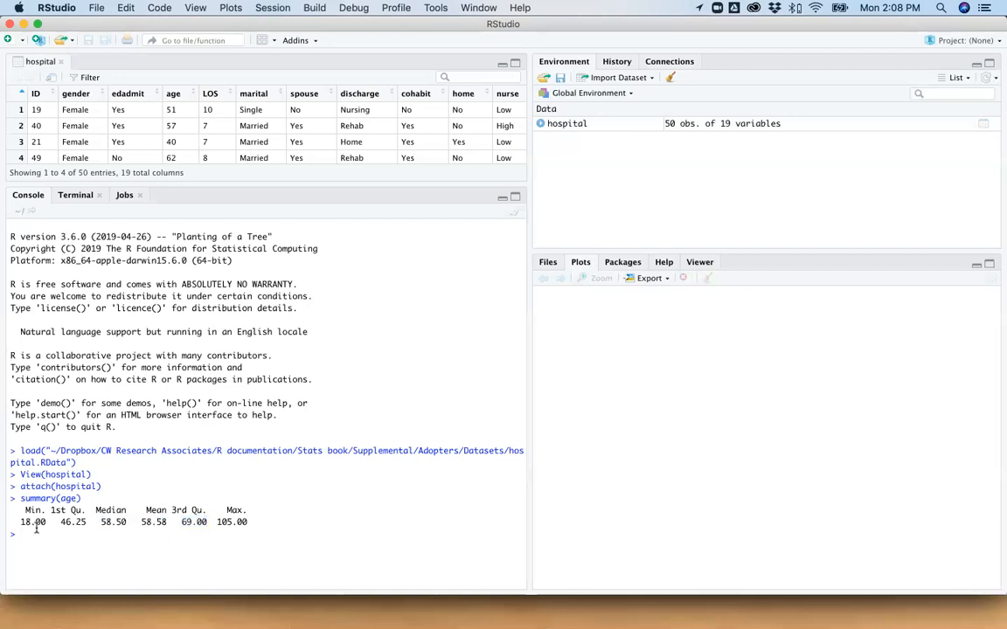
{"action": "type", "text": "hist"}
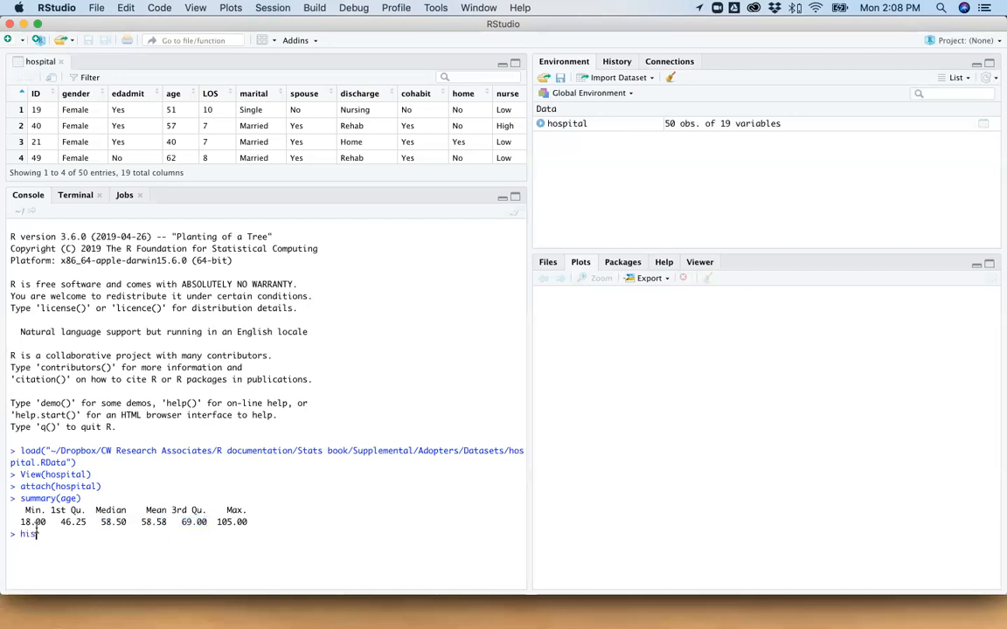
{"action": "type", "text": "("}
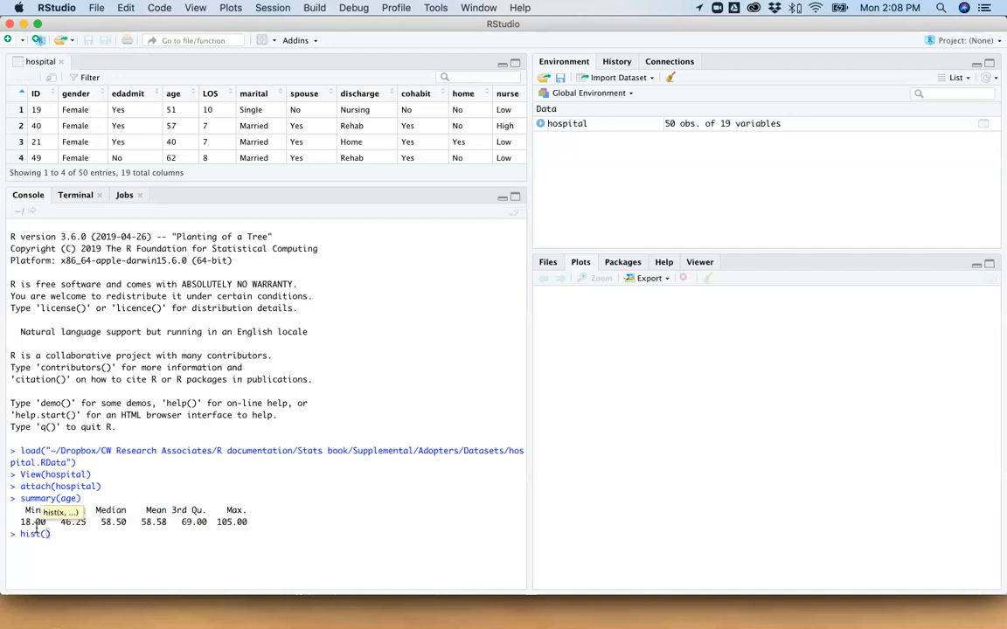
{"action": "key", "text": "Return"}
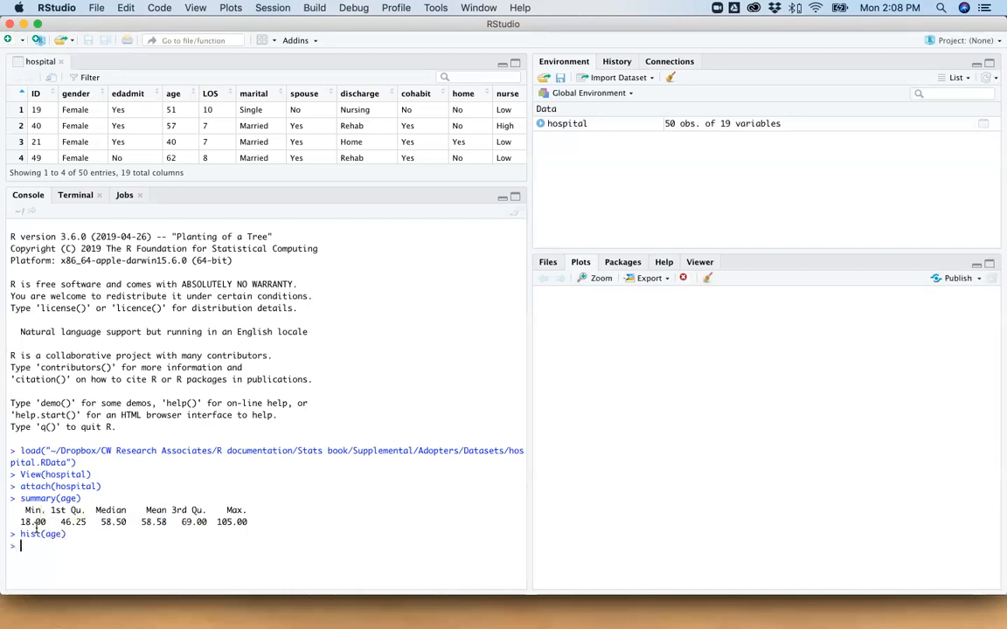
{"action": "key", "text": "Return"}
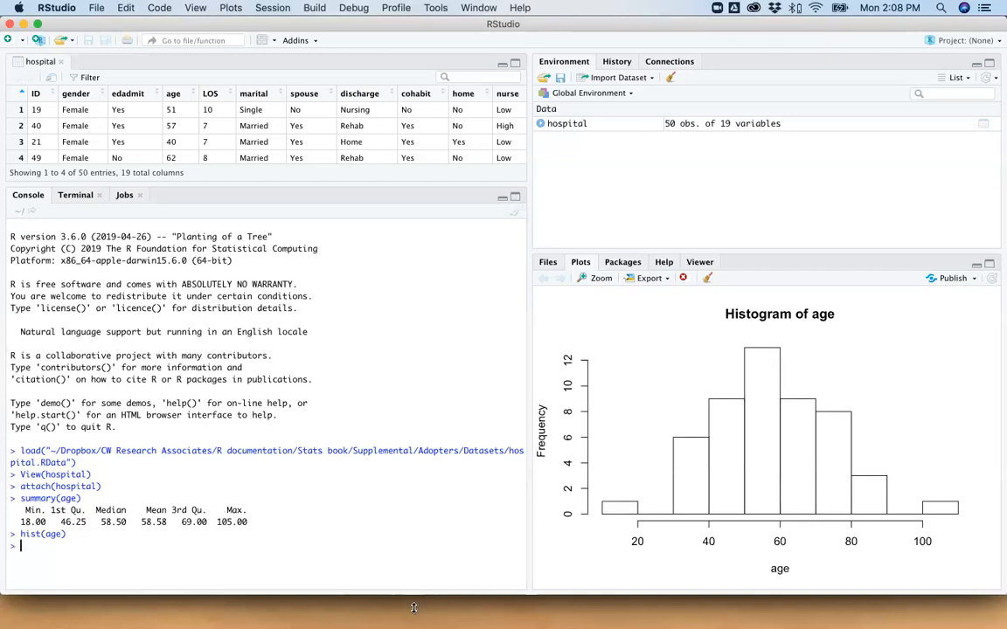
{"action": "mouse_move", "coordinate": [940, 432]}
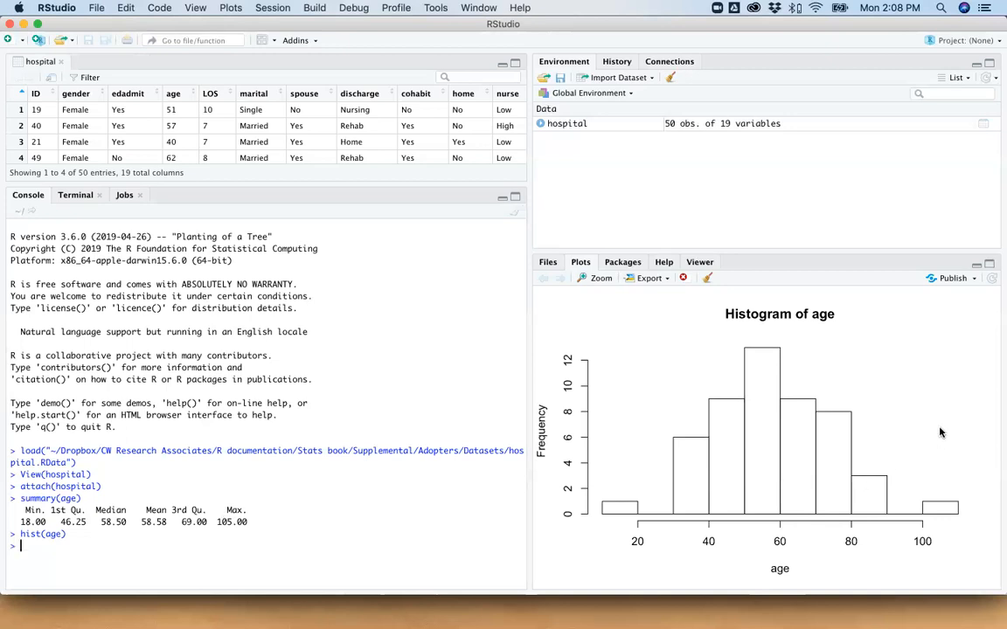
{"action": "mouse_move", "coordinate": [645, 503]}
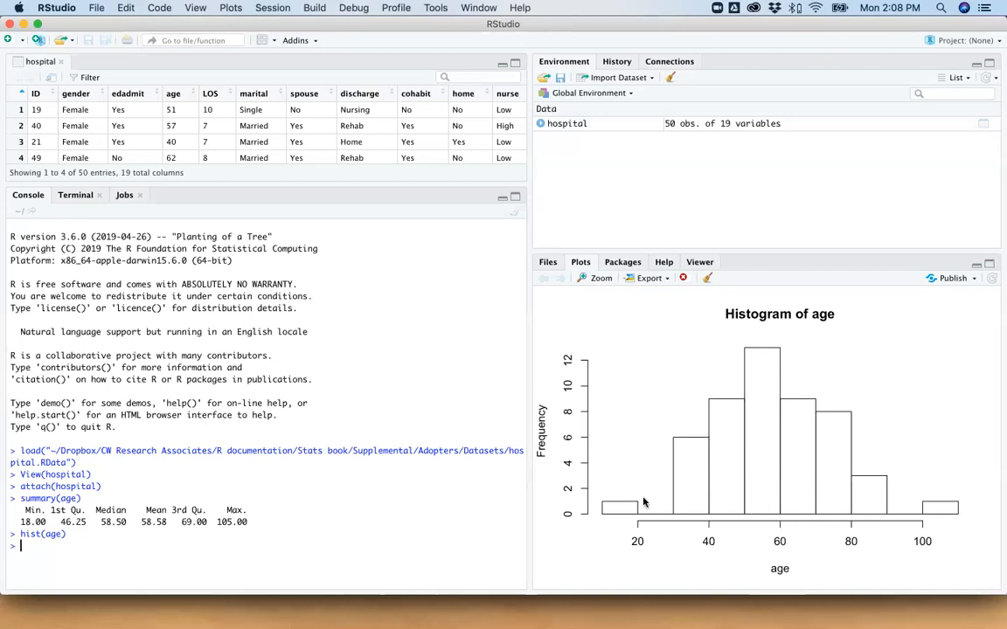
{"action": "mouse_move", "coordinate": [622, 512]}
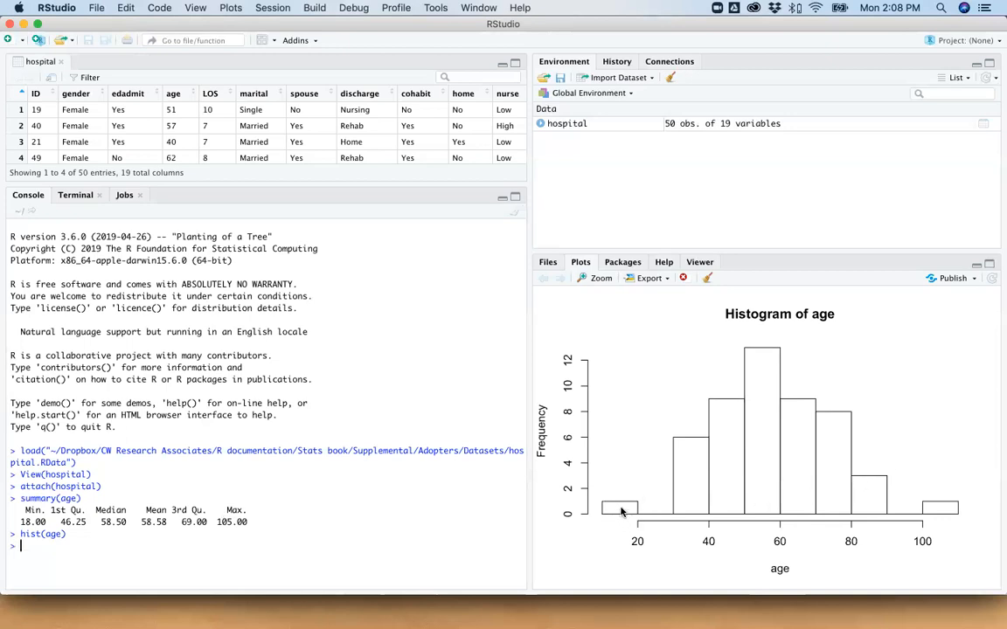
{"action": "mouse_move", "coordinate": [944, 512]}
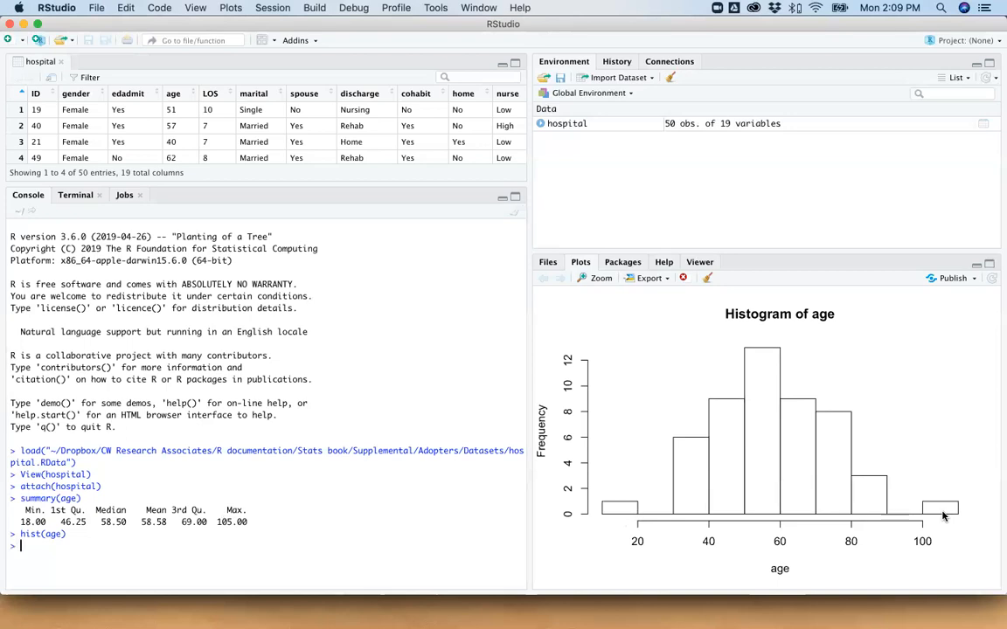
{"action": "mouse_move", "coordinate": [757, 491]}
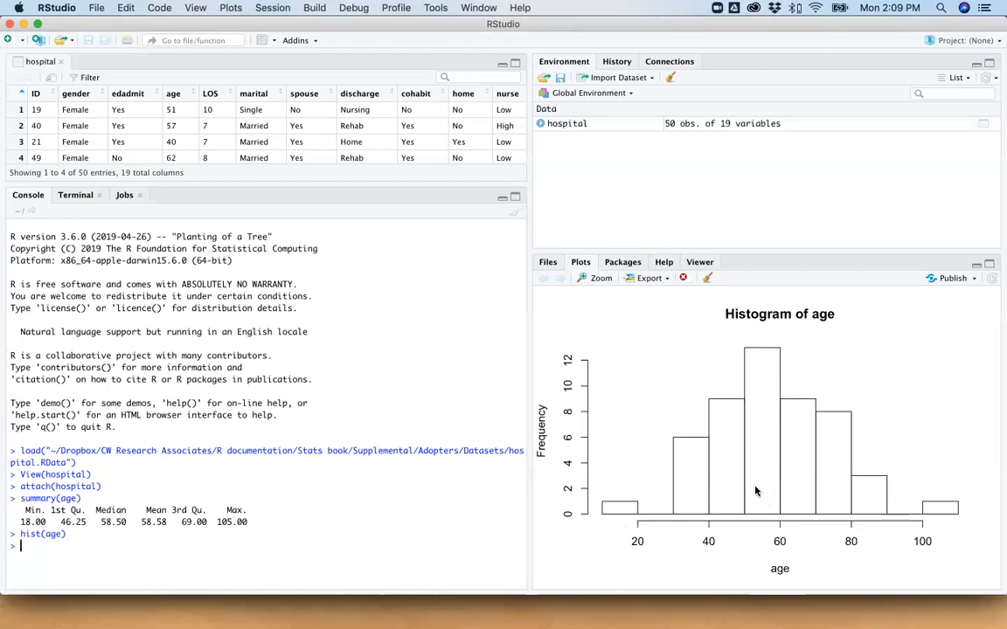
{"action": "mouse_move", "coordinate": [708, 522]}
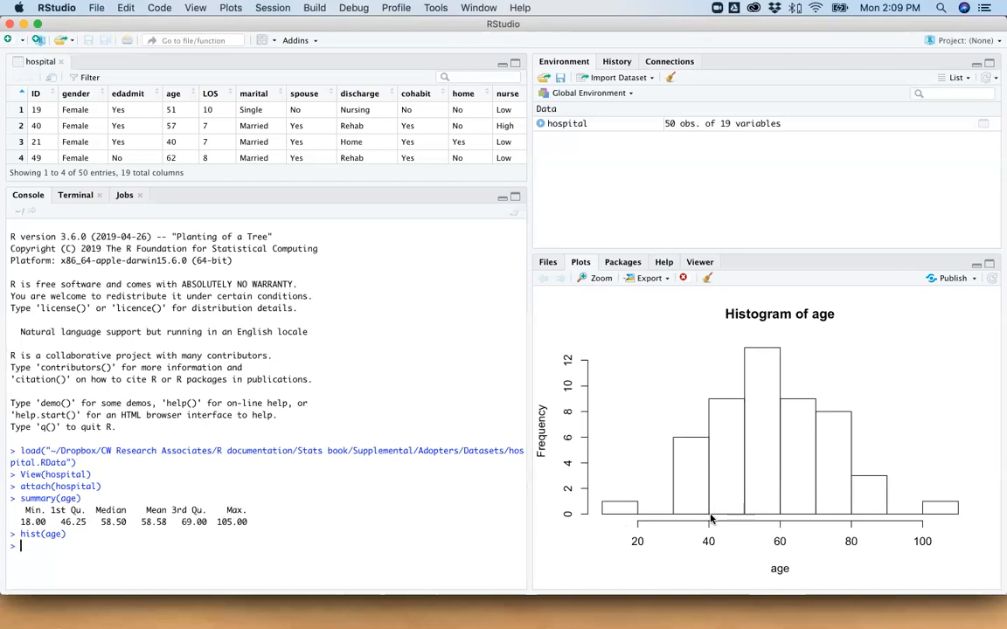
{"action": "mouse_move", "coordinate": [730, 488]}
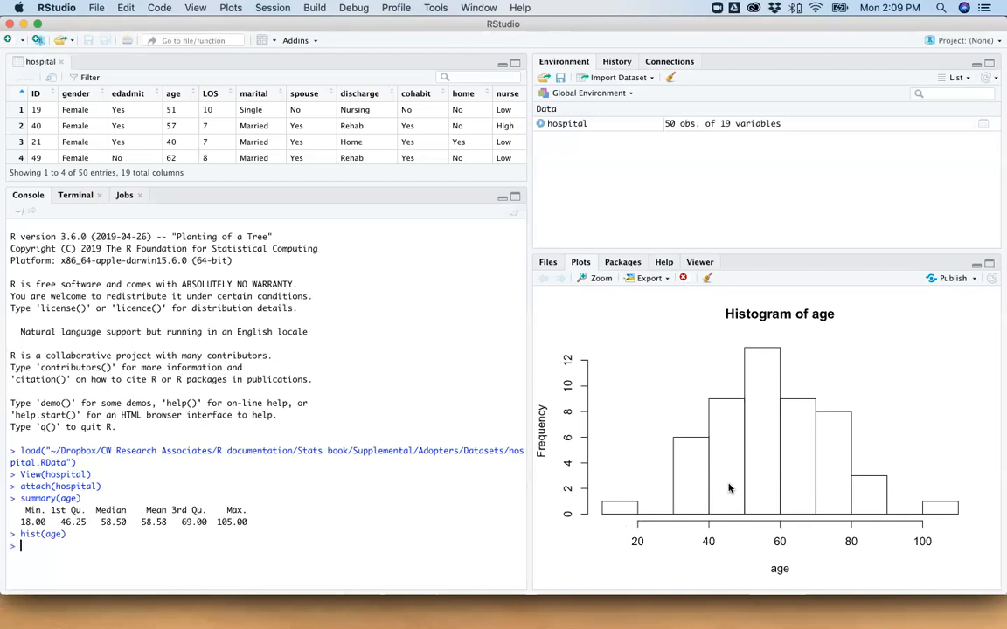
{"action": "mouse_move", "coordinate": [724, 497]}
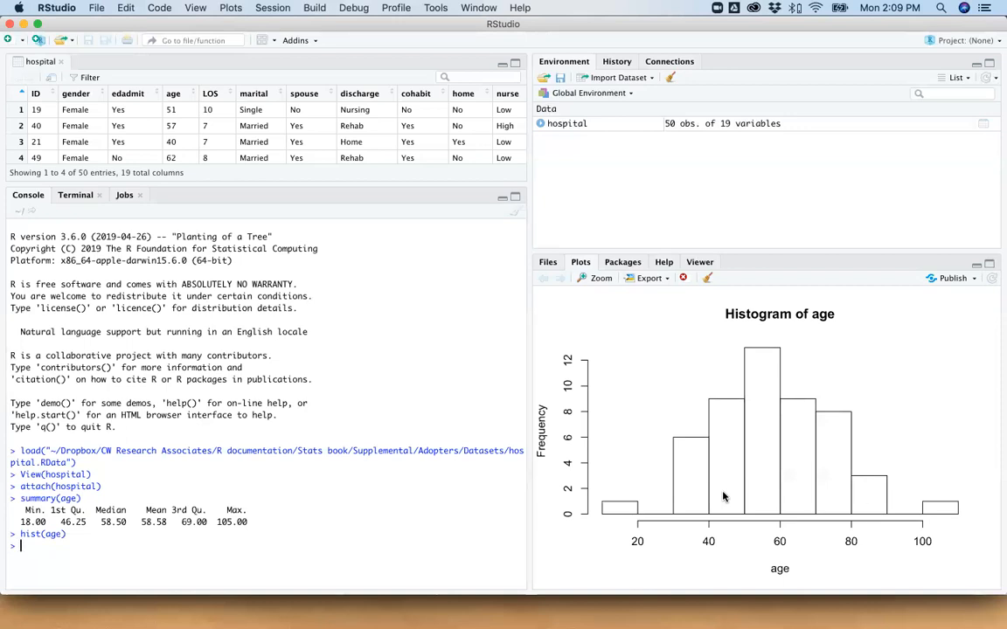
{"action": "mouse_move", "coordinate": [785, 391]}
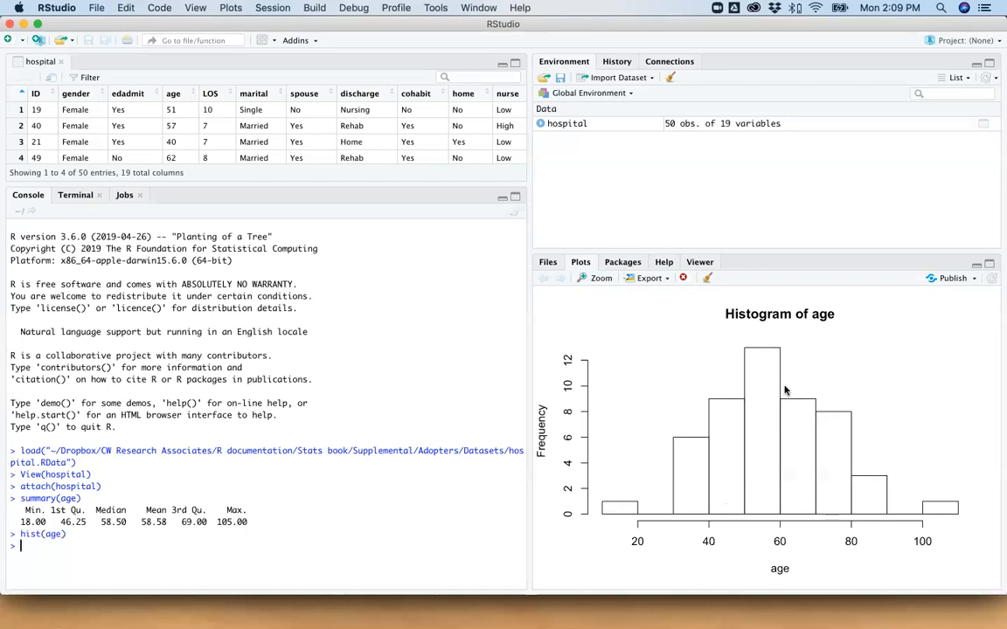
{"action": "mouse_move", "coordinate": [794, 230]}
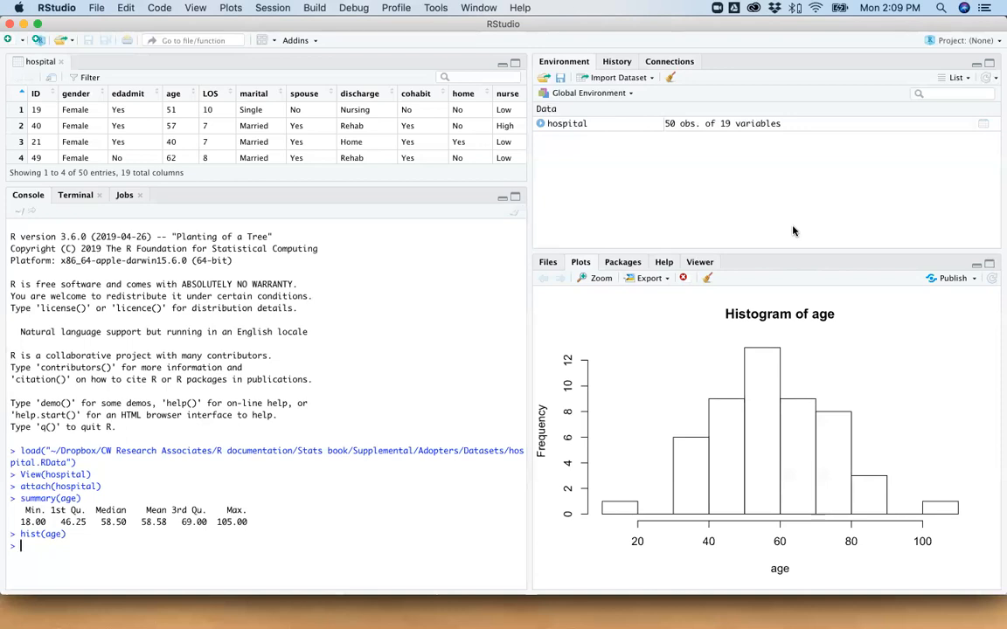
{"action": "mouse_move", "coordinate": [616, 570]}
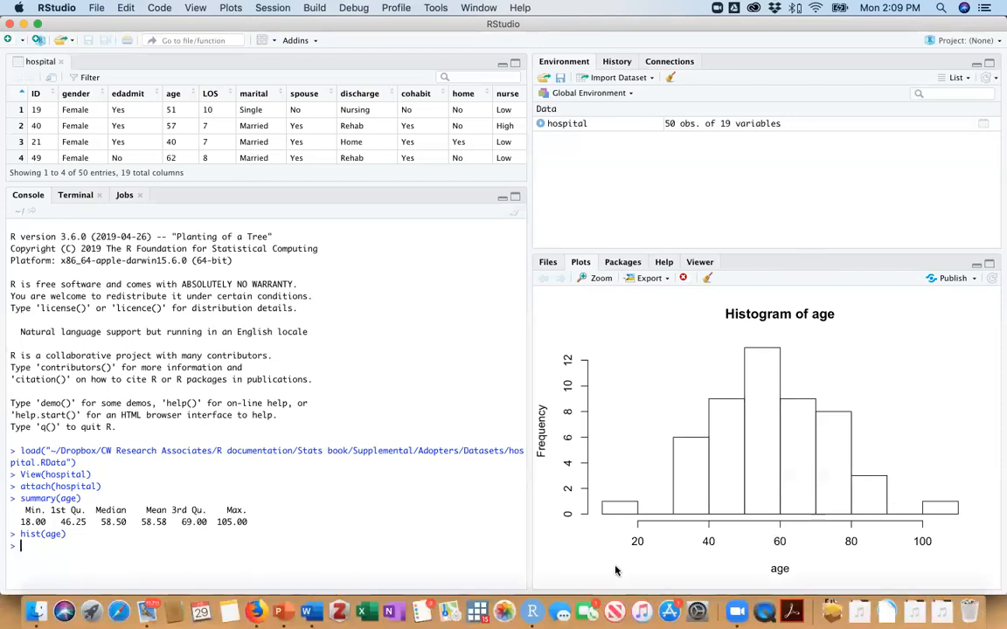
{"action": "mouse_move", "coordinate": [458, 539]}
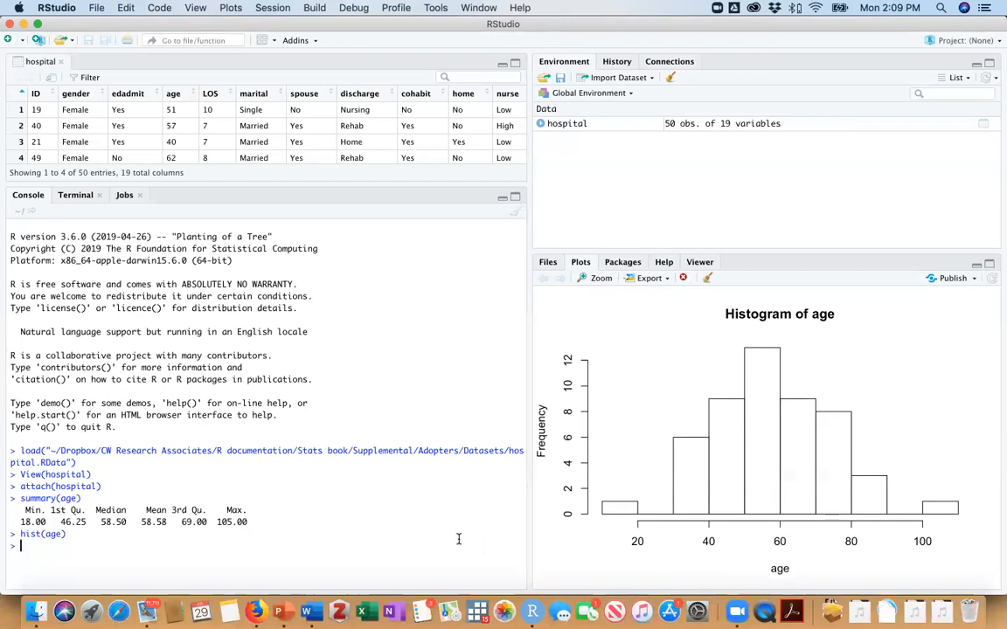
{"action": "mouse_move", "coordinate": [593, 529]}
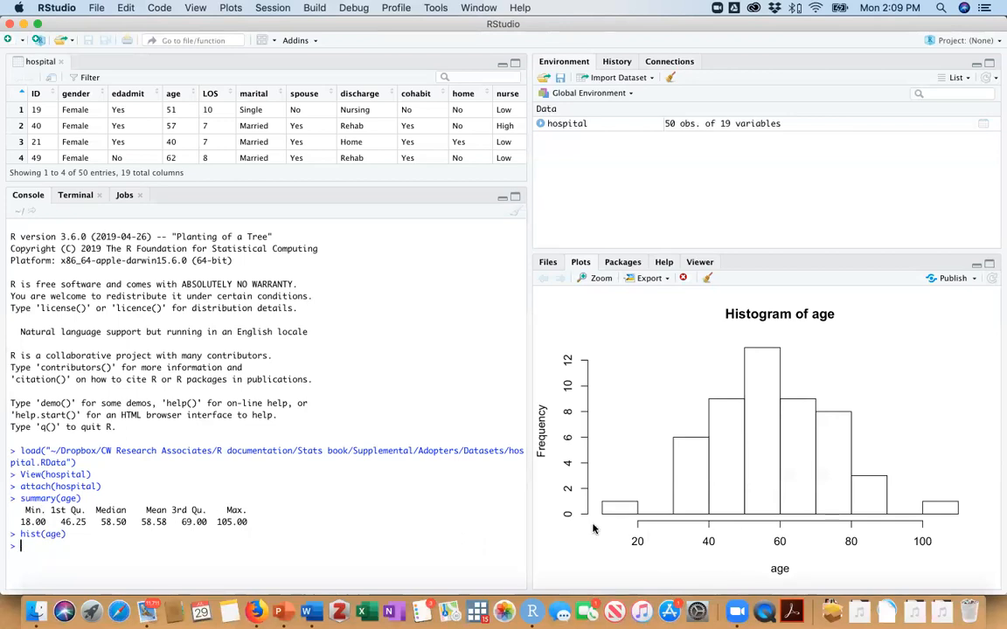
{"action": "mouse_move", "coordinate": [631, 529]}
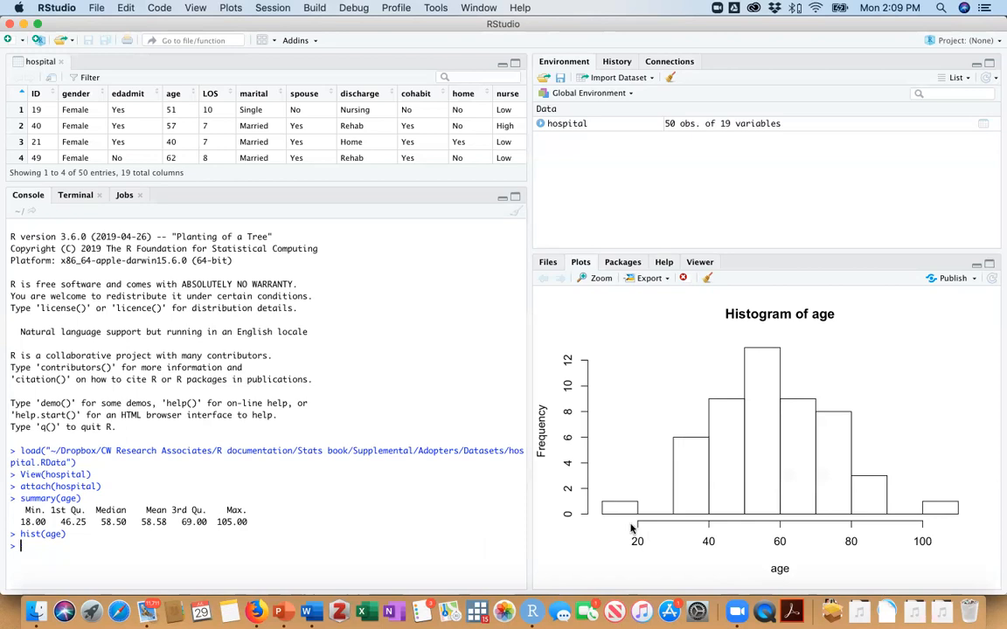
{"action": "mouse_move", "coordinate": [633, 527]}
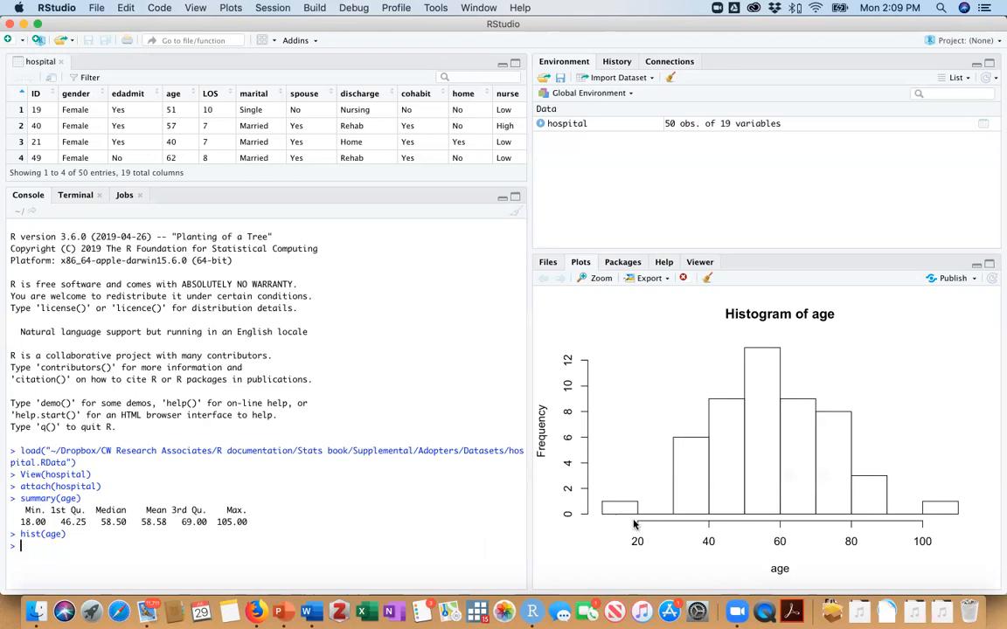
{"action": "mouse_move", "coordinate": [963, 521]}
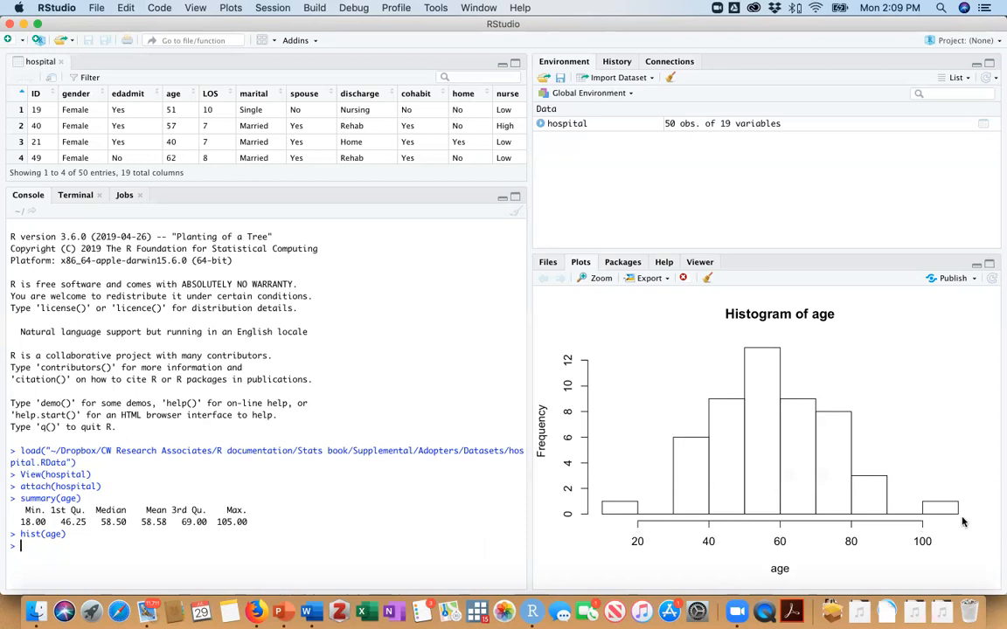
{"action": "mouse_move", "coordinate": [566, 519]}
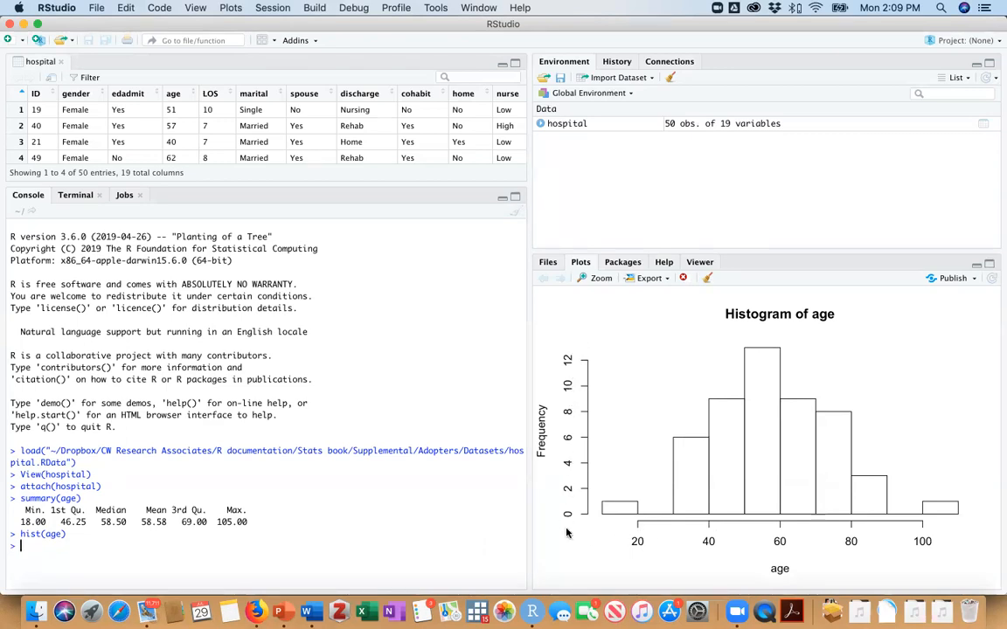
{"action": "mouse_move", "coordinate": [548, 353]}
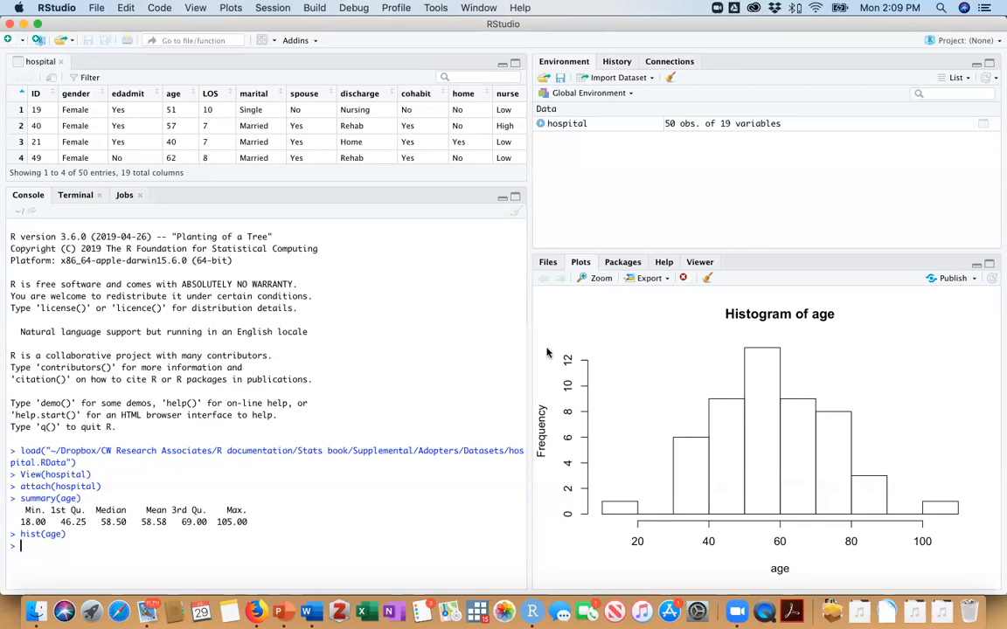
{"action": "mouse_move", "coordinate": [584, 364]}
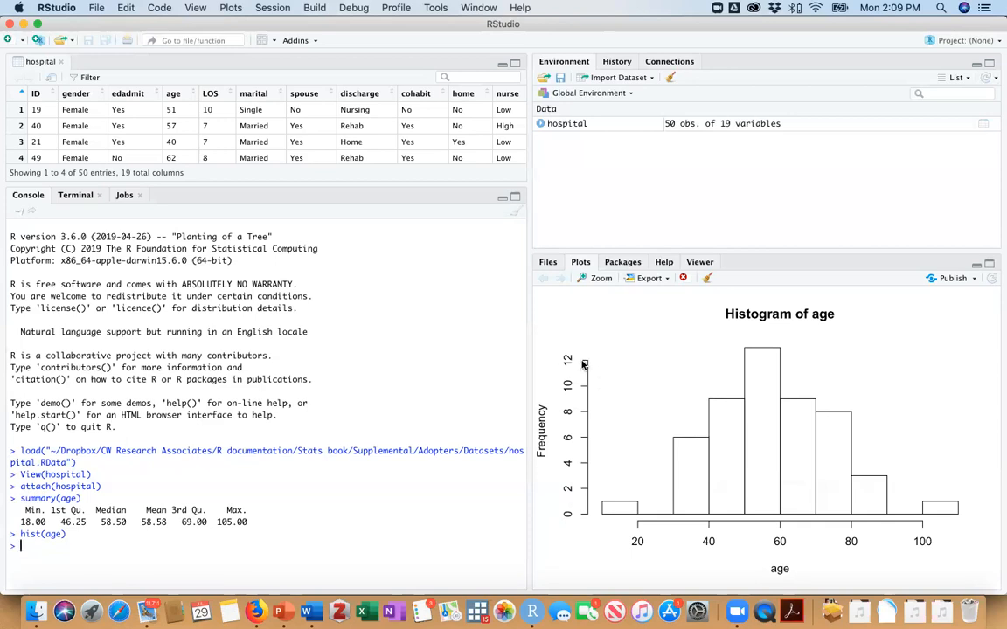
{"action": "mouse_move", "coordinate": [239, 470]}
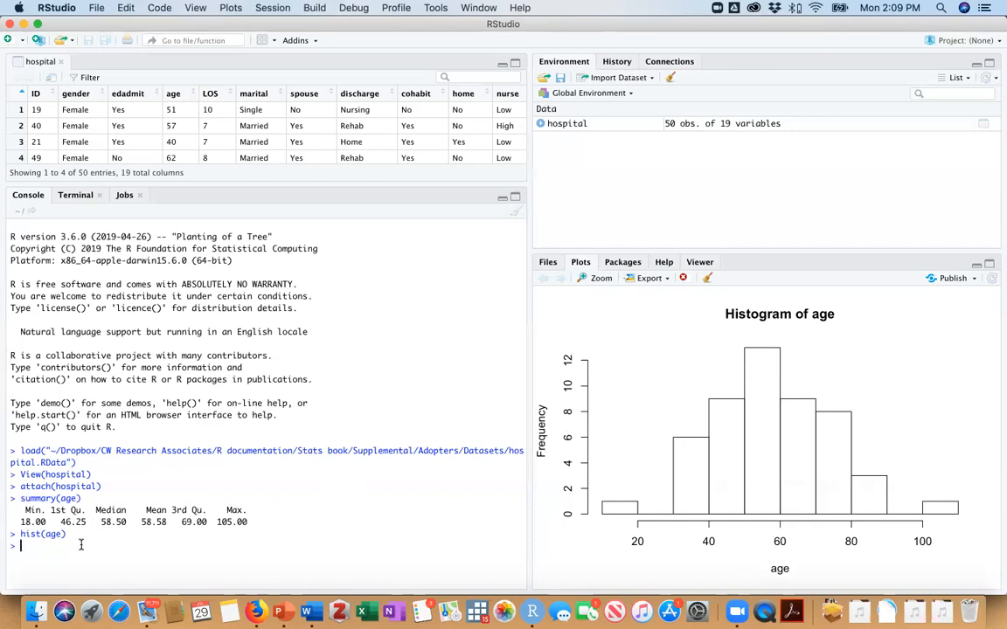
Run hist(age, xlim=c(0,120), ylim=c(0,16)) to redraw the histogram with new axis limits.
{"action": "type", "text": "hist(age)"}
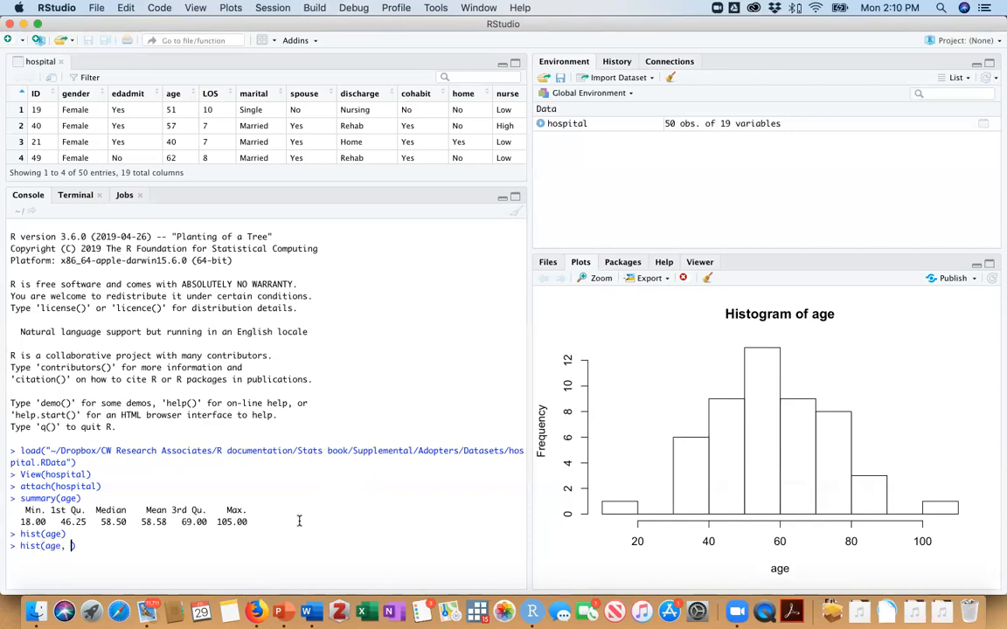
{"action": "type", "text": "xlim="}
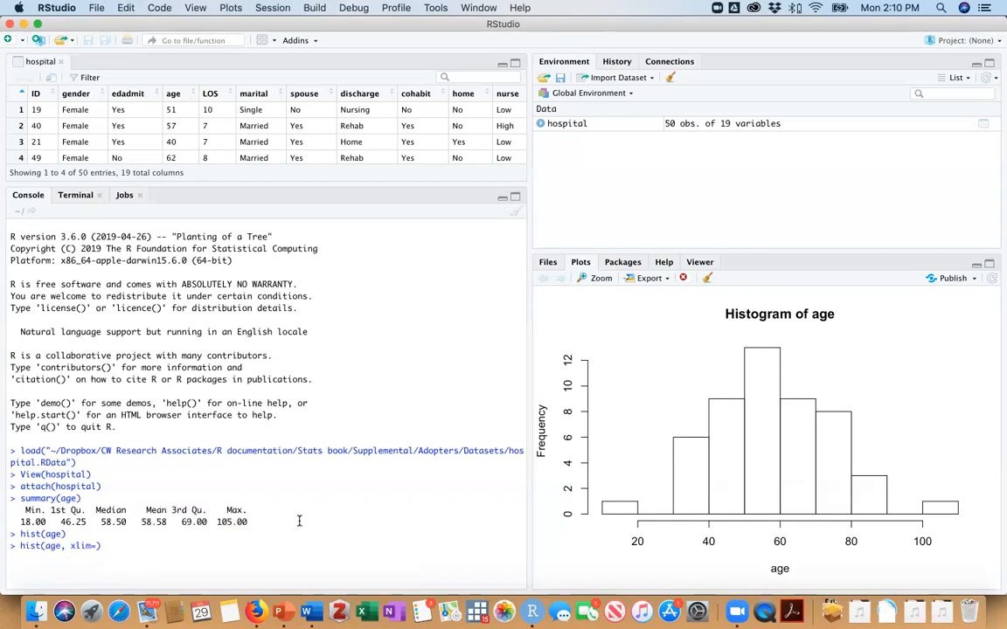
{"action": "type", "text": "c"}
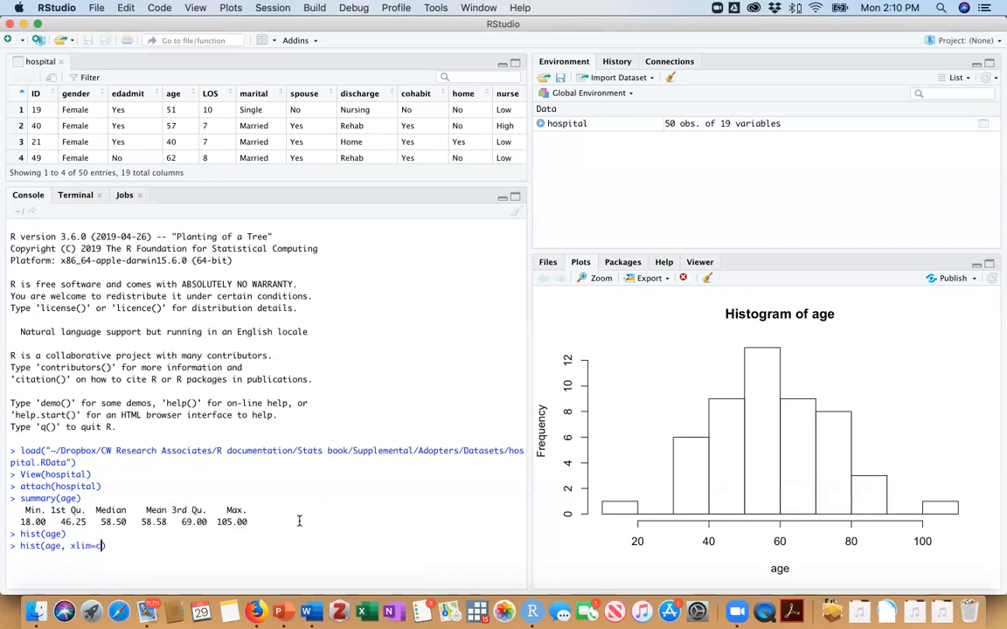
{"action": "type", "text": "("}
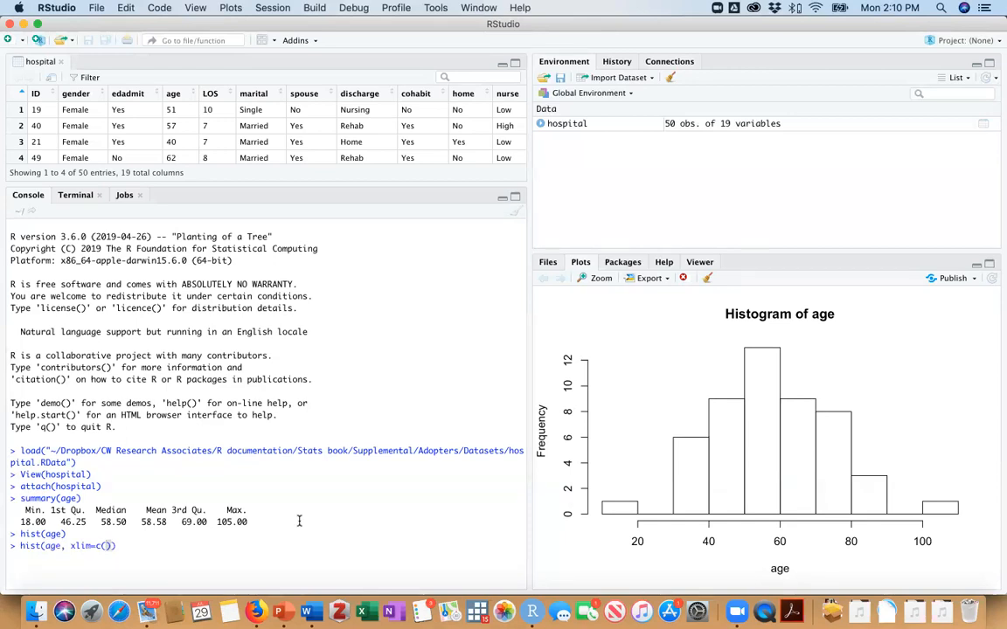
{"action": "type", "text": "0"}
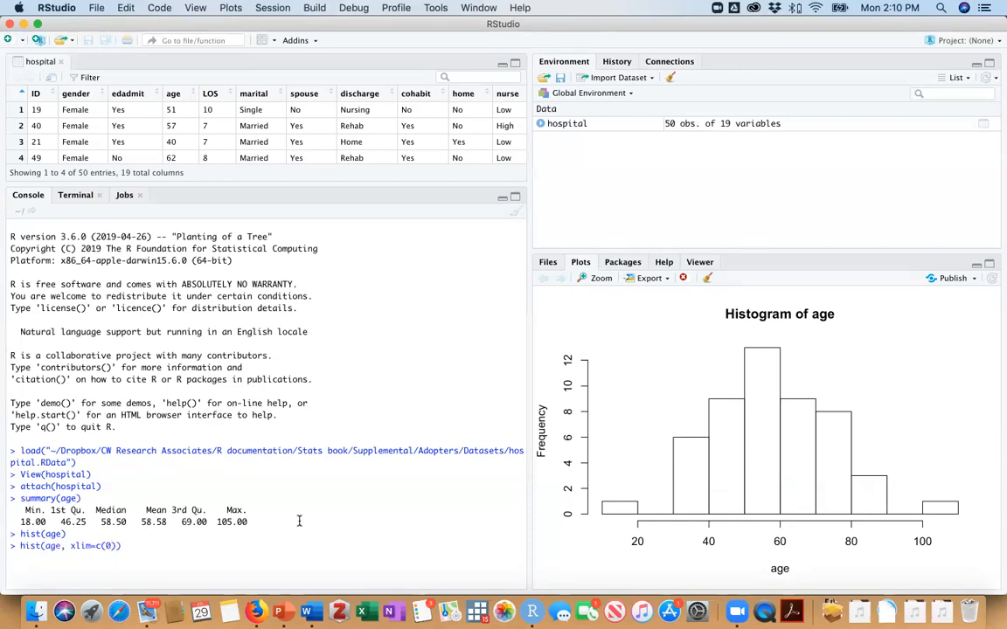
{"action": "type", "text": ")"}
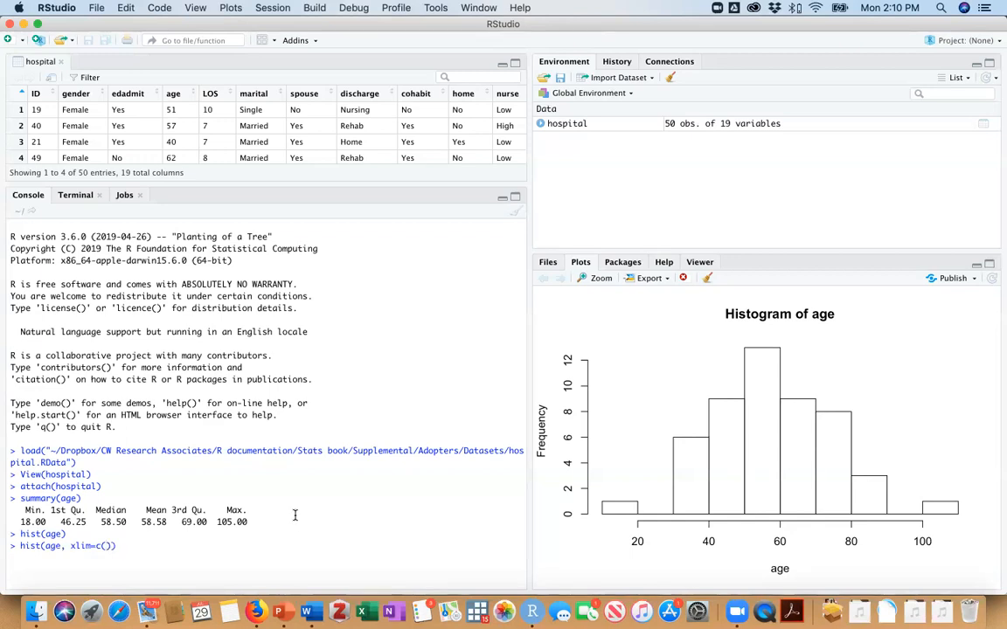
{"action": "type", "text": "10"}
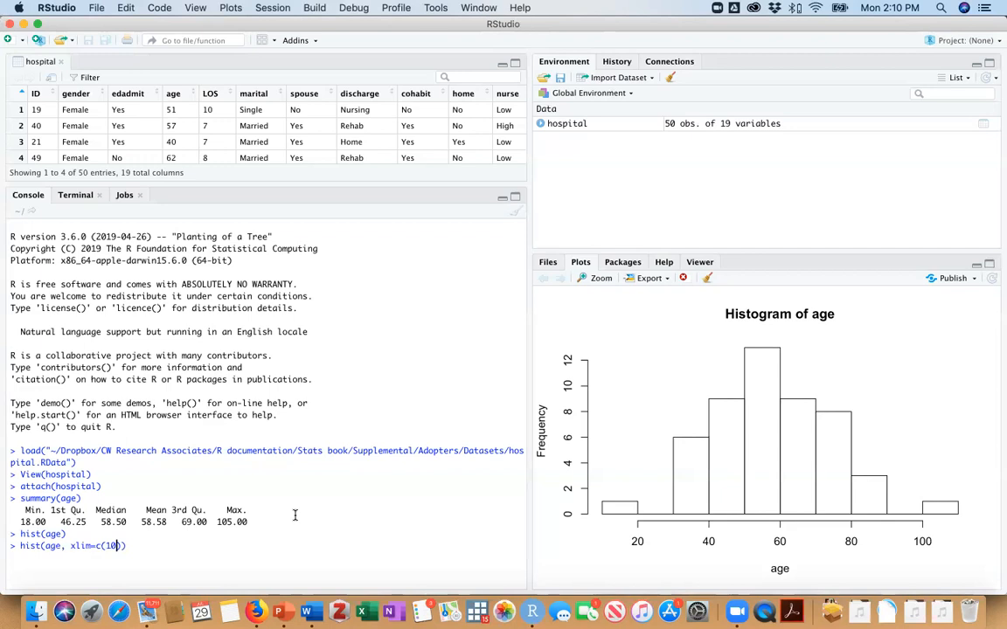
{"action": "type", "text": "0"}
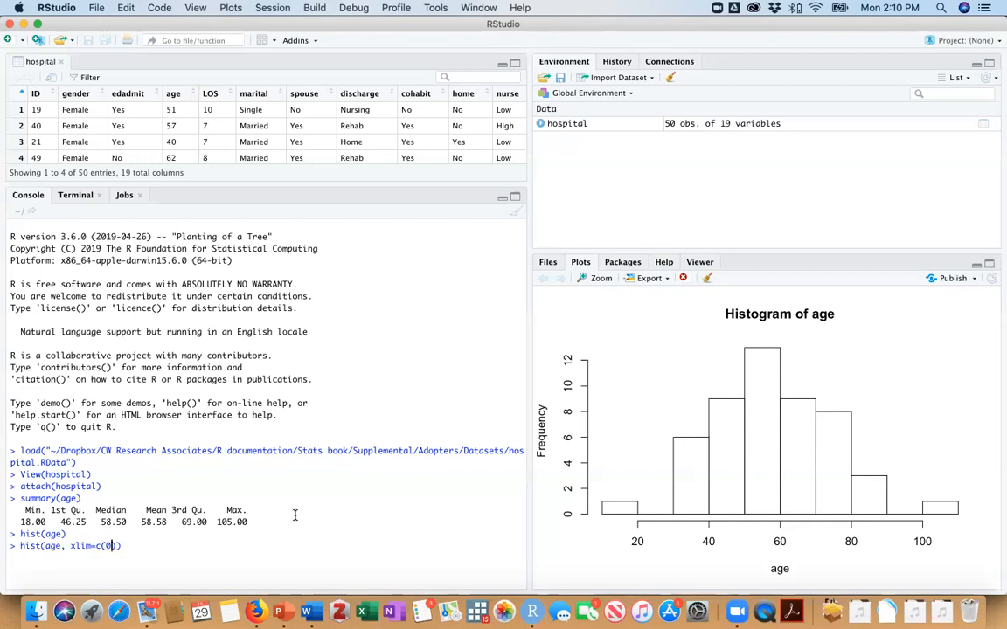
{"action": "type", "text": ","}
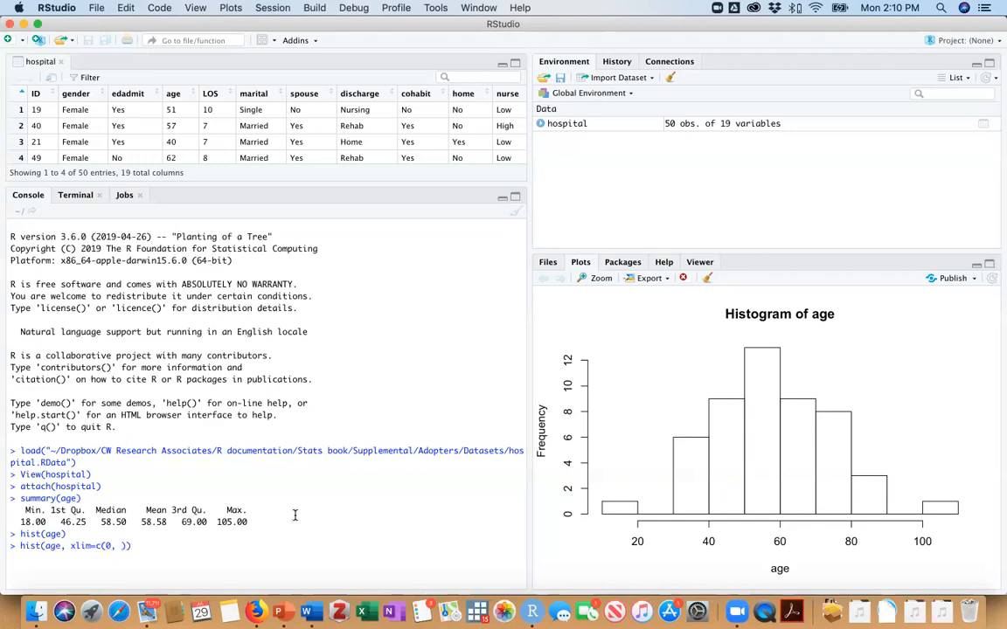
{"action": "type", "text": "120"}
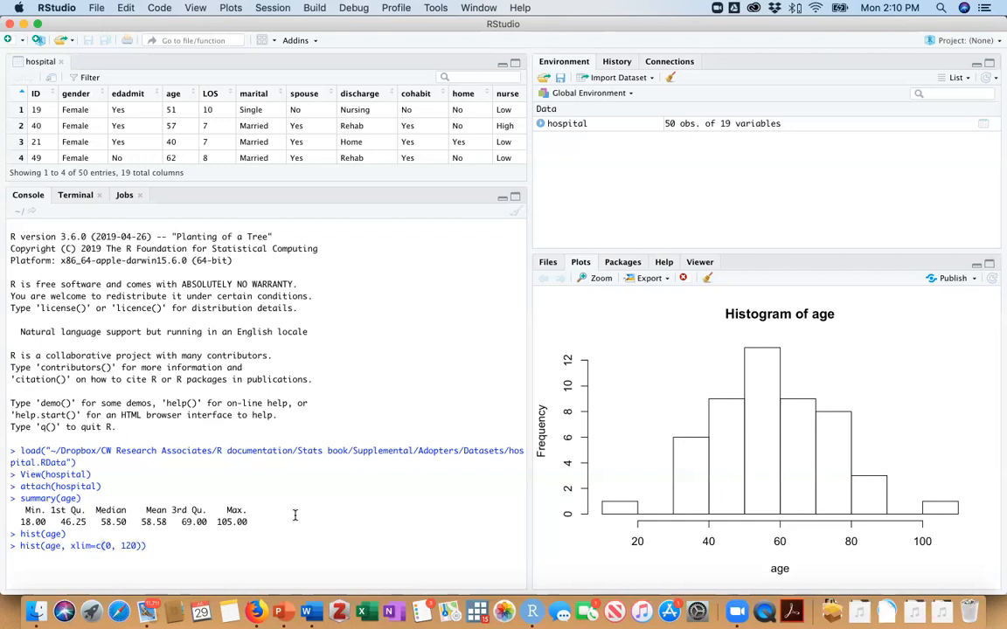
{"action": "type", "text": ", ylim"}
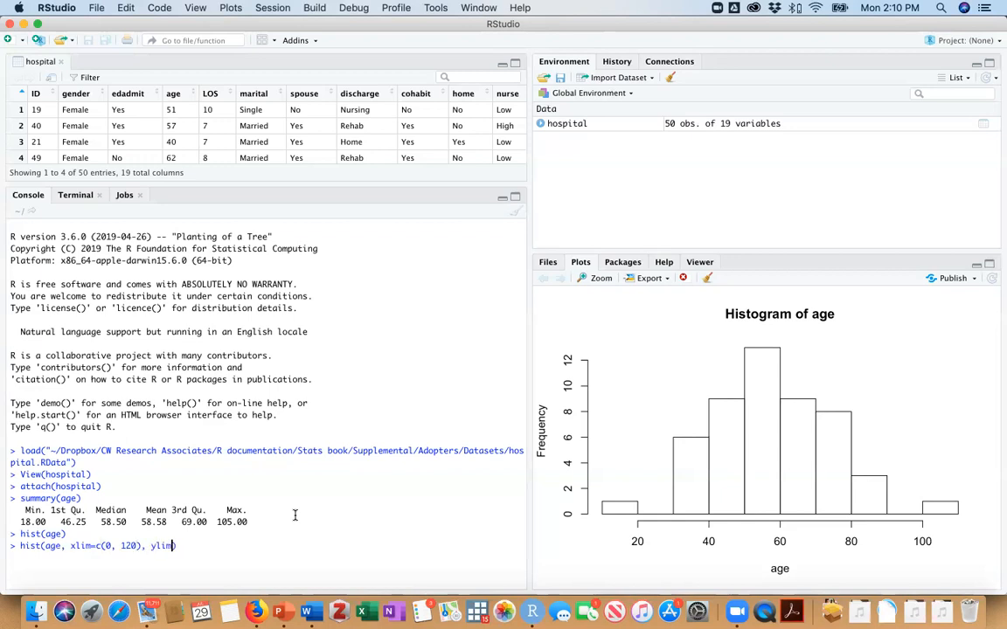
{"action": "type", "text": "c("}
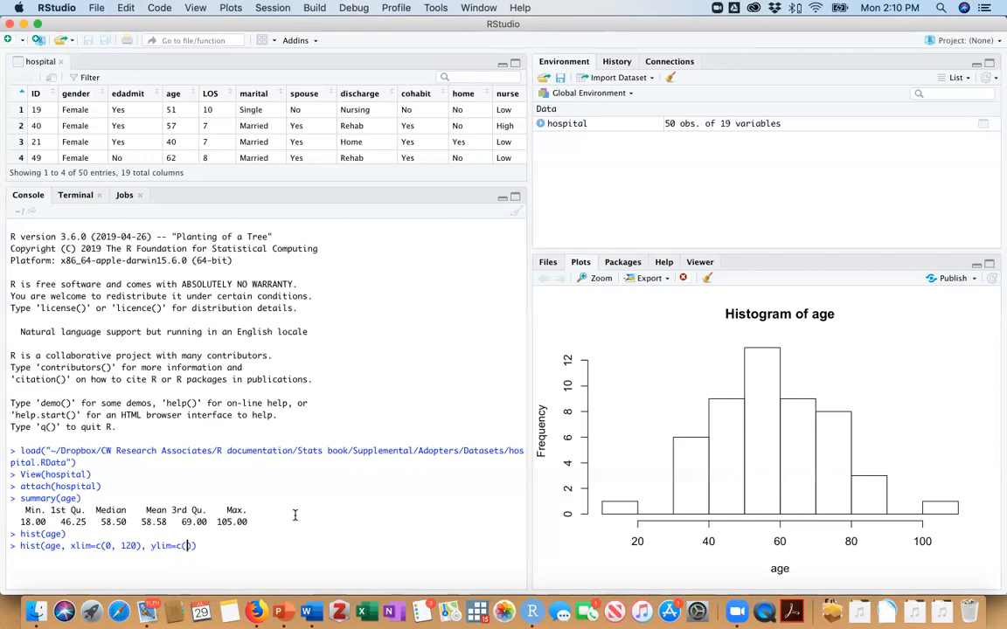
{"action": "type", "text": "0"}
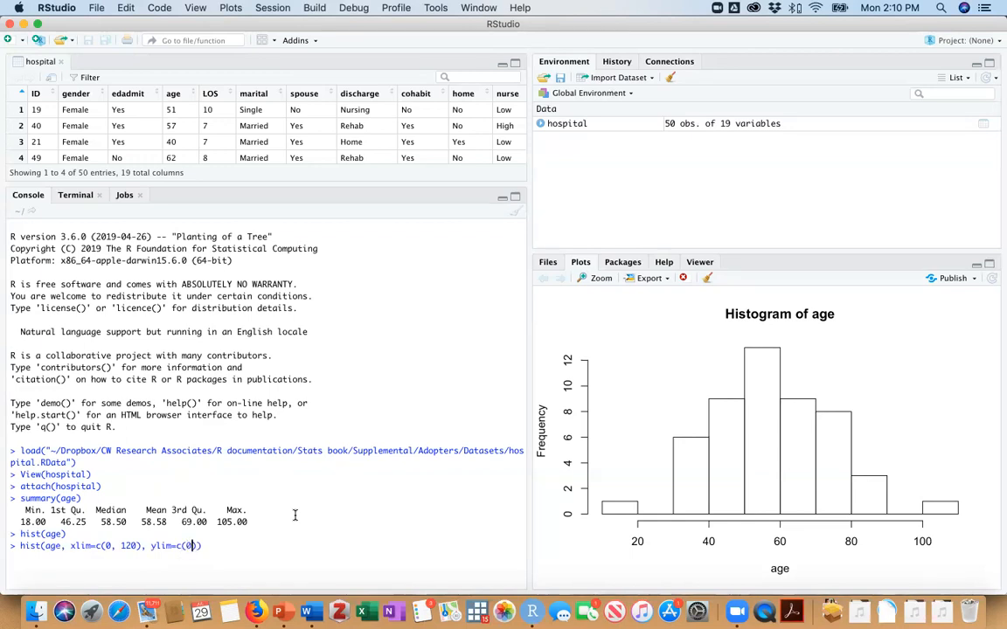
{"action": "type", "text": "16"}
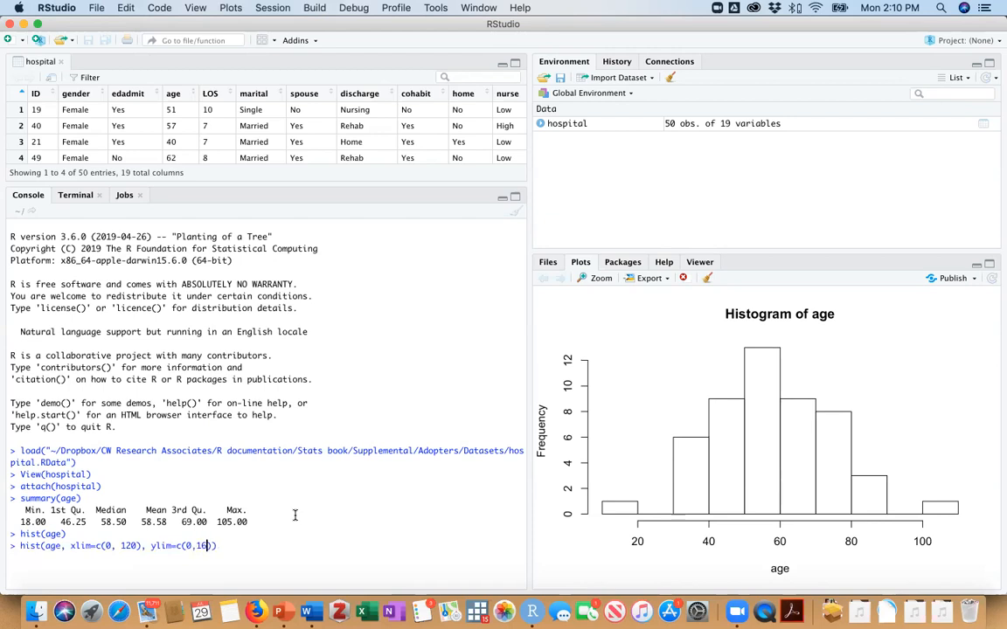
{"action": "key", "text": "Return"}
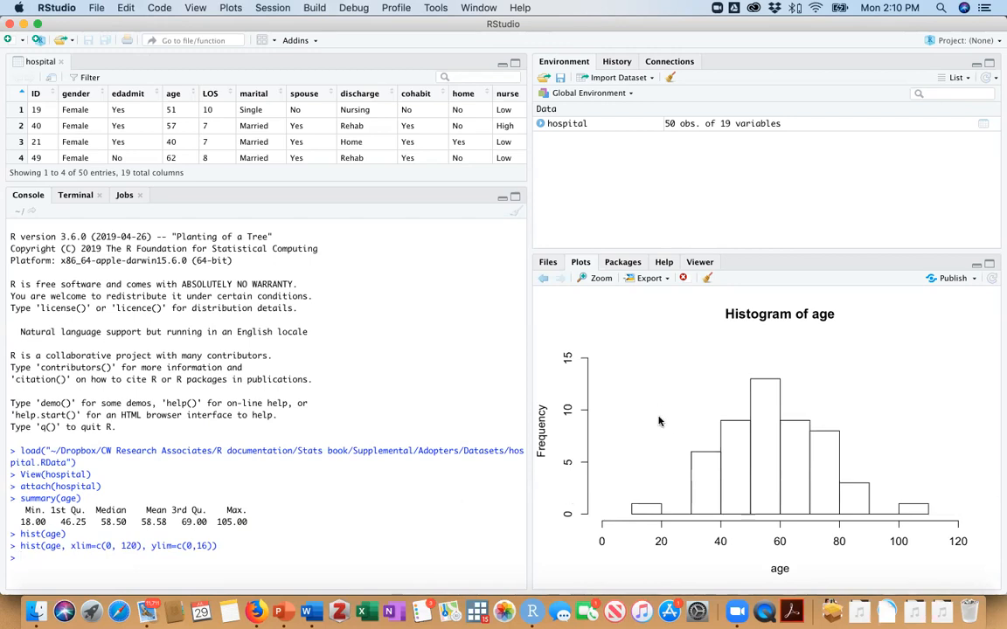
{"action": "mouse_move", "coordinate": [754, 254]}
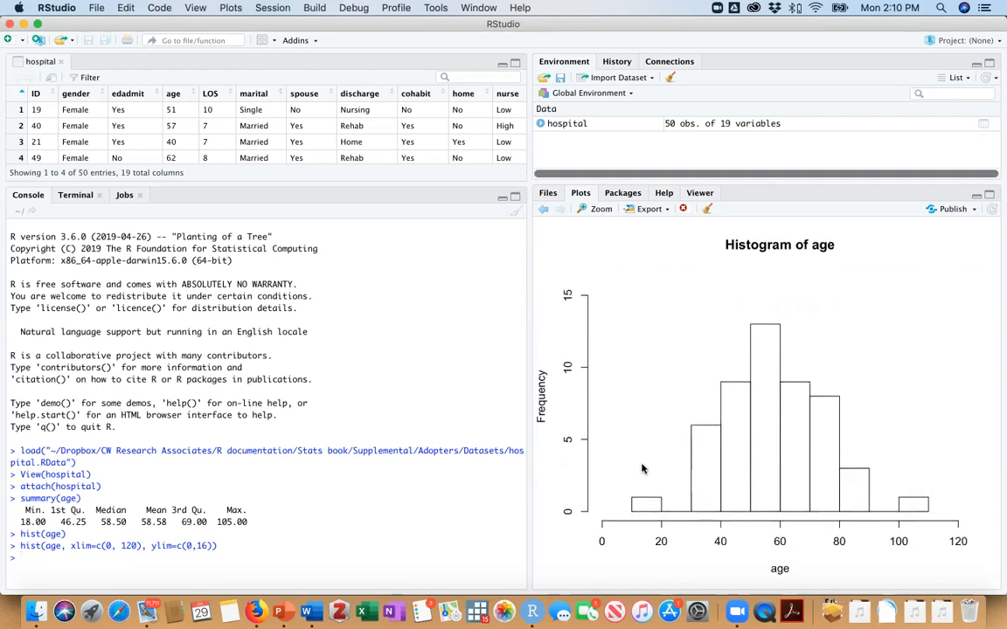
{"action": "mouse_move", "coordinate": [638, 510]}
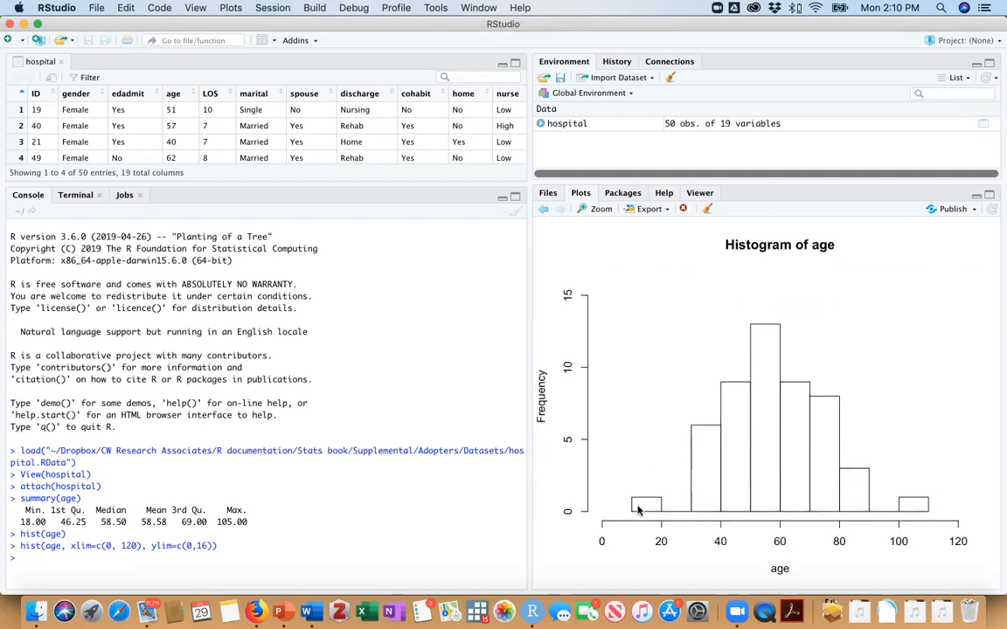
{"action": "mouse_move", "coordinate": [600, 367]}
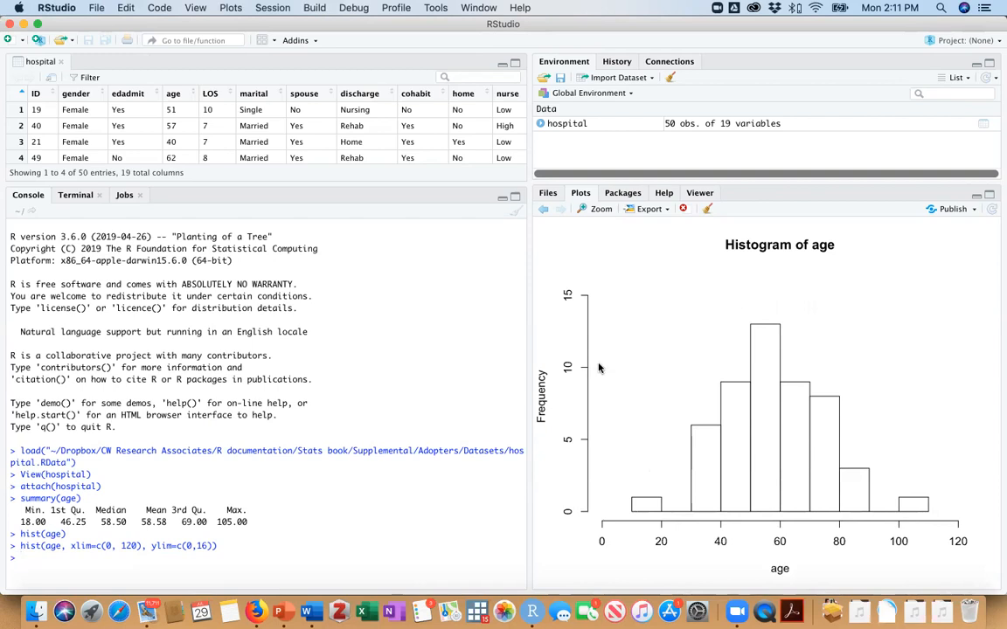
{"action": "mouse_move", "coordinate": [575, 433]}
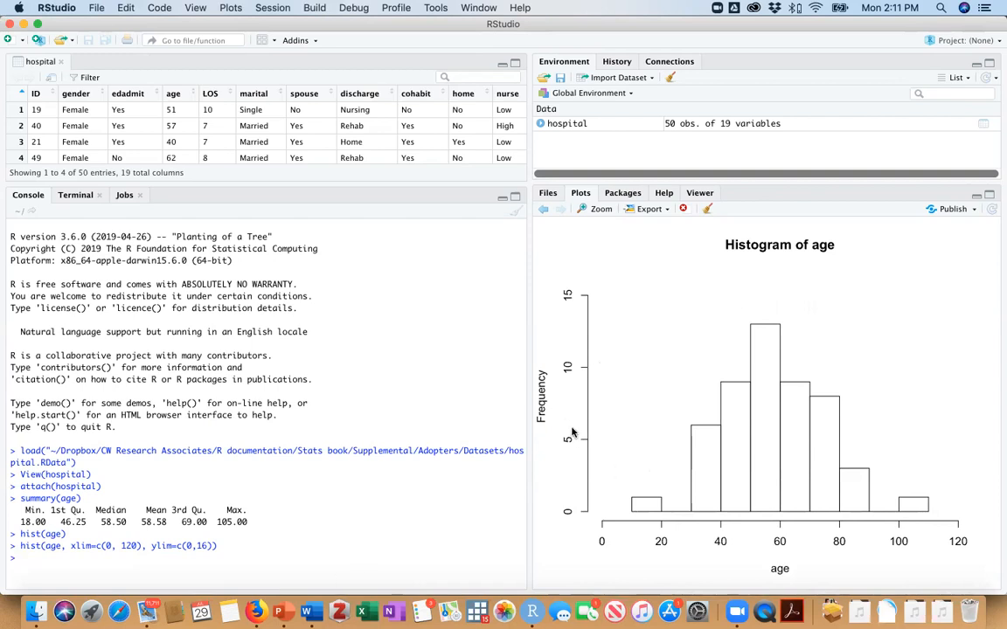
{"action": "mouse_move", "coordinate": [579, 447]}
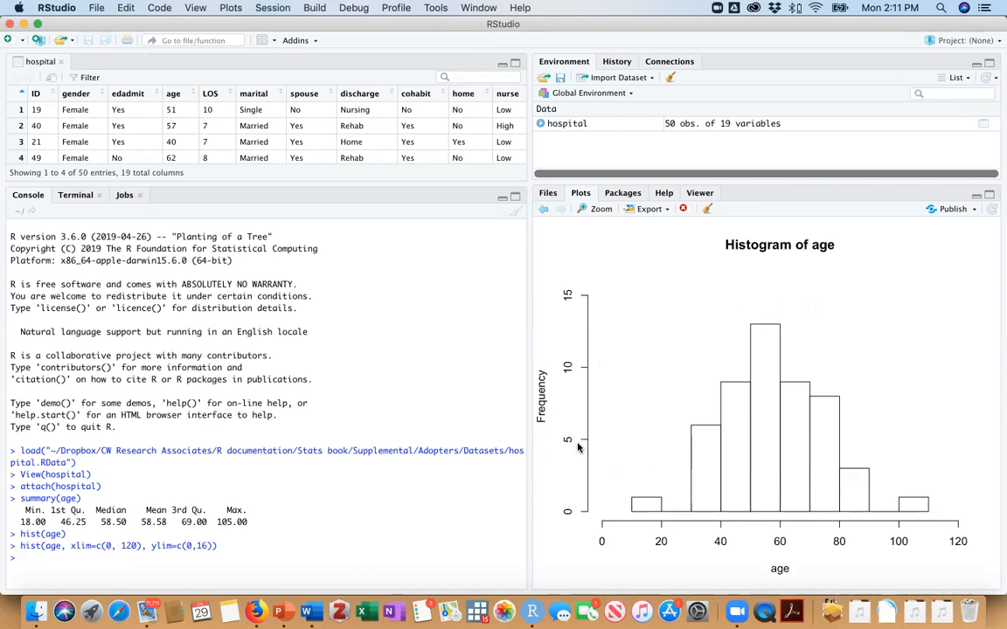
{"action": "mouse_move", "coordinate": [771, 561]}
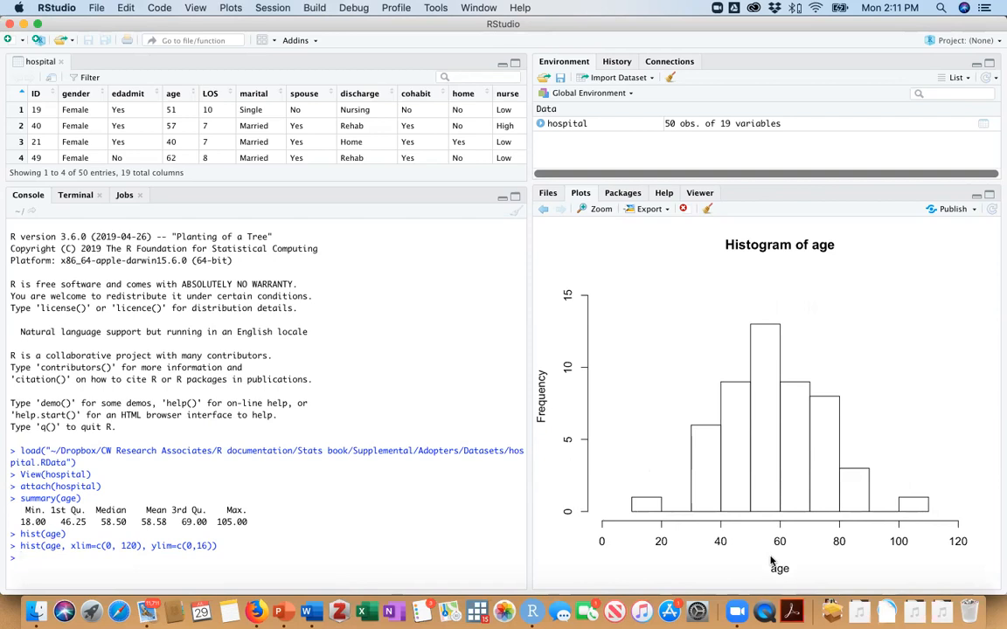
{"action": "mouse_move", "coordinate": [729, 562]}
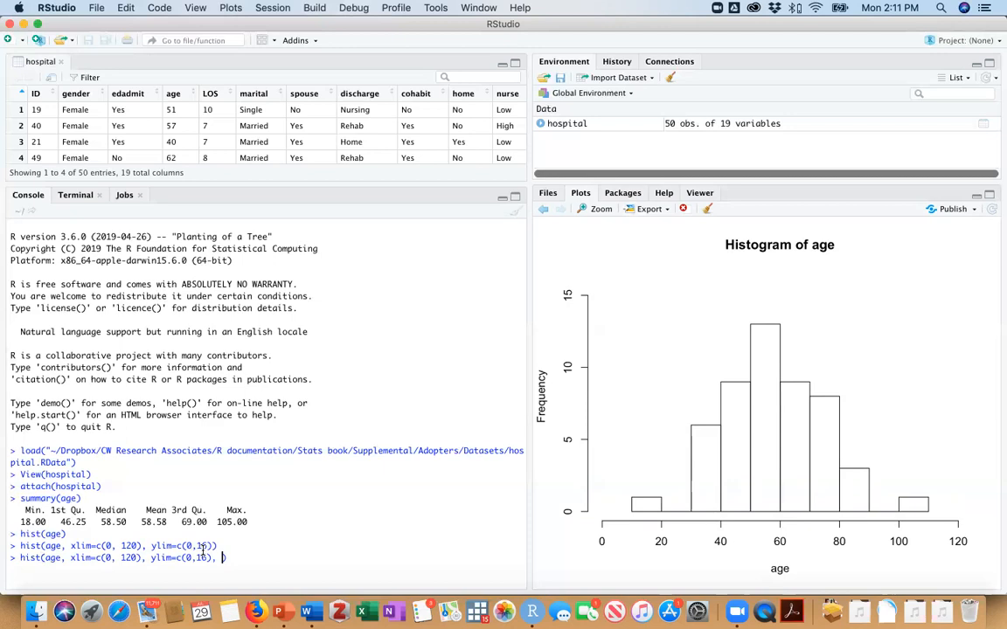
Rerun hist() adding xlab="Age in Years" and main="Patient Ages".
{"action": "type", "text": "xl"}
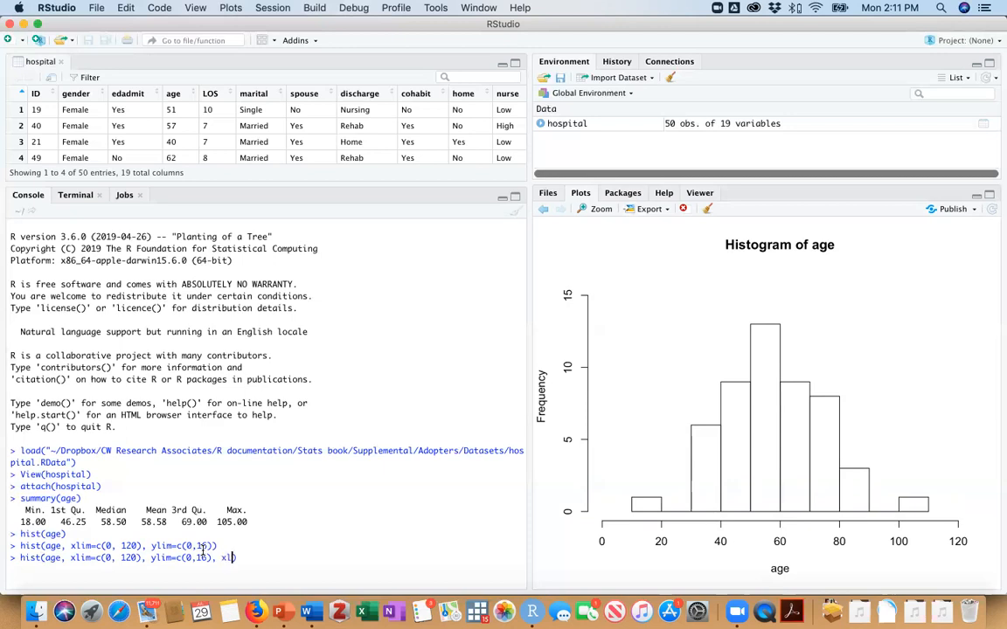
{"action": "type", "text": "ab="}
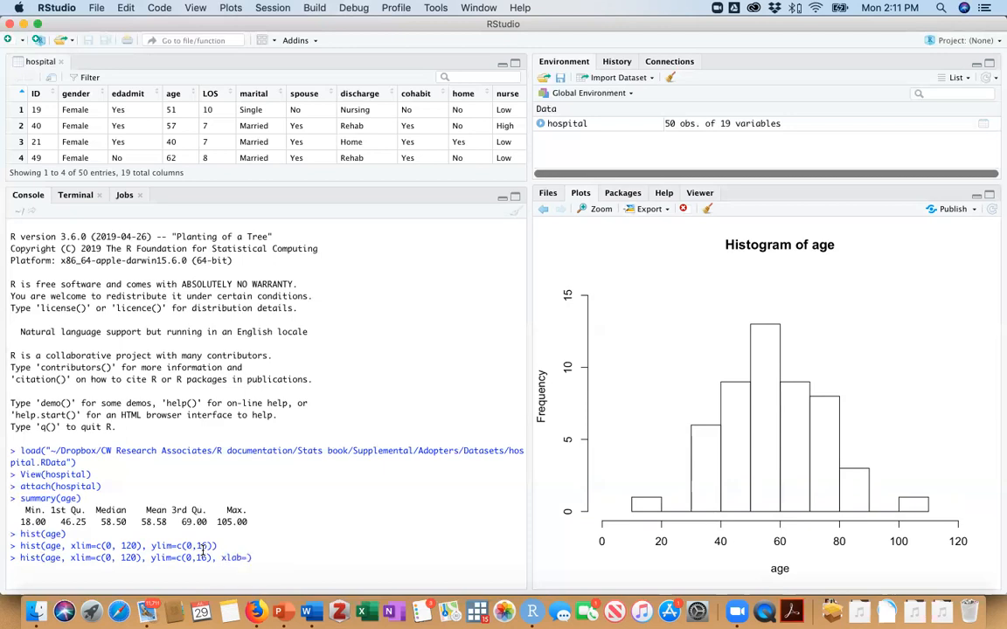
{"action": "type", "text": "\""}
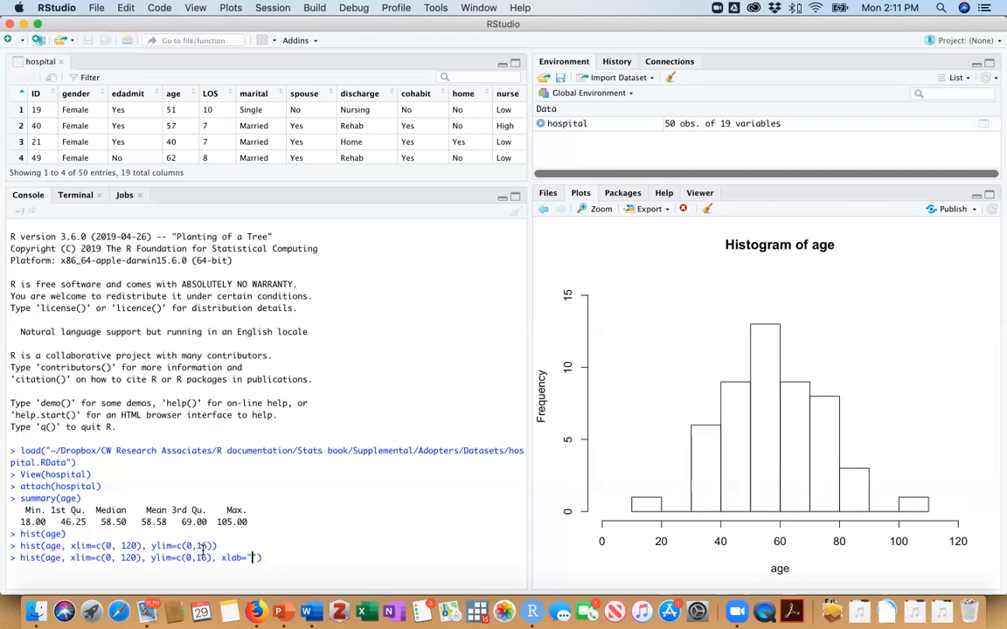
{"action": "type", "text": "\""}
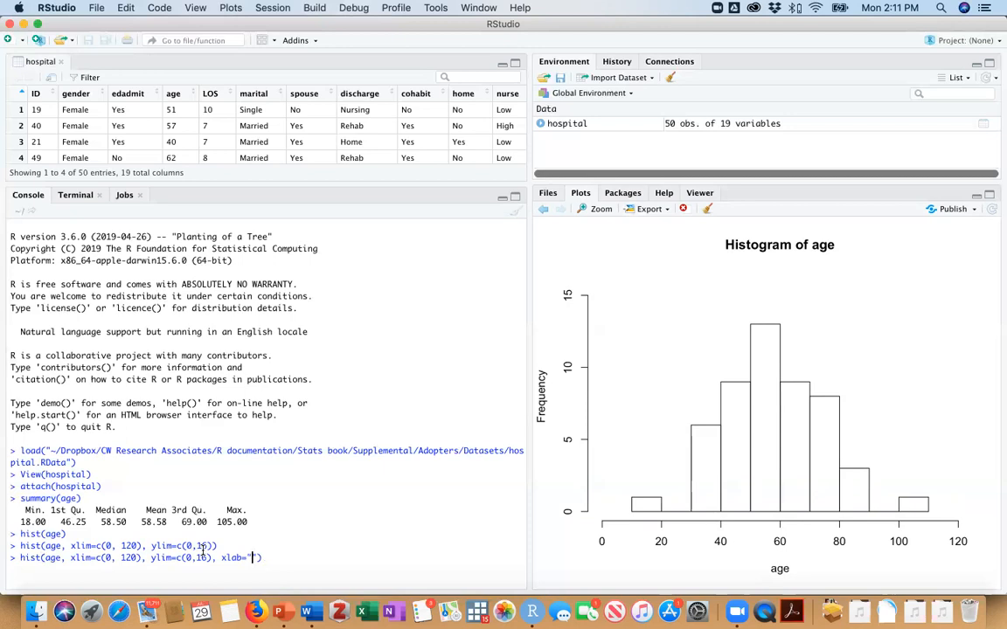
{"action": "type", "text": "A"}
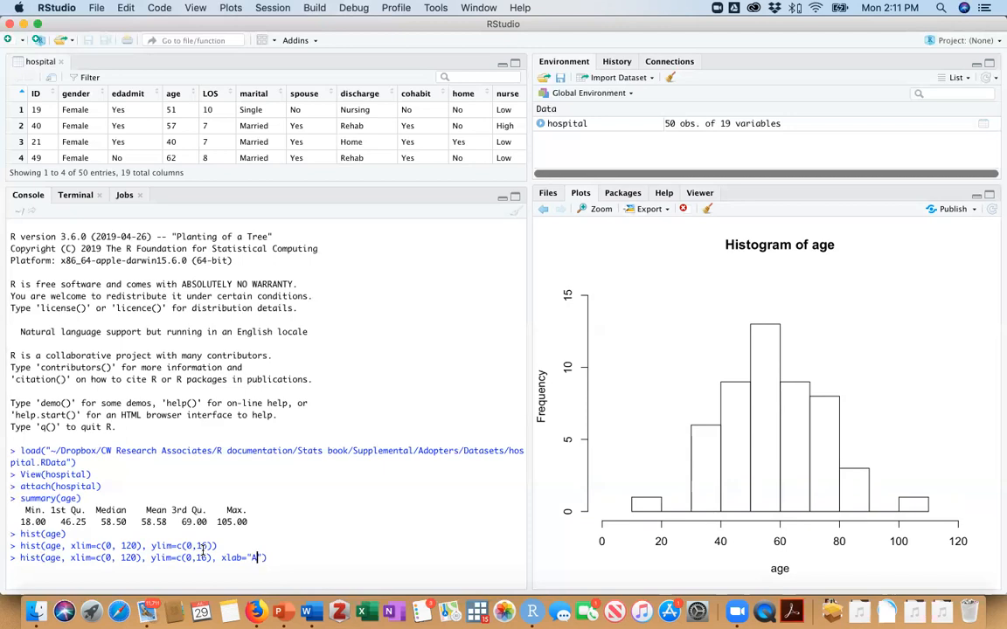
{"action": "type", "text": "ge in Y"}
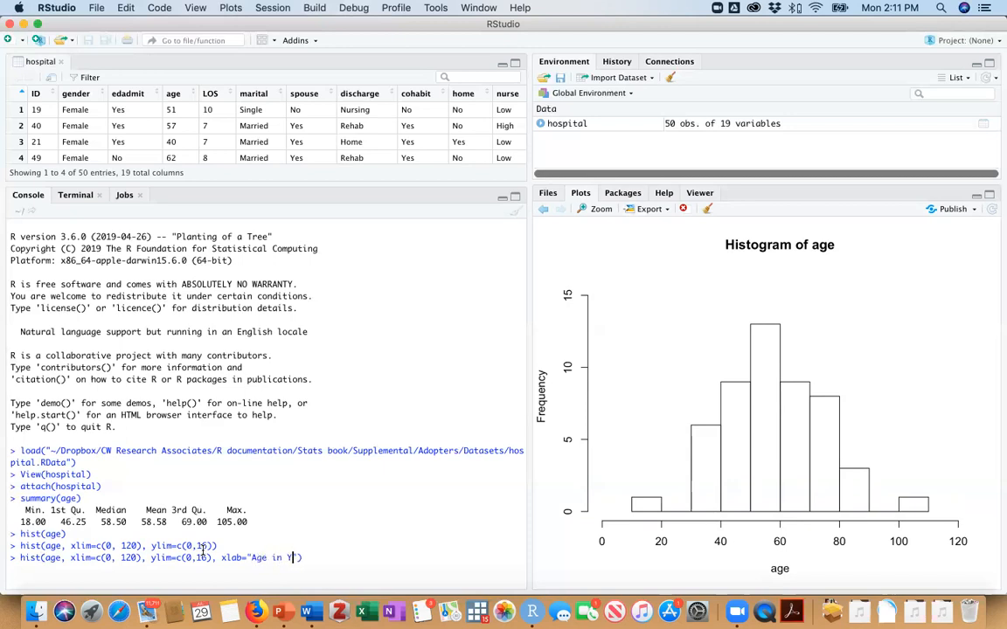
{"action": "type", "text": "ears"}
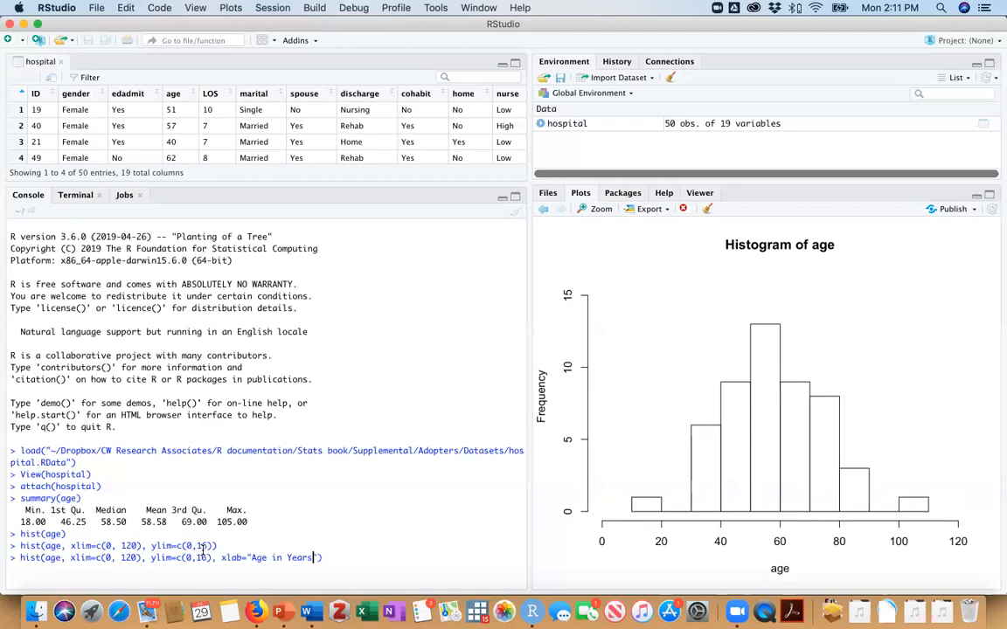
{"action": "type", "text": ", m"}
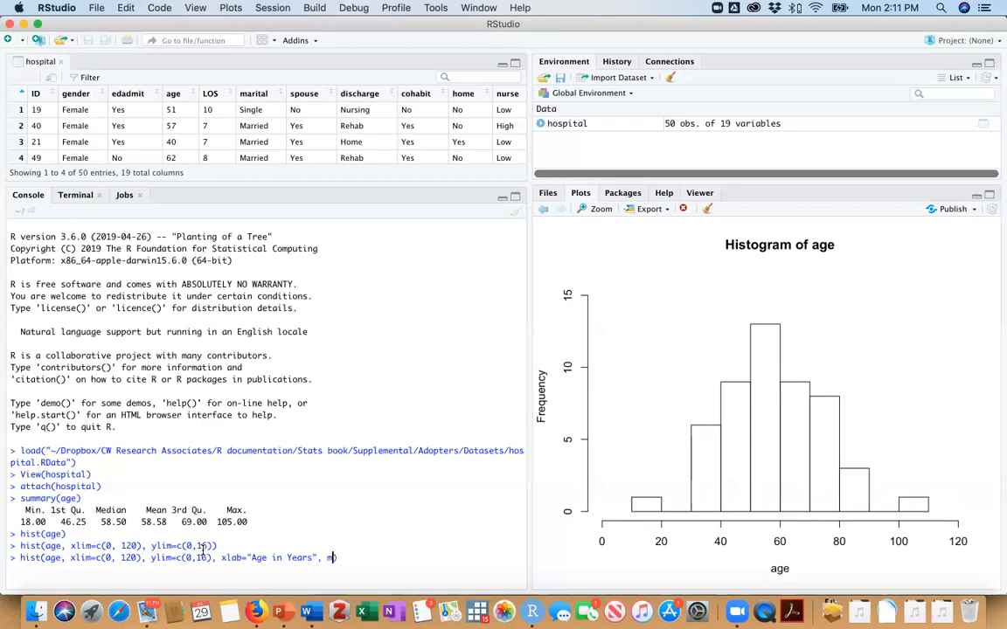
{"action": "type", "text": "ain=\""}
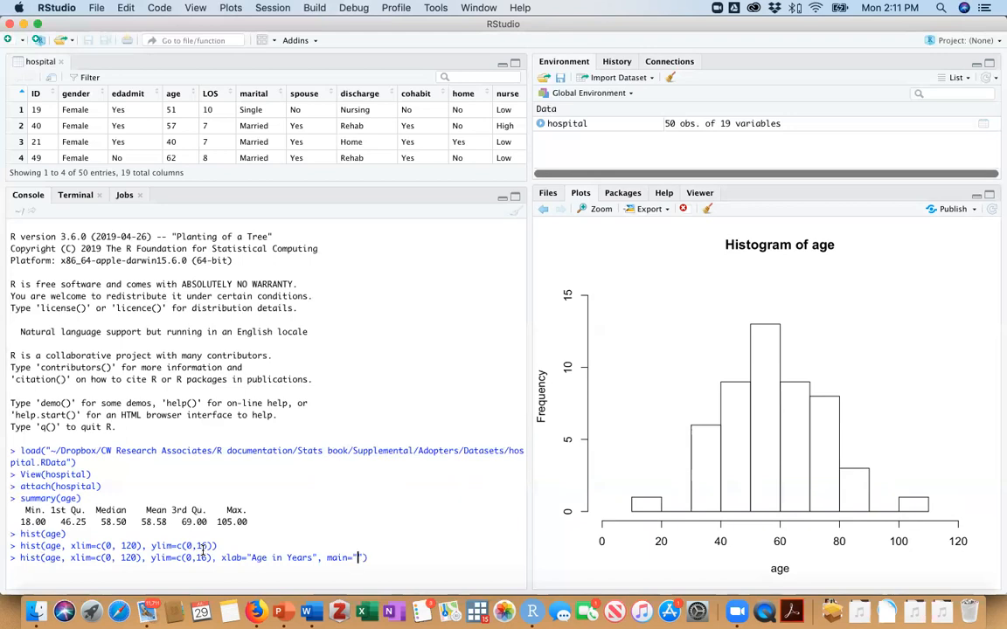
{"action": "type", "text": "Patient Ag"}
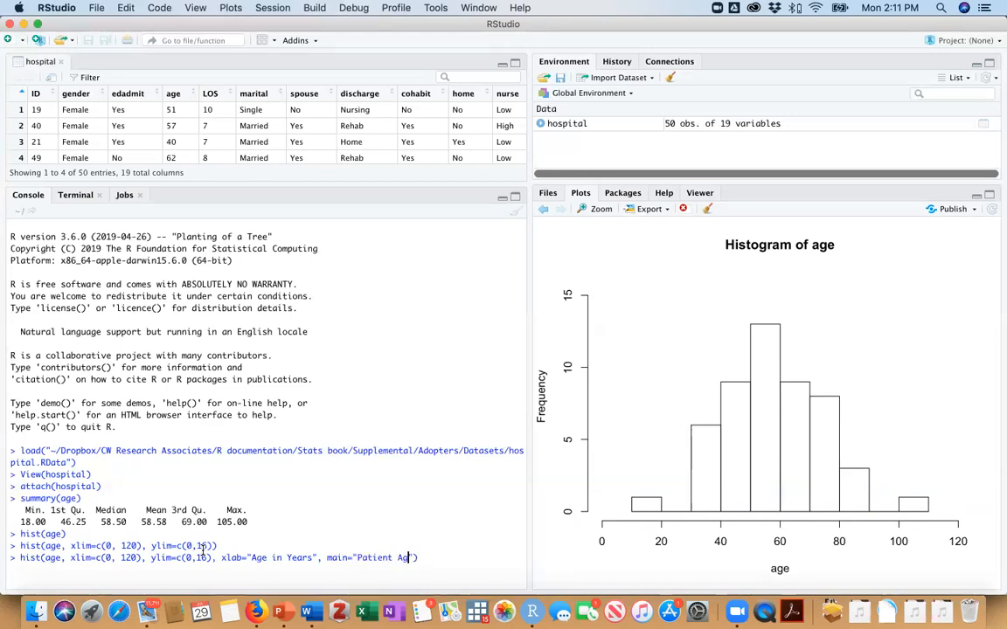
{"action": "type", "text": "es"}
{"action": "key", "text": "Return"}
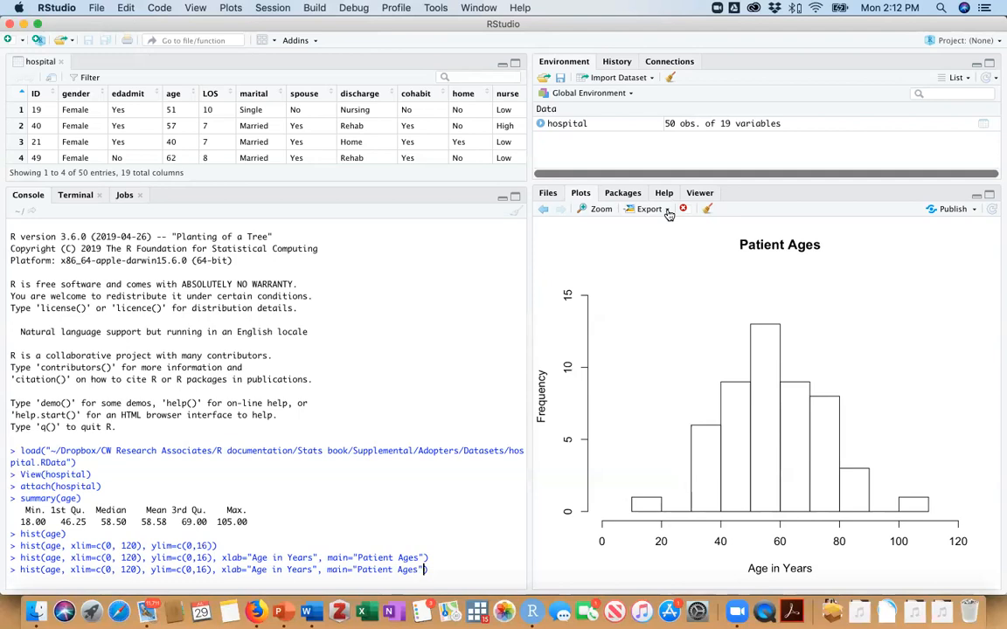
Copy the histogram via Export > Copy to Clipboard, then click into the blank Word document.
{"action": "left_click", "coordinate": [649, 209]}
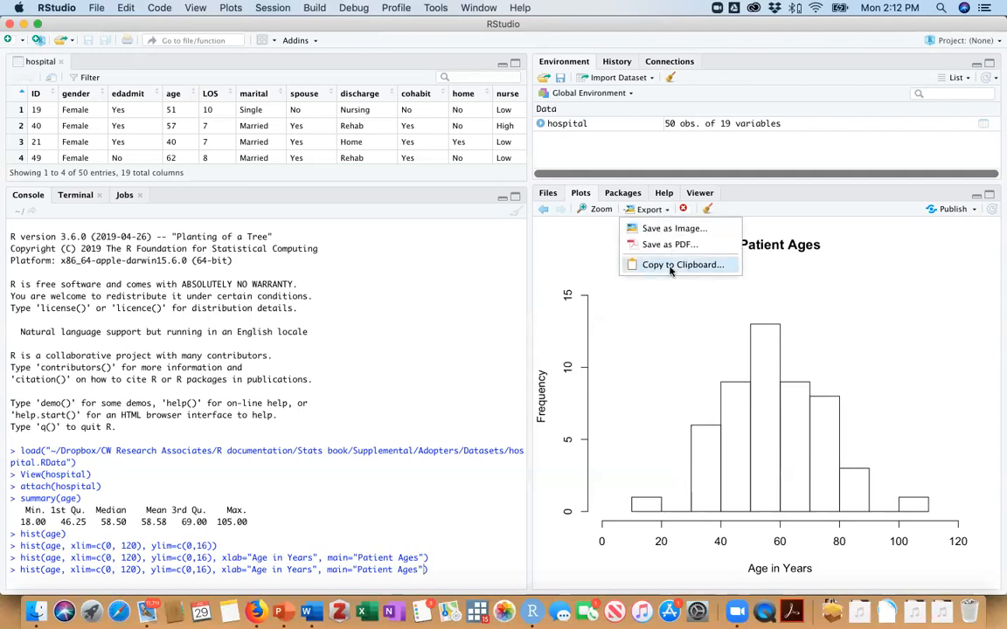
{"action": "left_click", "coordinate": [683, 264]}
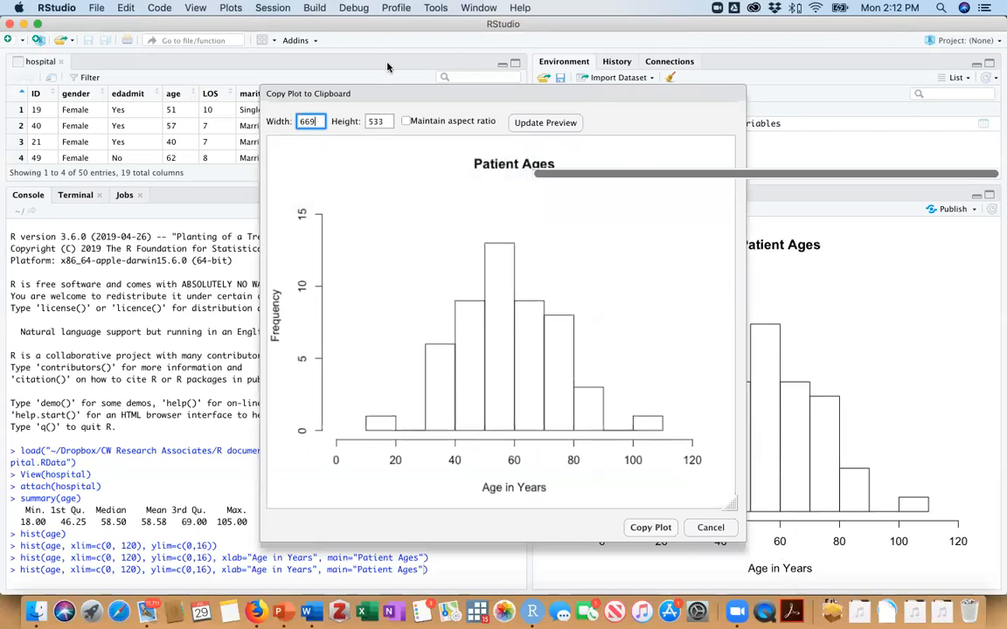
{"action": "left_click", "coordinate": [710, 527]}
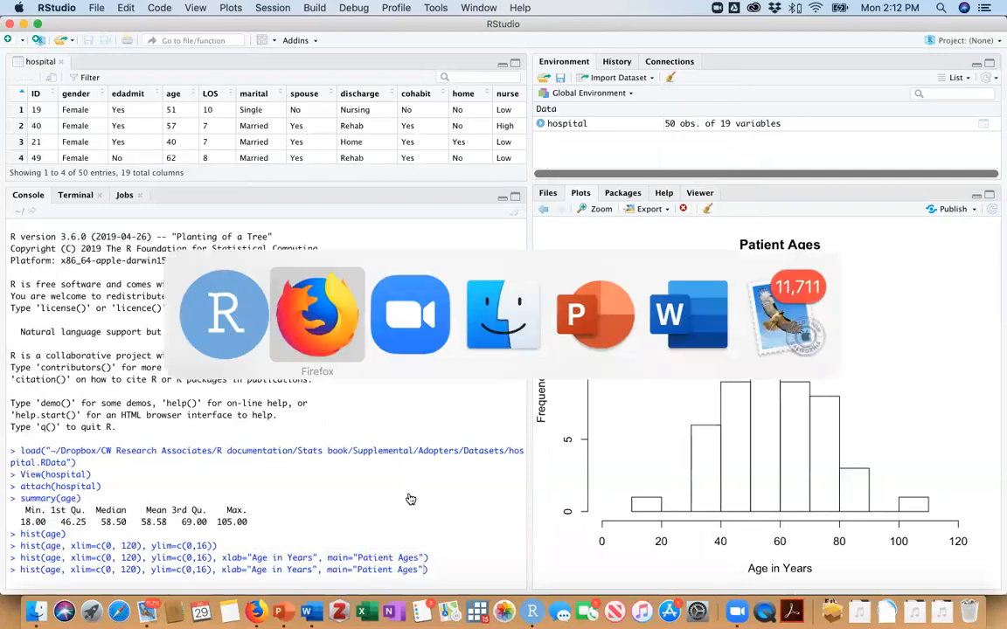
{"action": "left_click", "coordinate": [689, 315]}
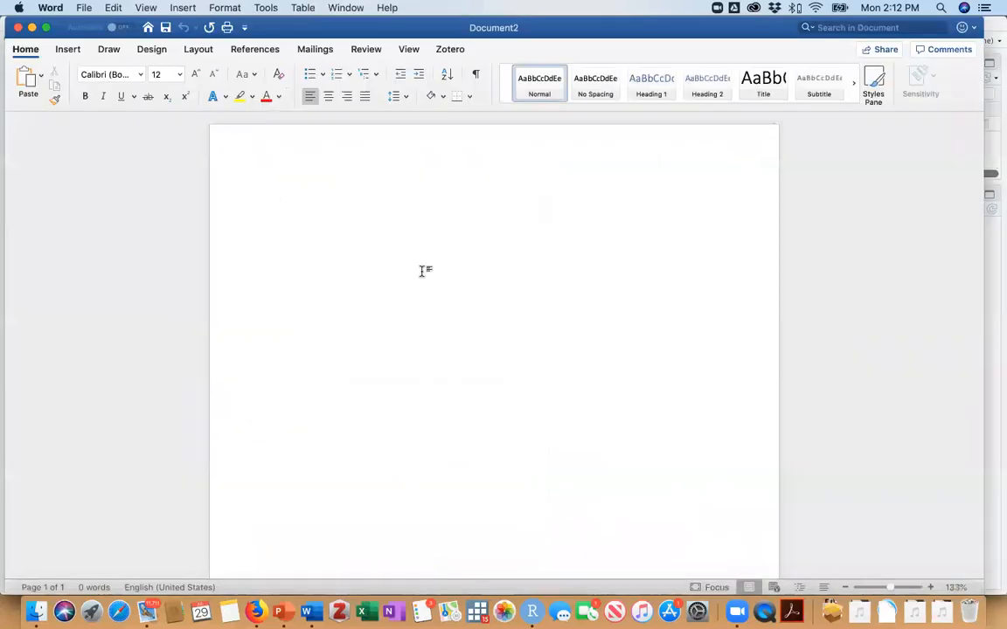
{"action": "mouse_move", "coordinate": [406, 222]}
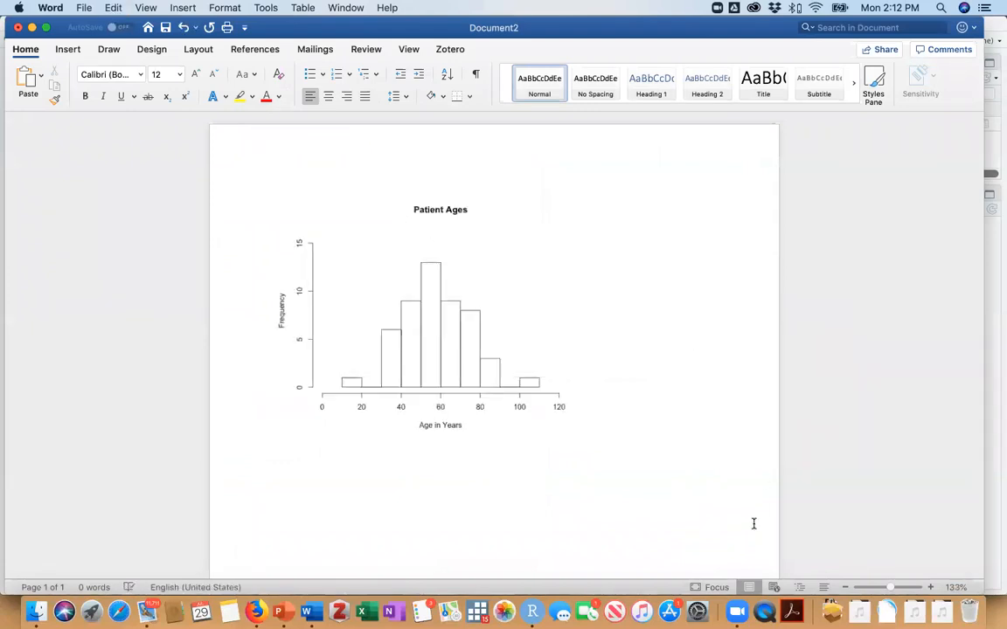
{"action": "mouse_move", "coordinate": [450, 318]}
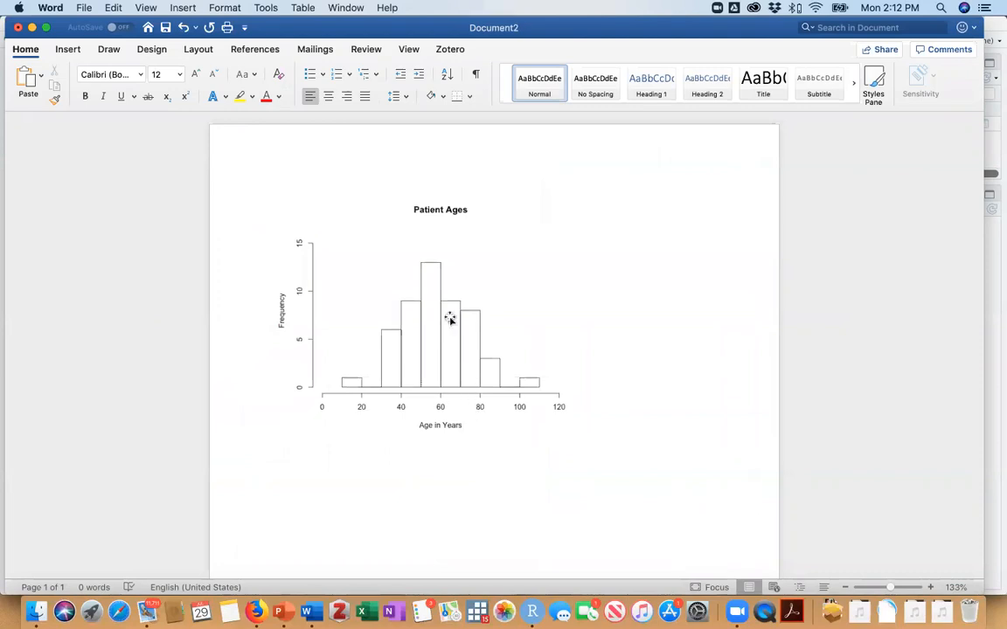
Select the pasted histogram in Word and drag its corner handle to enlarge it.
{"action": "left_click", "coordinate": [441, 332]}
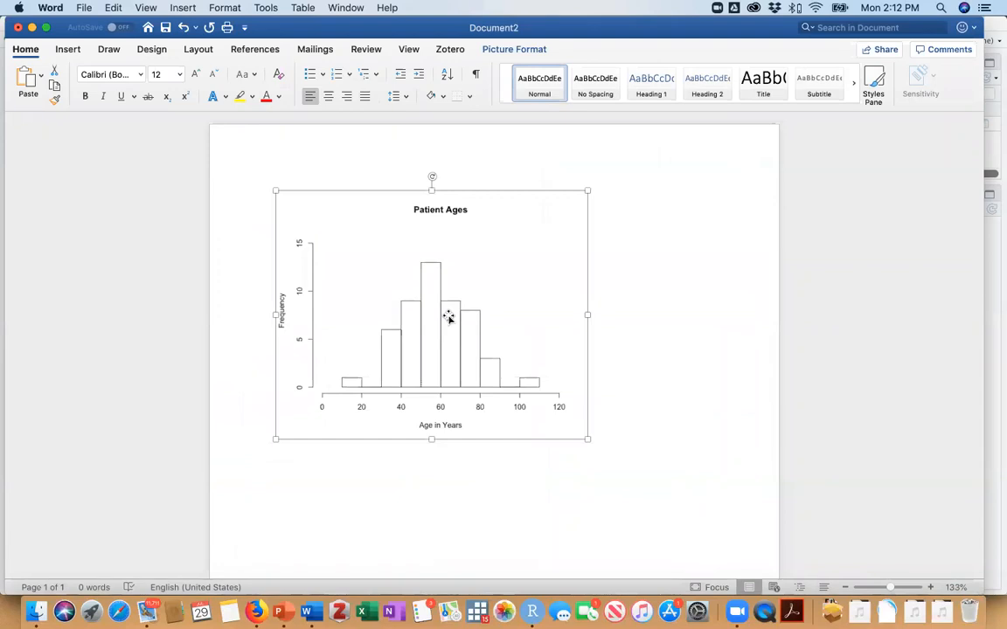
{"action": "left_click_drag", "start_coordinate": [587, 440], "coordinate": [688, 518]}
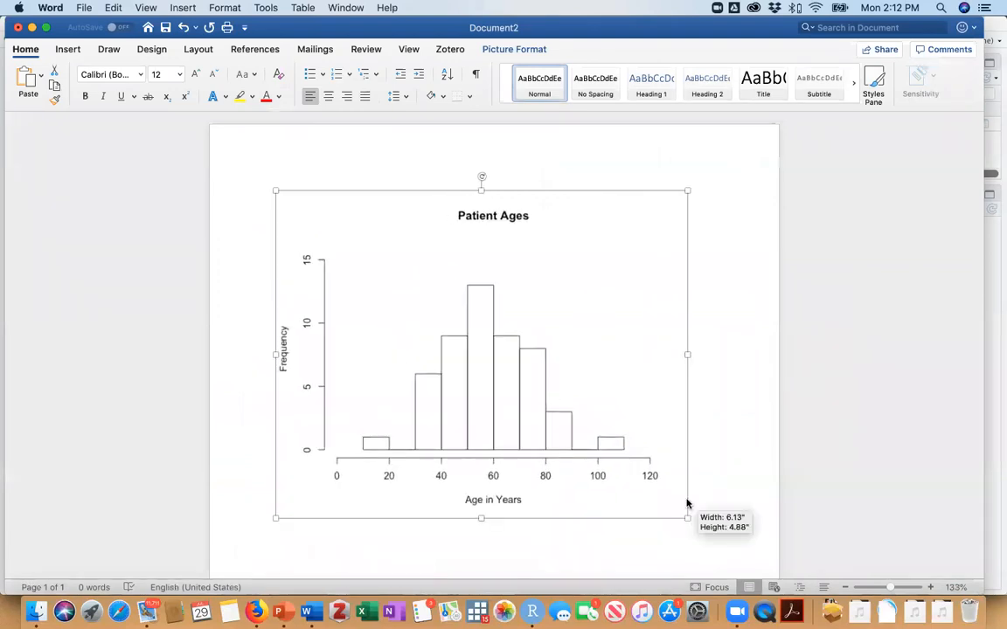
{"action": "mouse_move", "coordinate": [740, 428]}
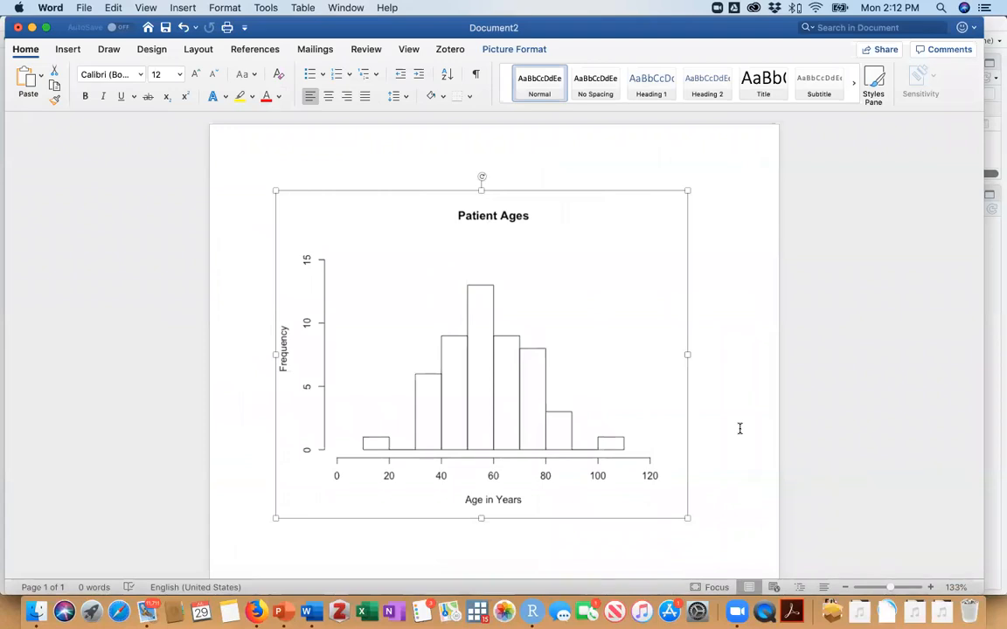
{"action": "left_click", "coordinate": [504, 611]}
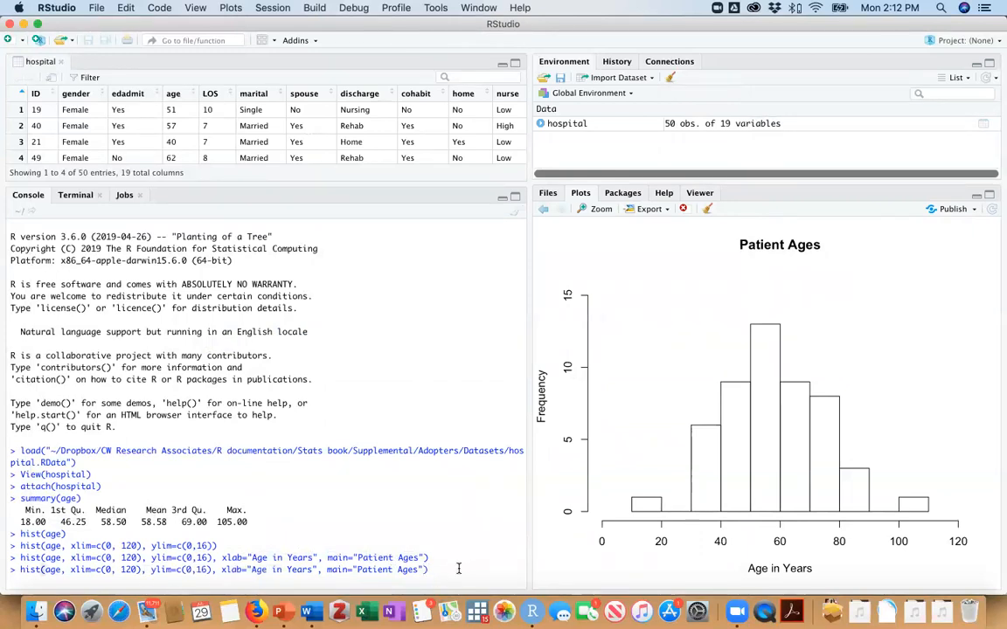
Run boxplot(age) to draw the box plot of patient ages.
{"action": "key", "text": "Return"}
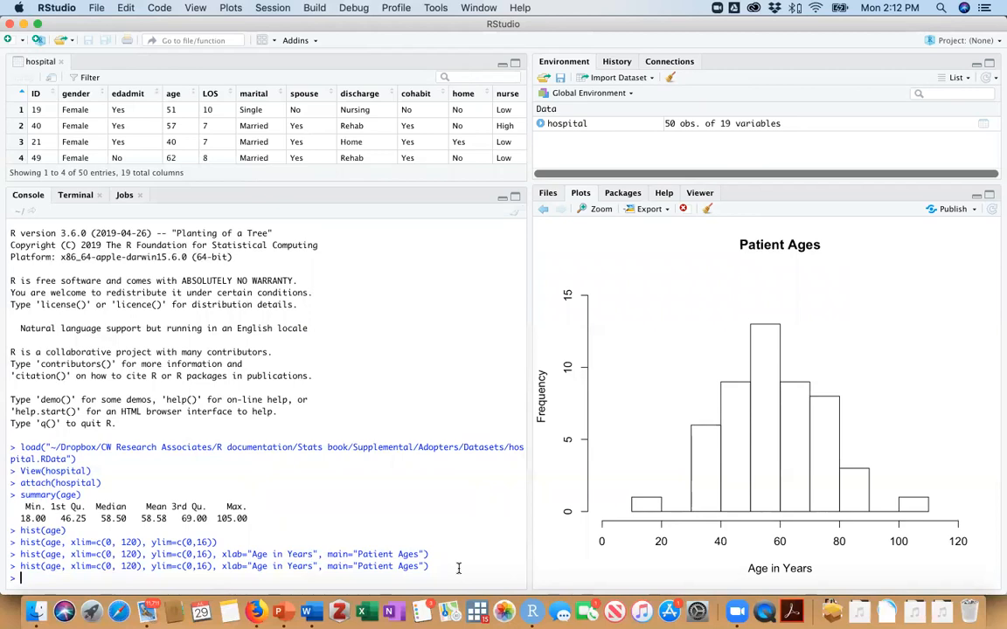
{"action": "mouse_move", "coordinate": [478, 559]}
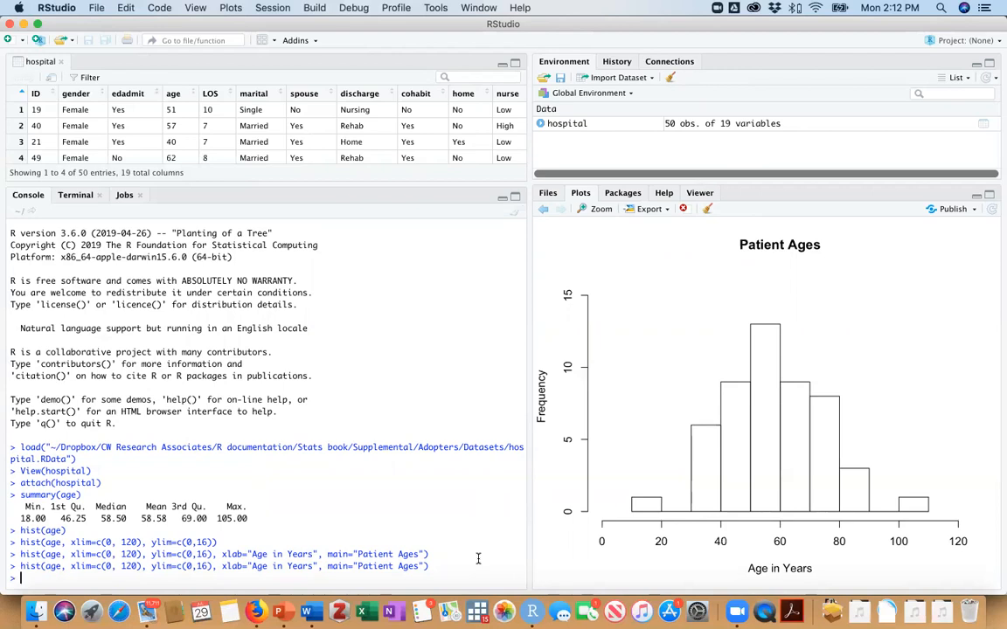
{"action": "type", "text": "boxplot("}
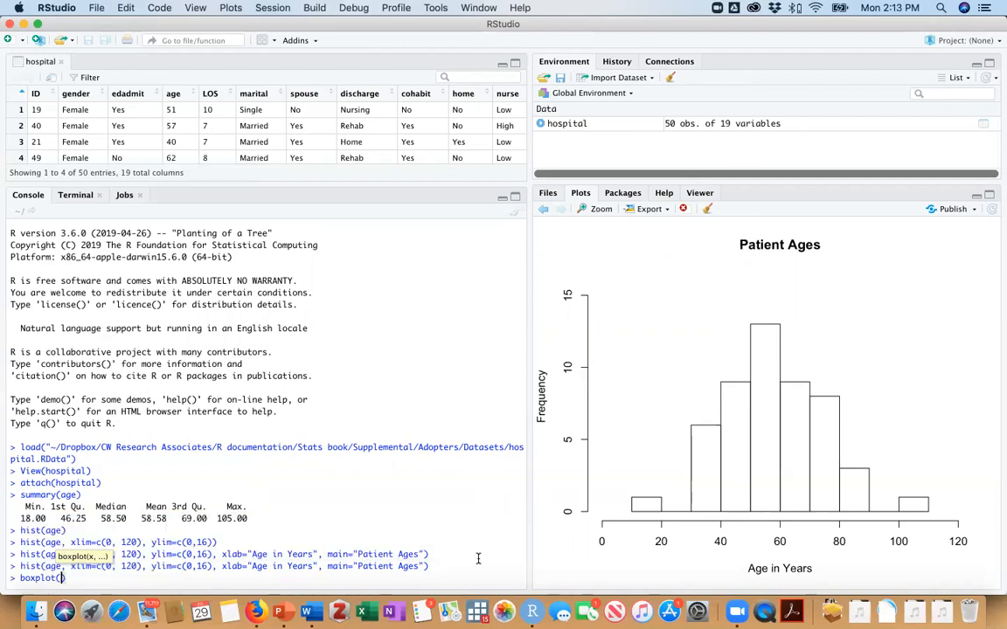
{"action": "type", "text": "age"}
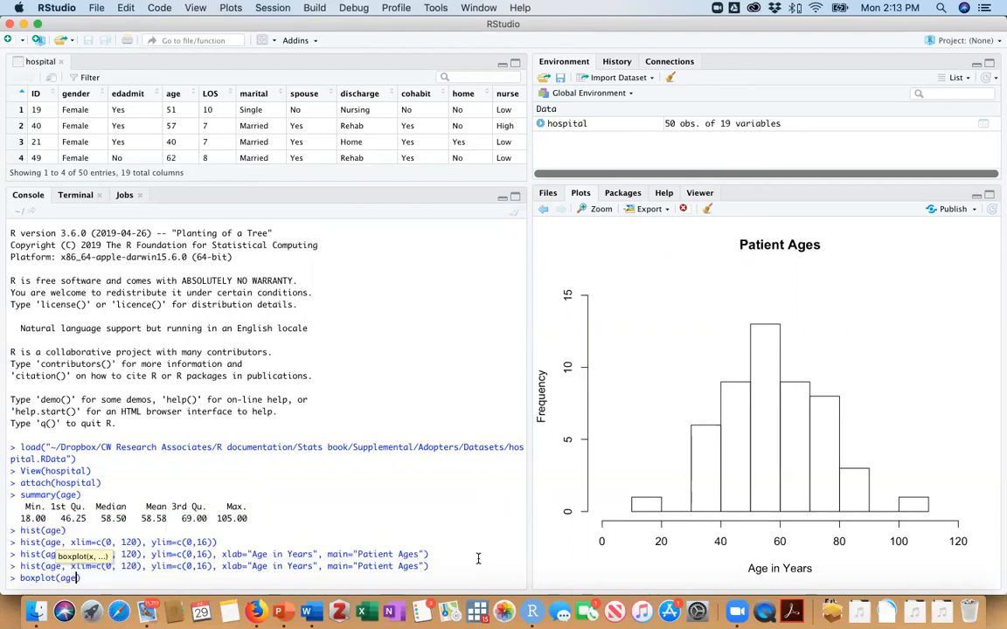
{"action": "key", "text": "Return"}
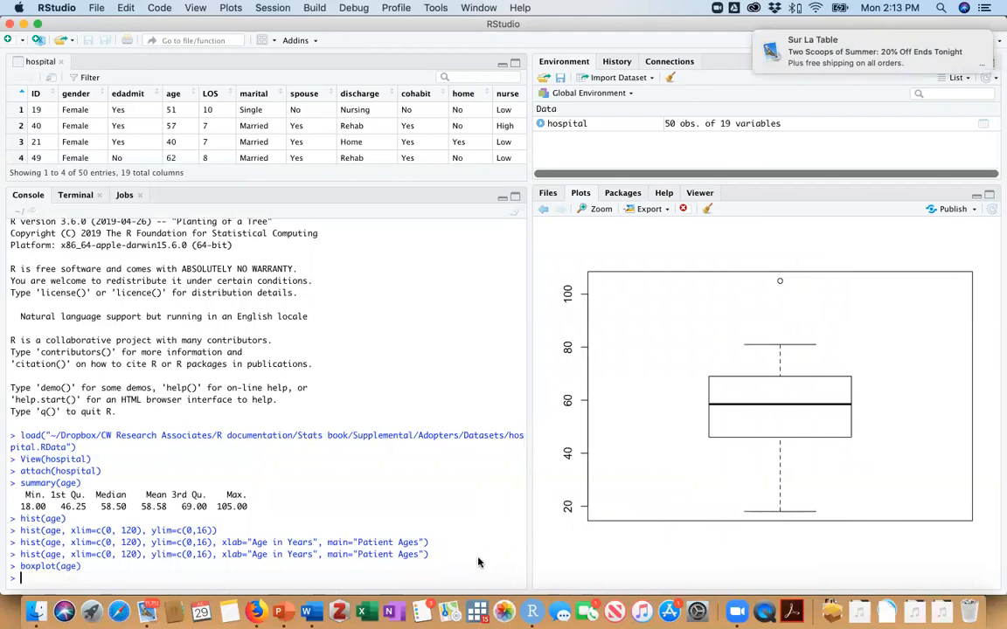
{"action": "mouse_move", "coordinate": [773, 393]}
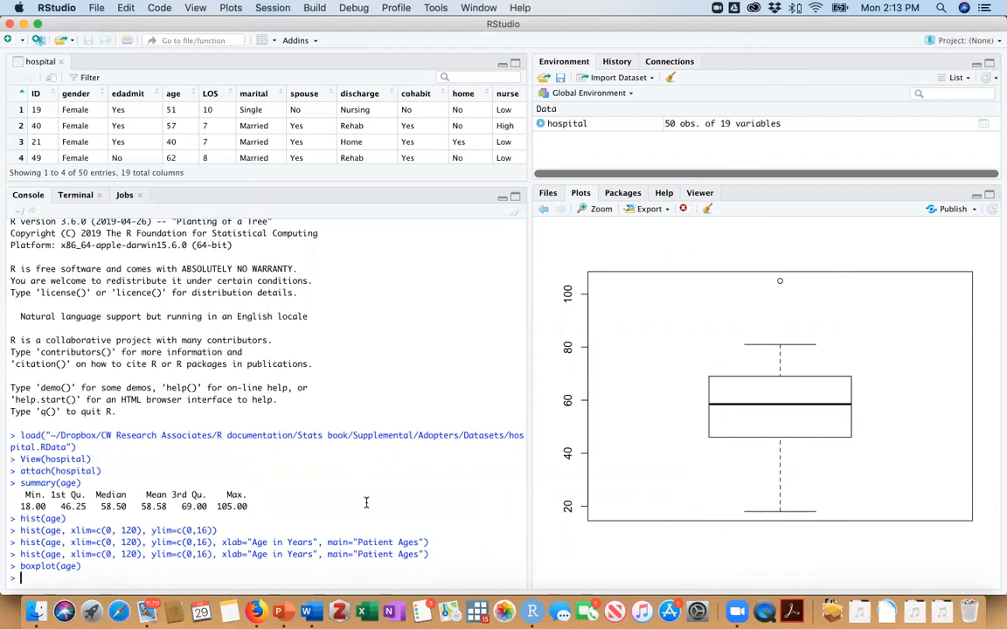
{"action": "mouse_move", "coordinate": [780, 514]}
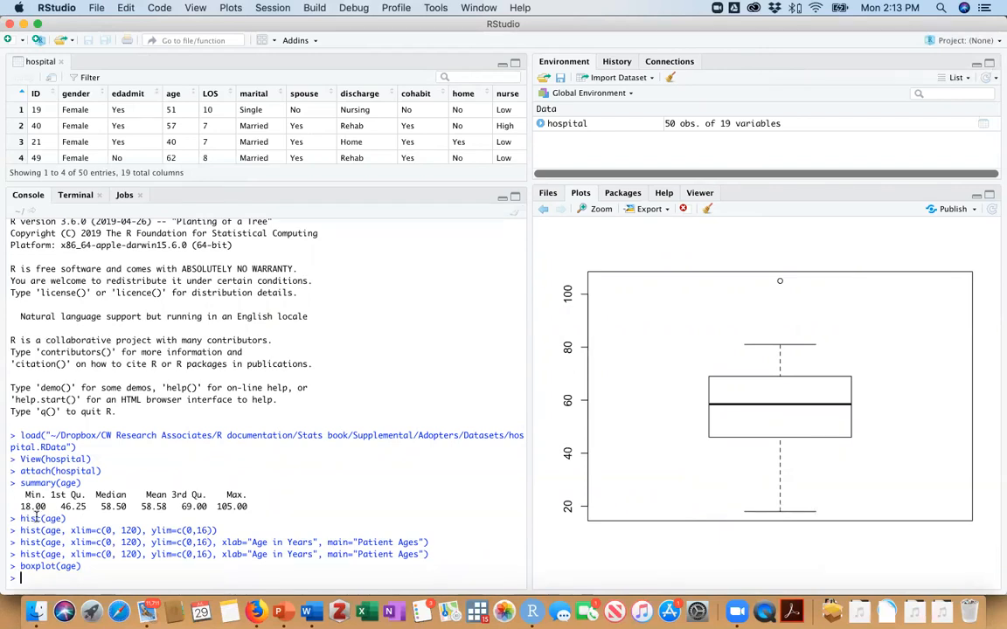
{"action": "mouse_move", "coordinate": [661, 423]}
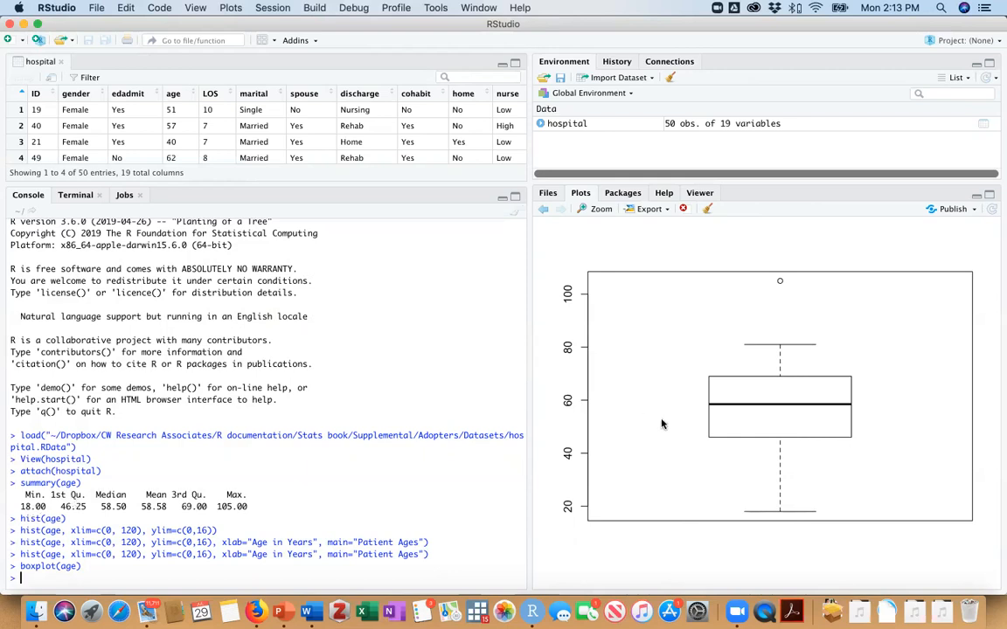
{"action": "mouse_move", "coordinate": [588, 461]}
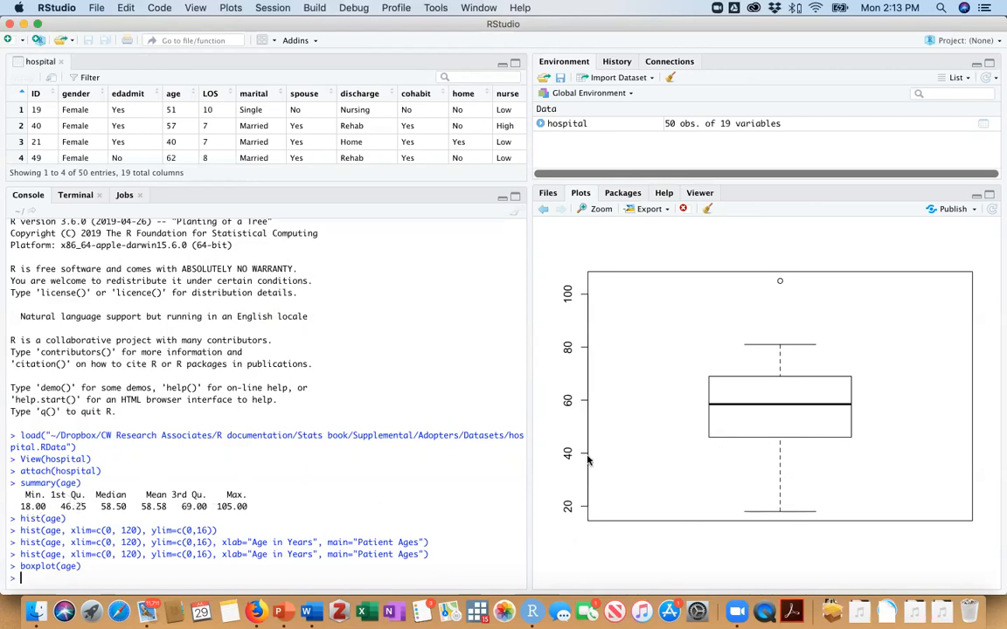
{"action": "mouse_move", "coordinate": [778, 445]}
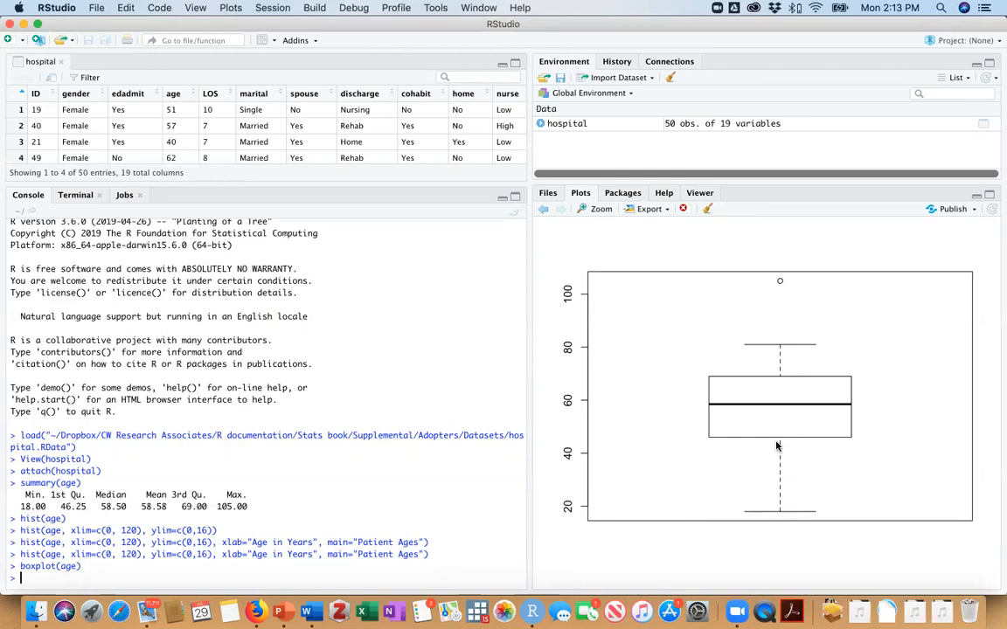
{"action": "mouse_move", "coordinate": [777, 398]}
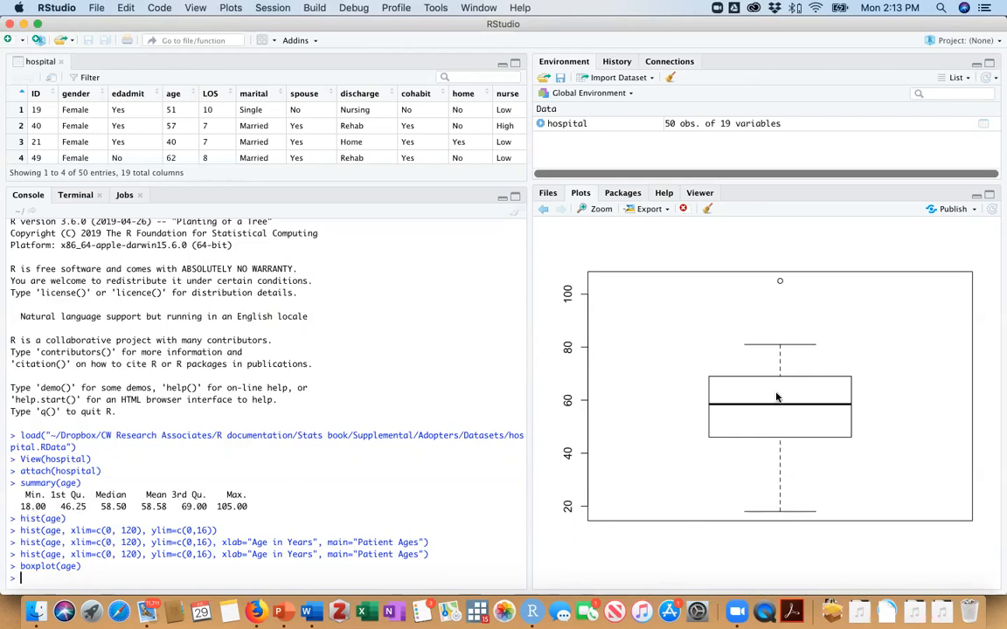
{"action": "mouse_move", "coordinate": [763, 409]}
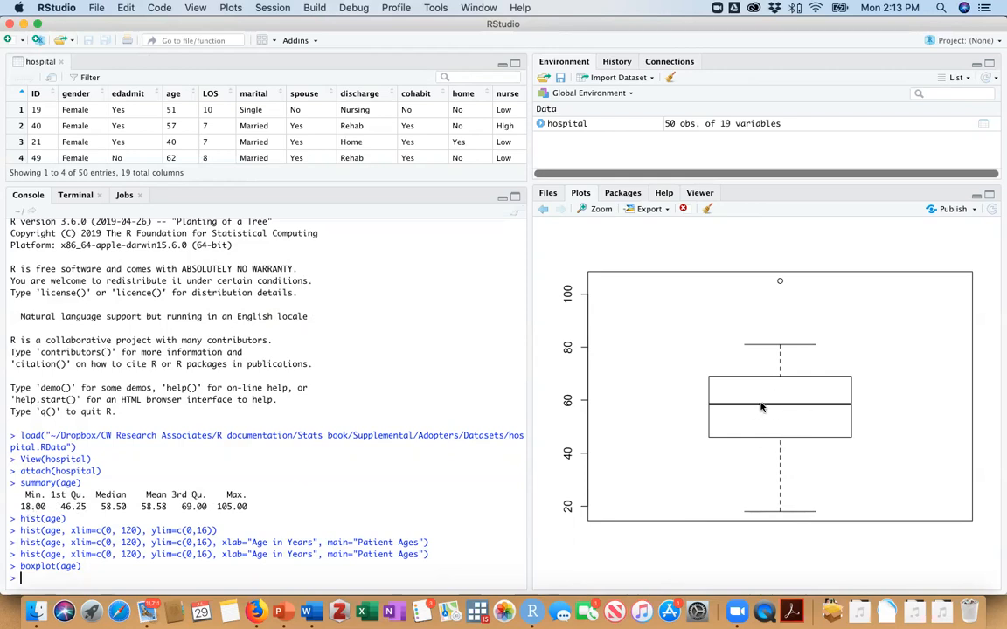
{"action": "mouse_move", "coordinate": [757, 408]}
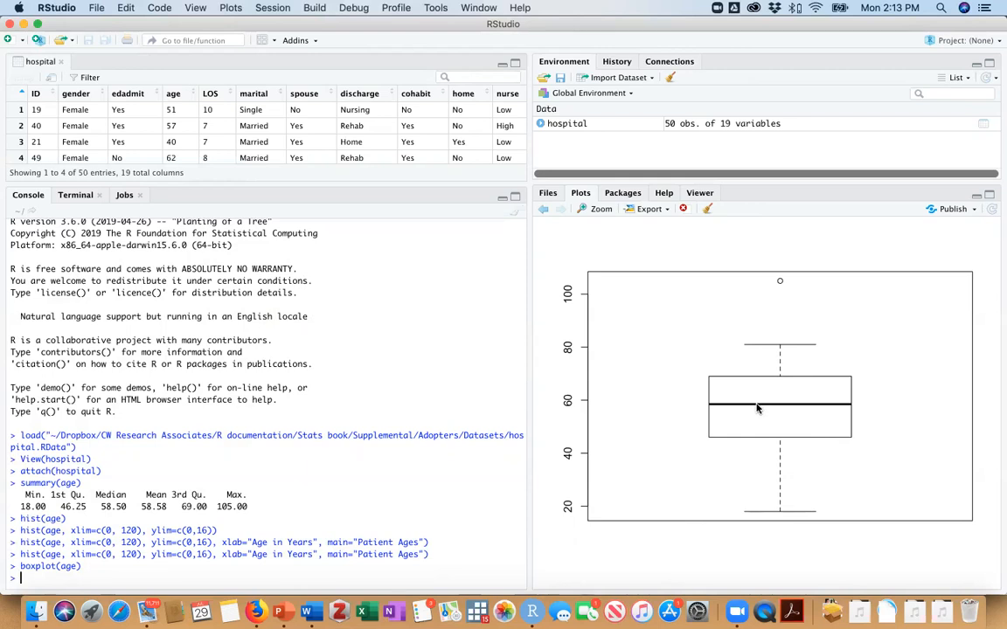
{"action": "mouse_move", "coordinate": [776, 377]}
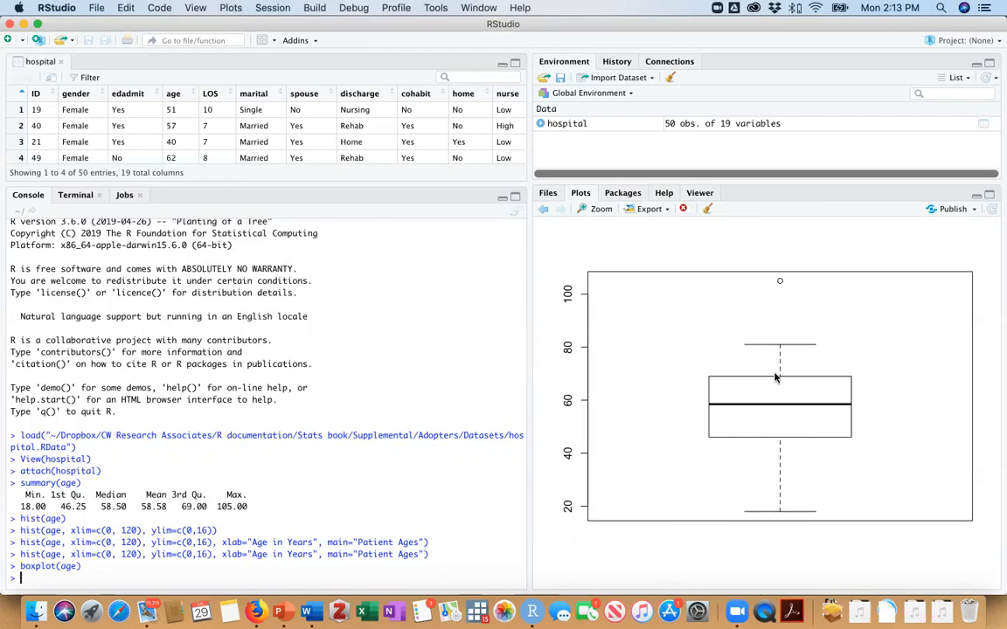
{"action": "mouse_move", "coordinate": [780, 350]}
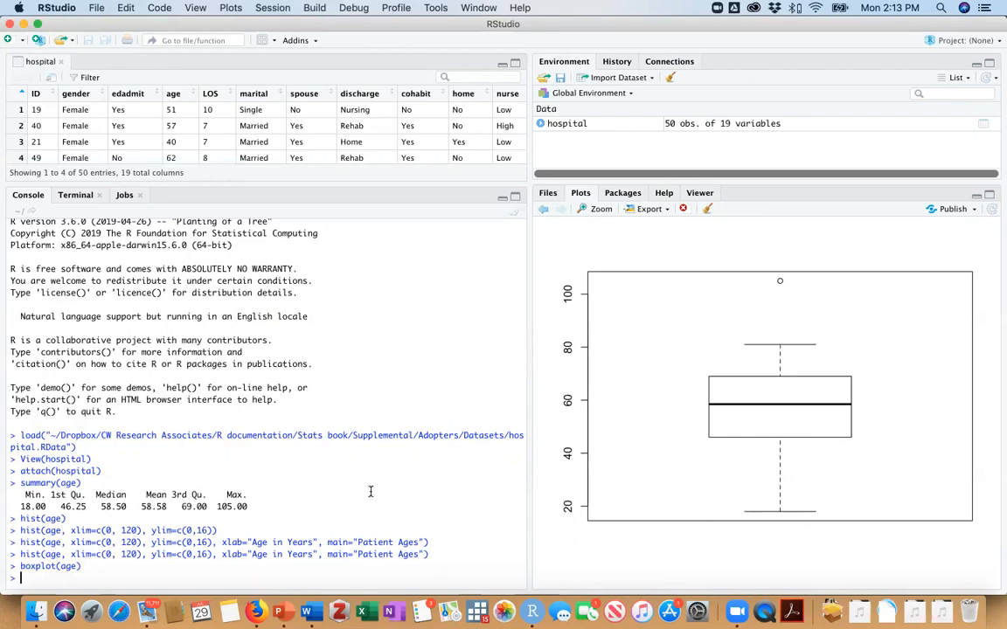
{"action": "mouse_move", "coordinate": [658, 339]}
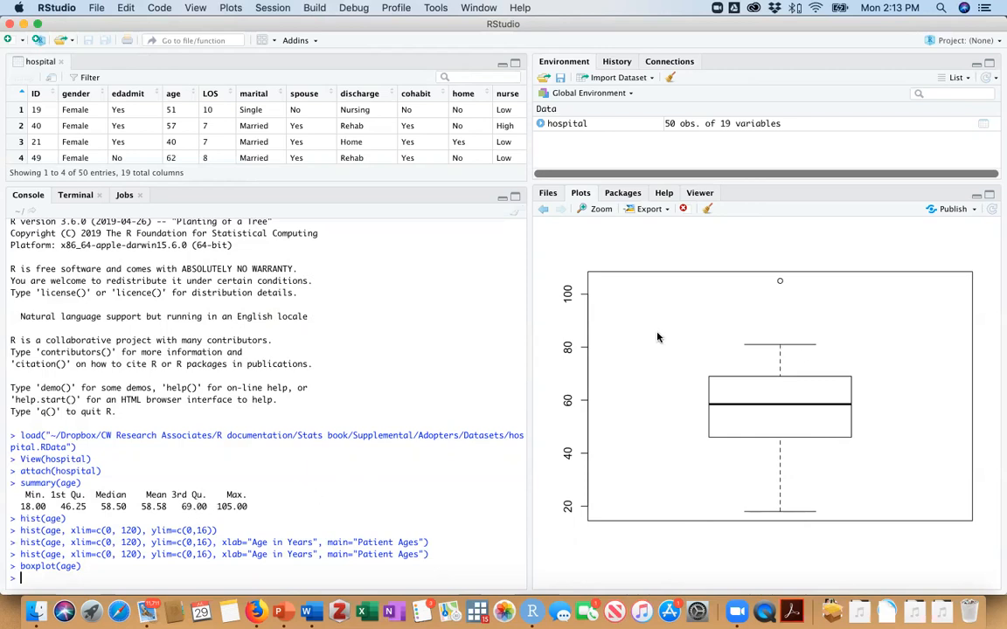
{"action": "mouse_move", "coordinate": [783, 285]}
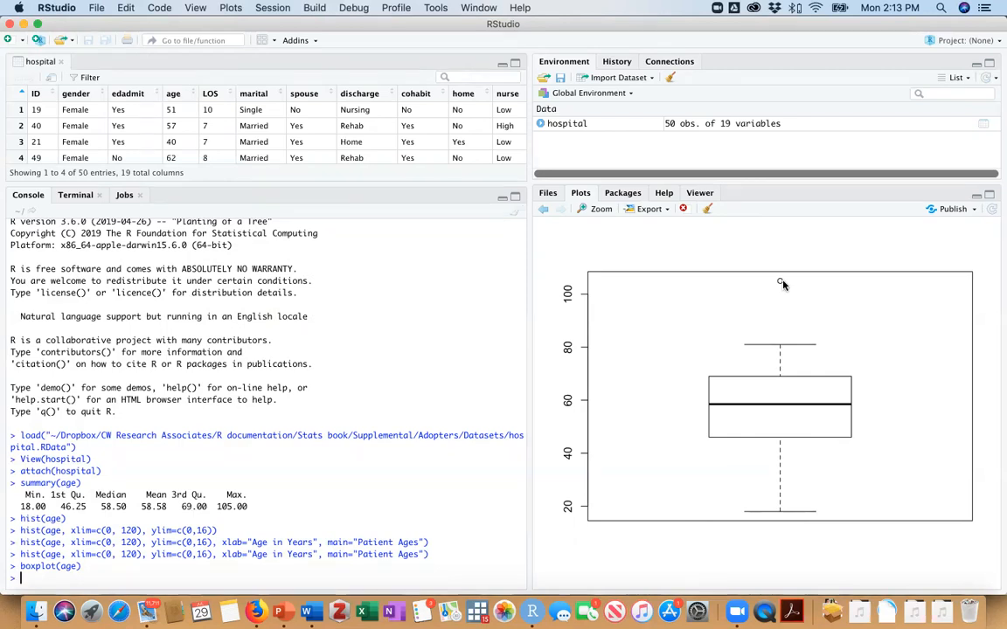
{"action": "mouse_move", "coordinate": [513, 427]}
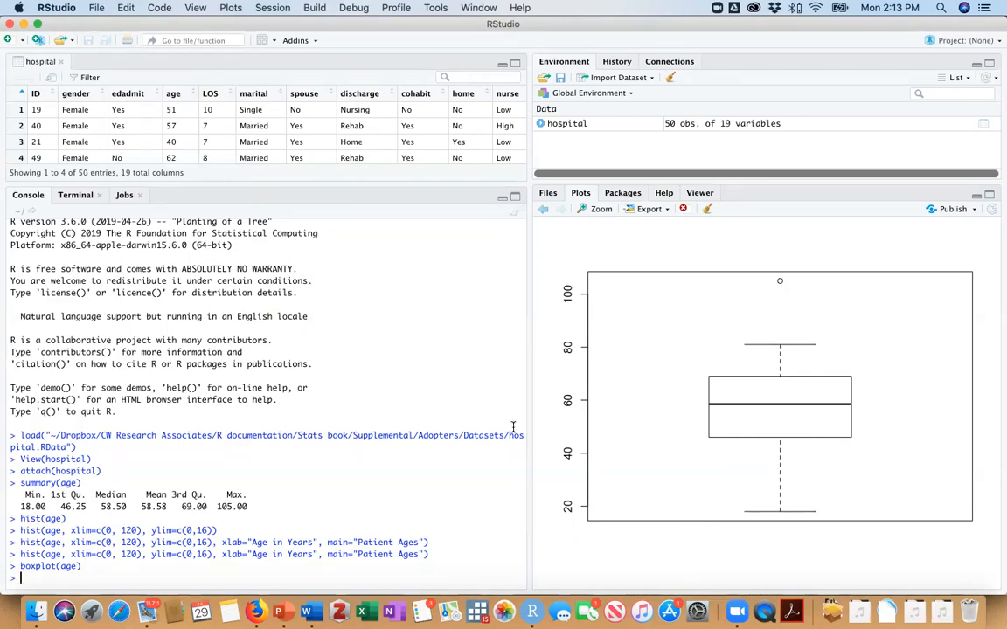
{"action": "mouse_move", "coordinate": [787, 351]}
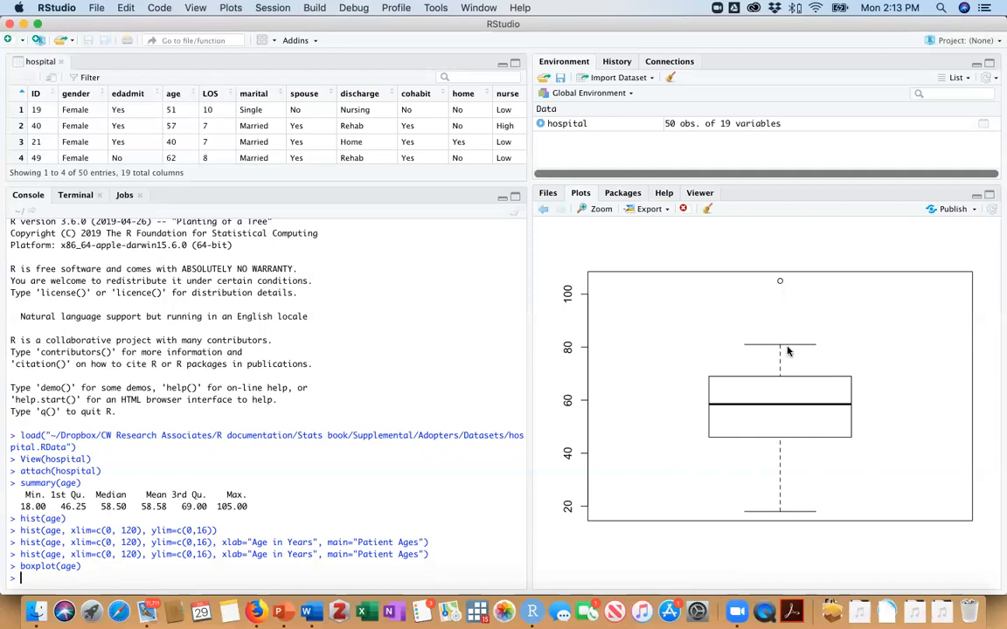
{"action": "mouse_move", "coordinate": [784, 352]}
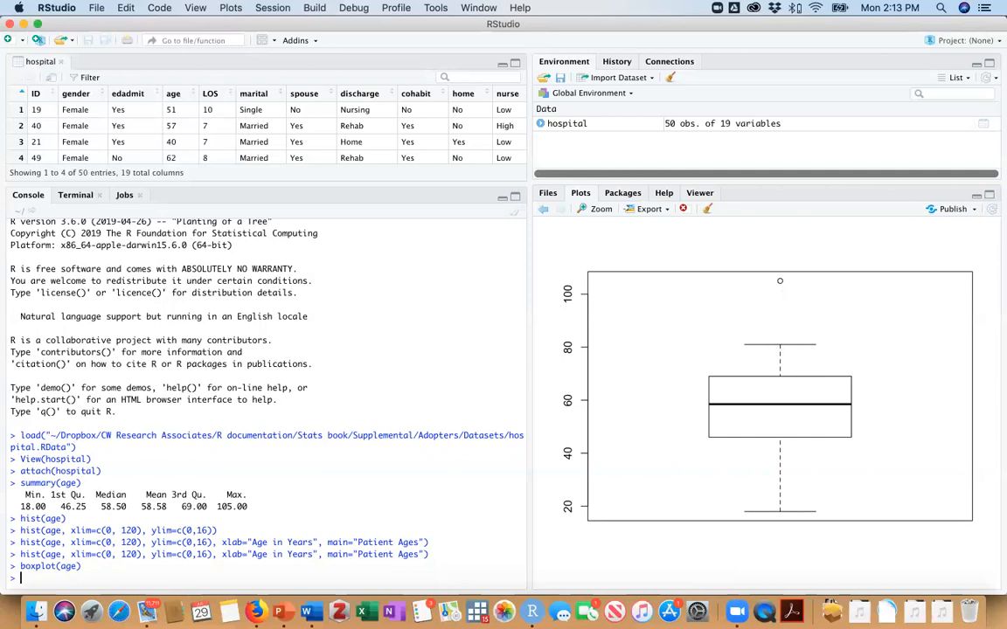
{"action": "mouse_move", "coordinate": [78, 577]}
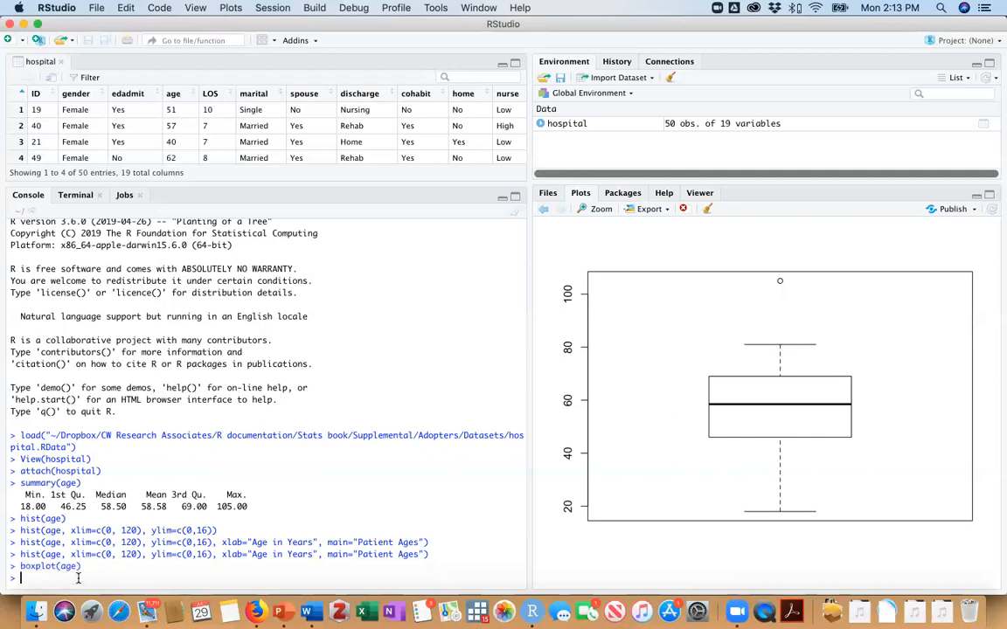
Run boxplot.stats(age) to list whiskers 18–81, median 58.5, n 50, outlier 105.
{"action": "type", "text": "box"}
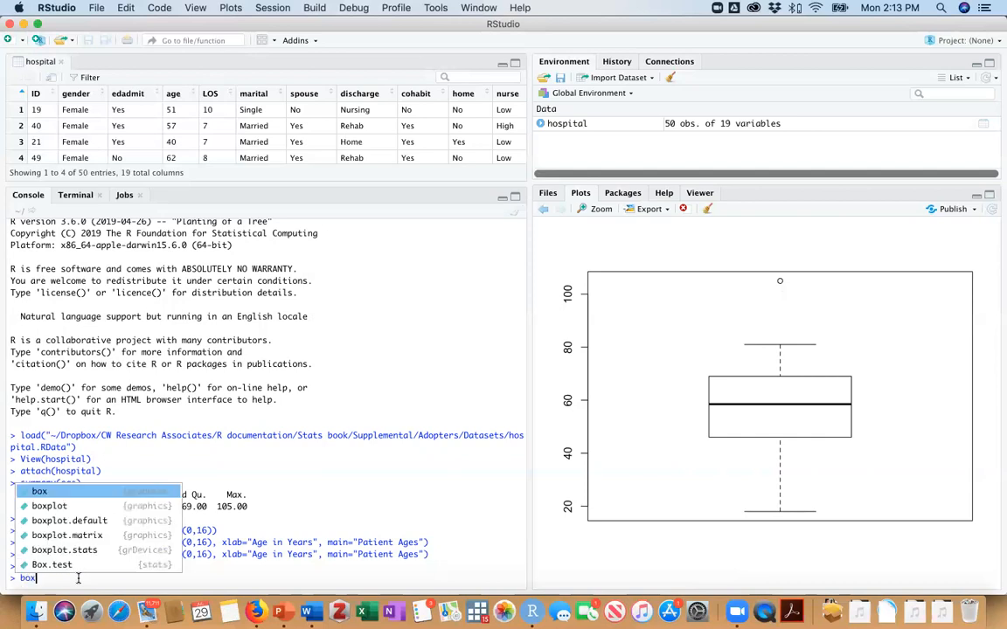
{"action": "mouse_move", "coordinate": [39, 491]}
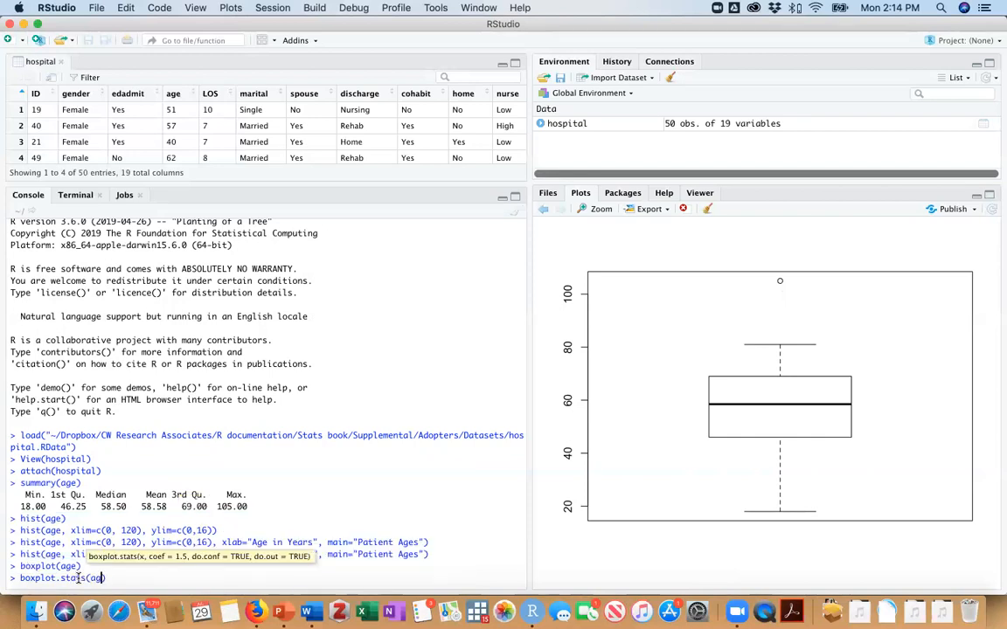
{"action": "key", "text": "Return"}
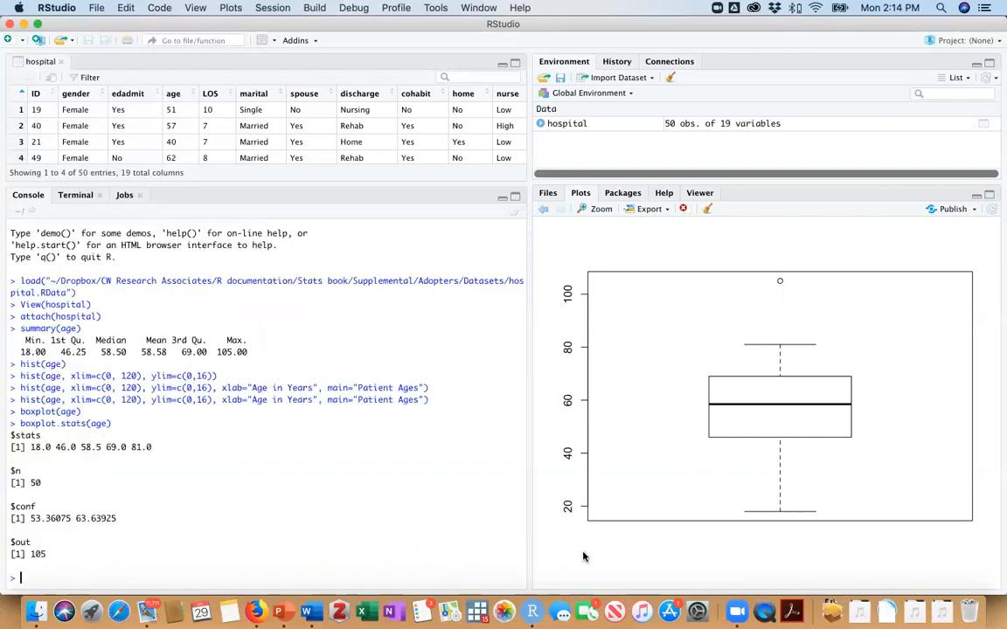
{"action": "mouse_move", "coordinate": [780, 519]}
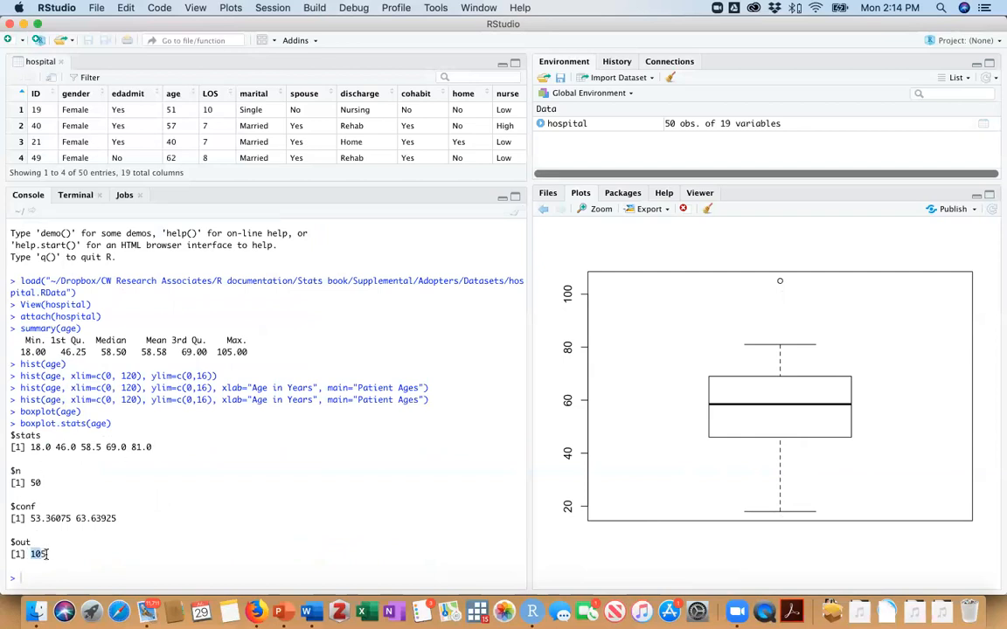
Highlight the 105 outlier, then type IQR(age) for the 22.75 interquartile range.
{"action": "double_click", "coordinate": [37, 553]}
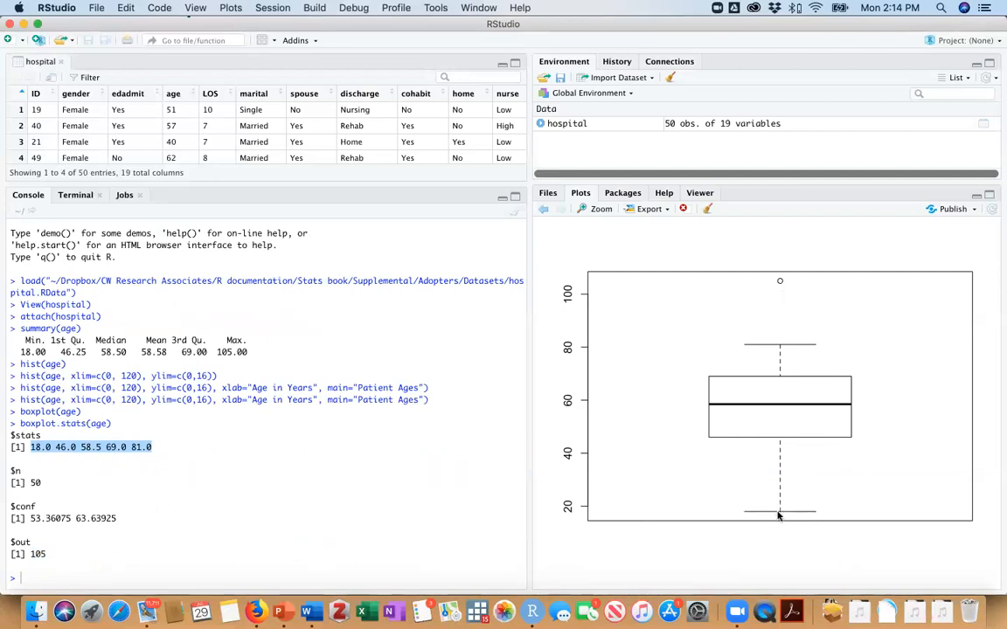
{"action": "mouse_move", "coordinate": [557, 456]}
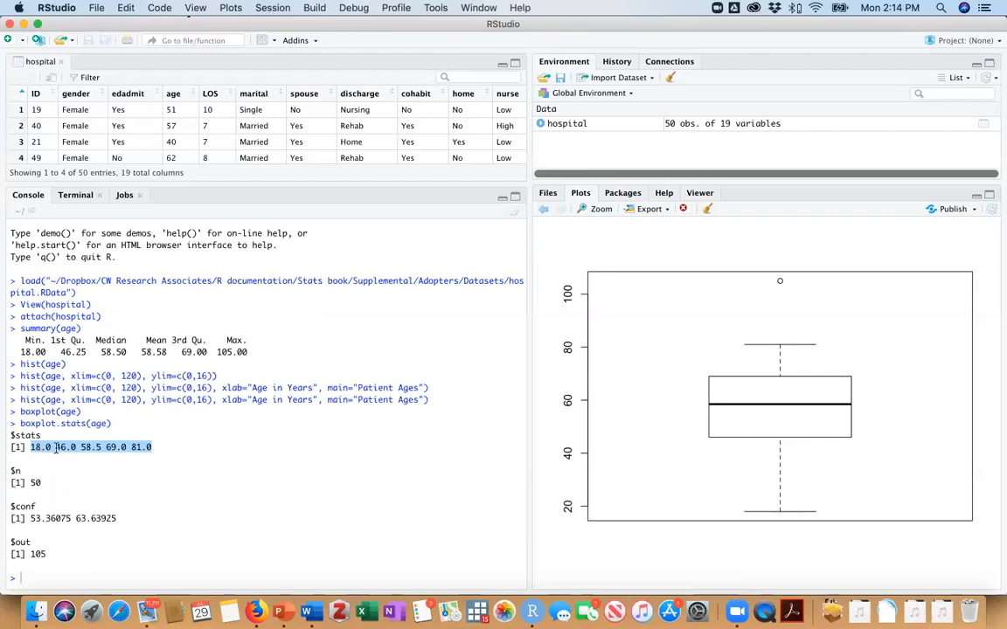
{"action": "mouse_move", "coordinate": [115, 360]}
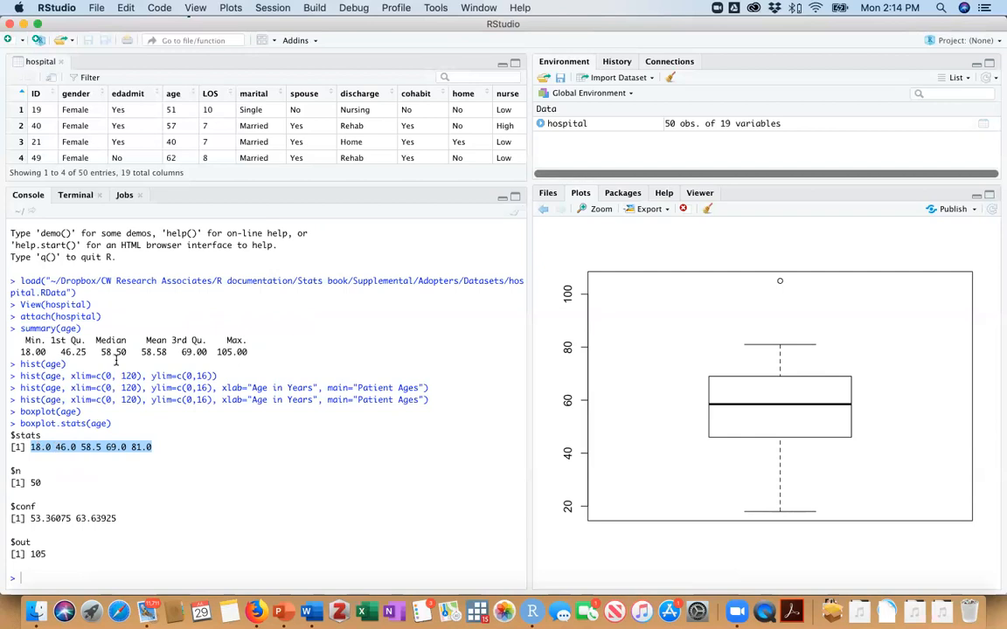
{"action": "mouse_move", "coordinate": [169, 412]}
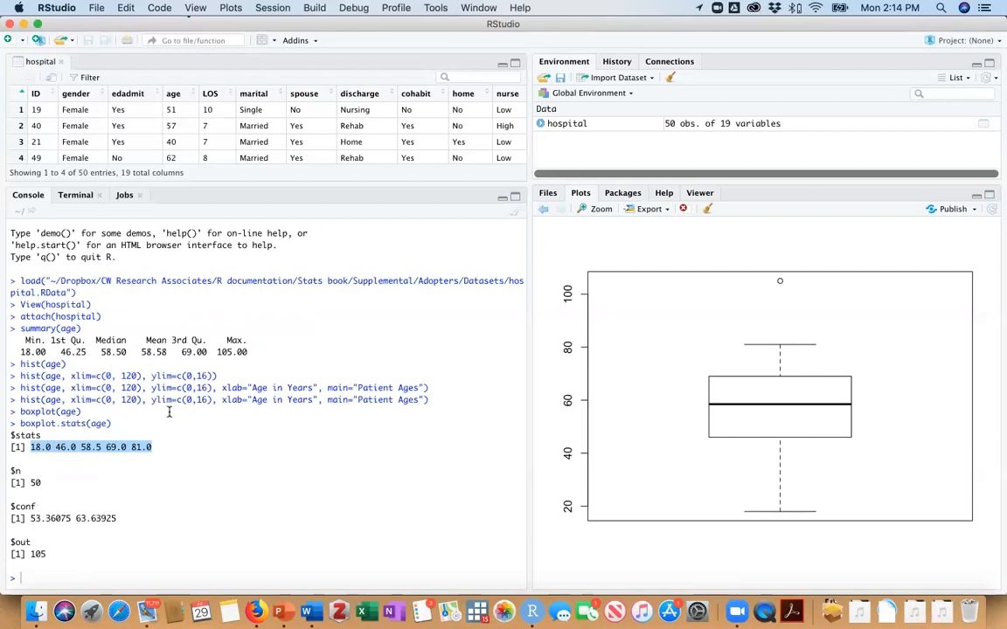
{"action": "mouse_move", "coordinate": [493, 448]}
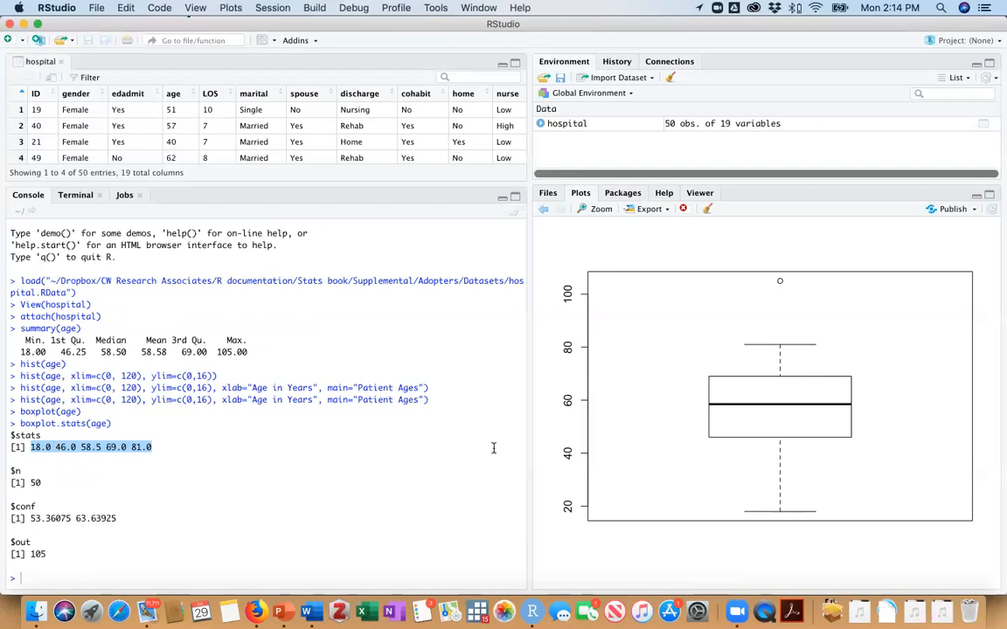
{"action": "mouse_move", "coordinate": [780, 398]}
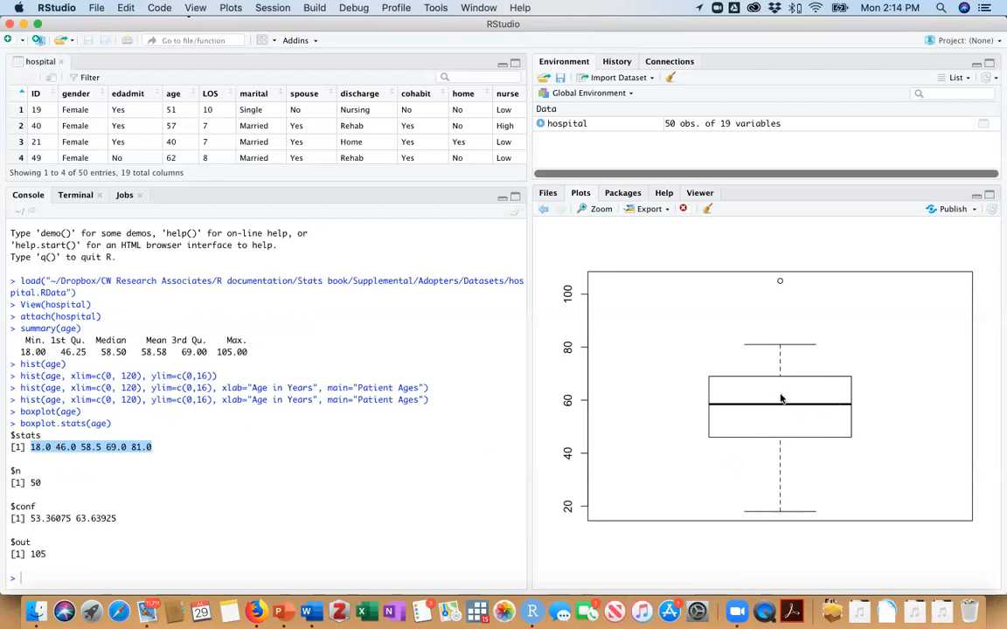
{"action": "mouse_move", "coordinate": [782, 408]}
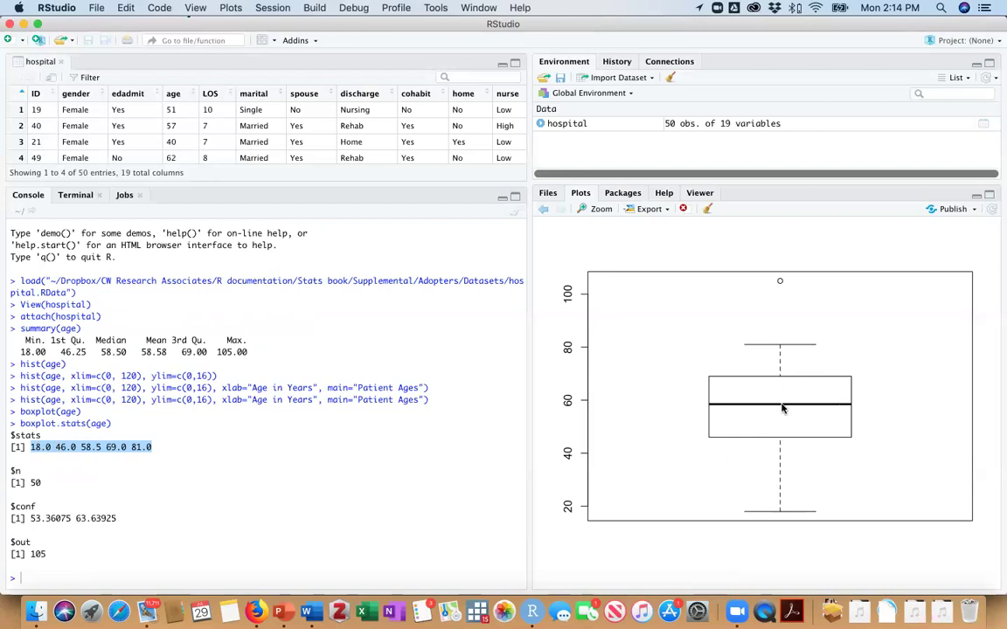
{"action": "mouse_move", "coordinate": [781, 375]}
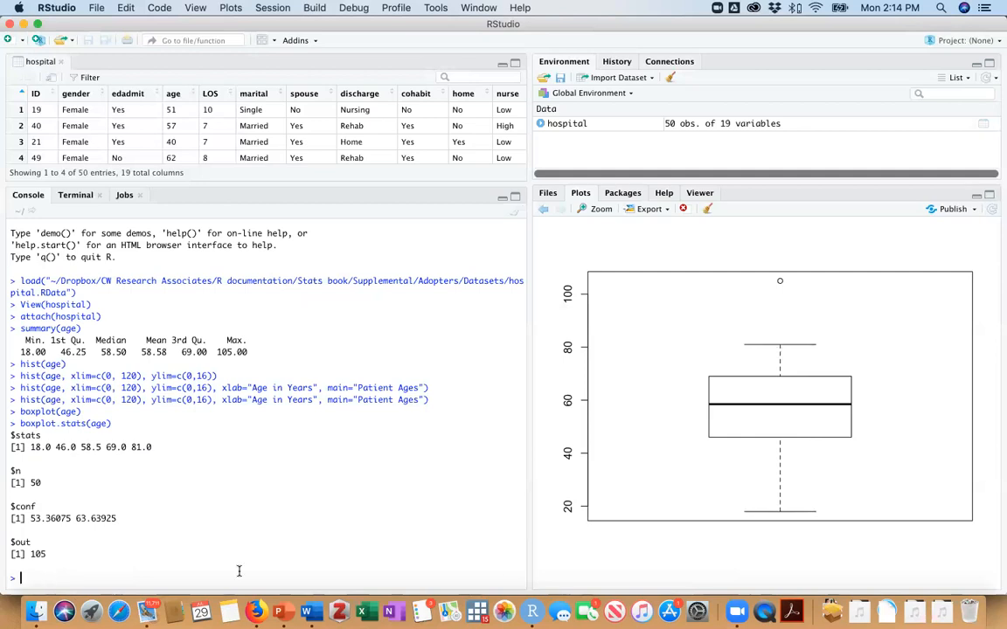
{"action": "mouse_move", "coordinate": [739, 384]}
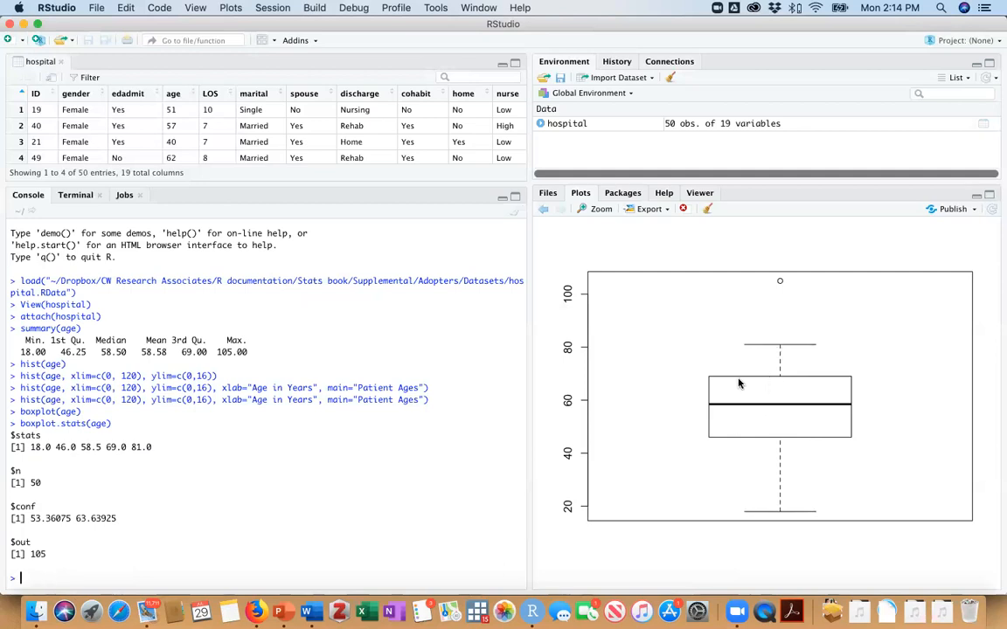
{"action": "mouse_move", "coordinate": [699, 412]}
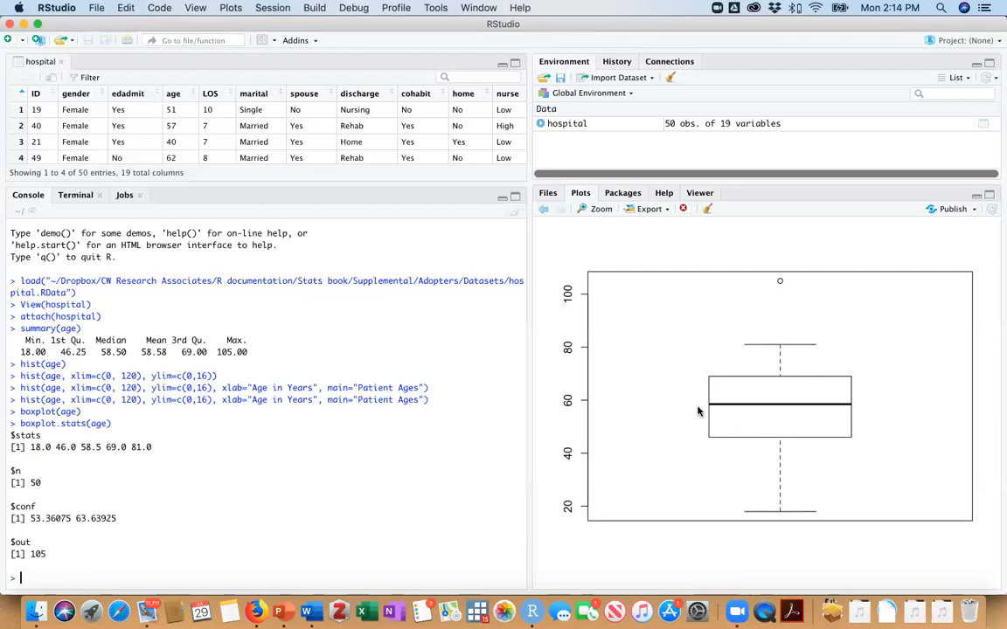
{"action": "mouse_move", "coordinate": [708, 418]}
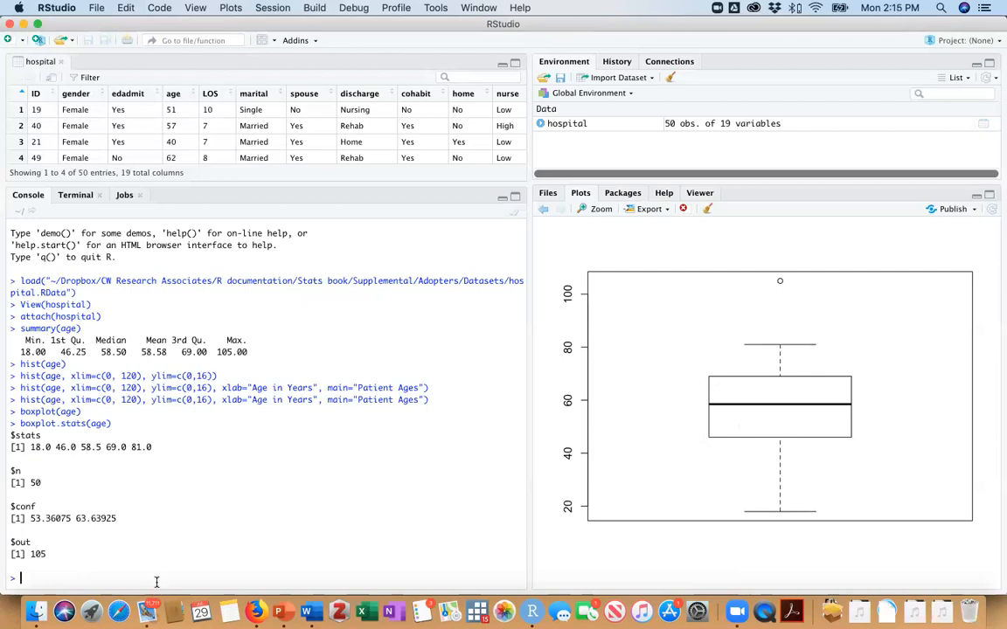
{"action": "mouse_move", "coordinate": [618, 566]}
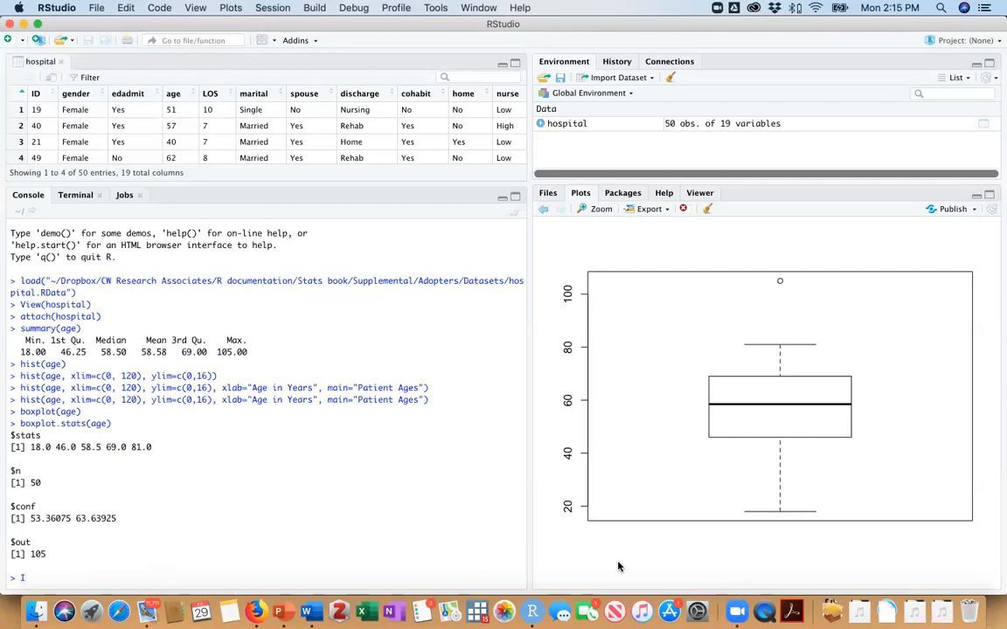
{"action": "type", "text": "IQR()"}
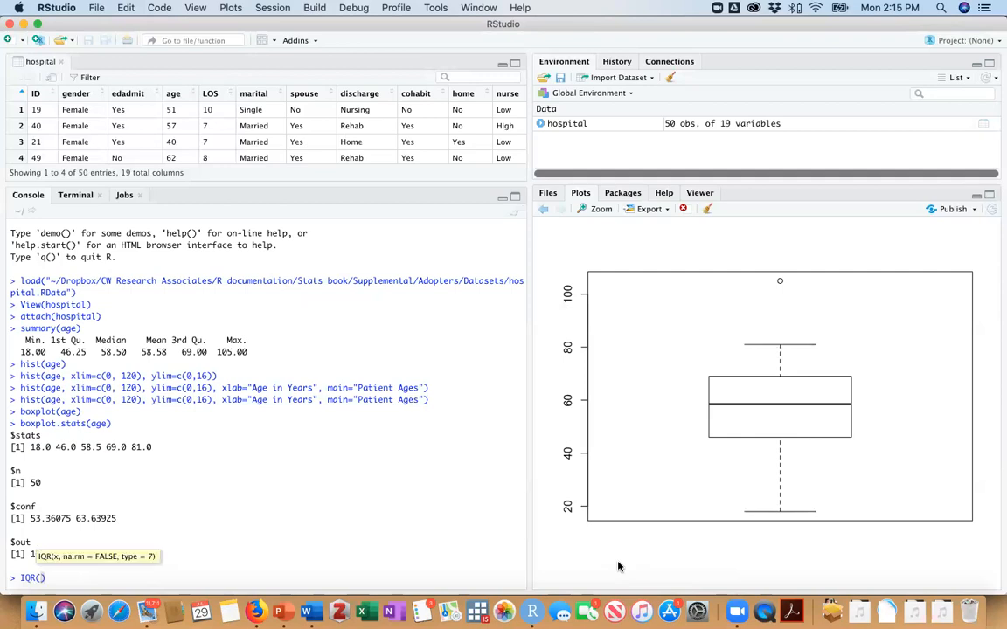
{"action": "type", "text": "a"}
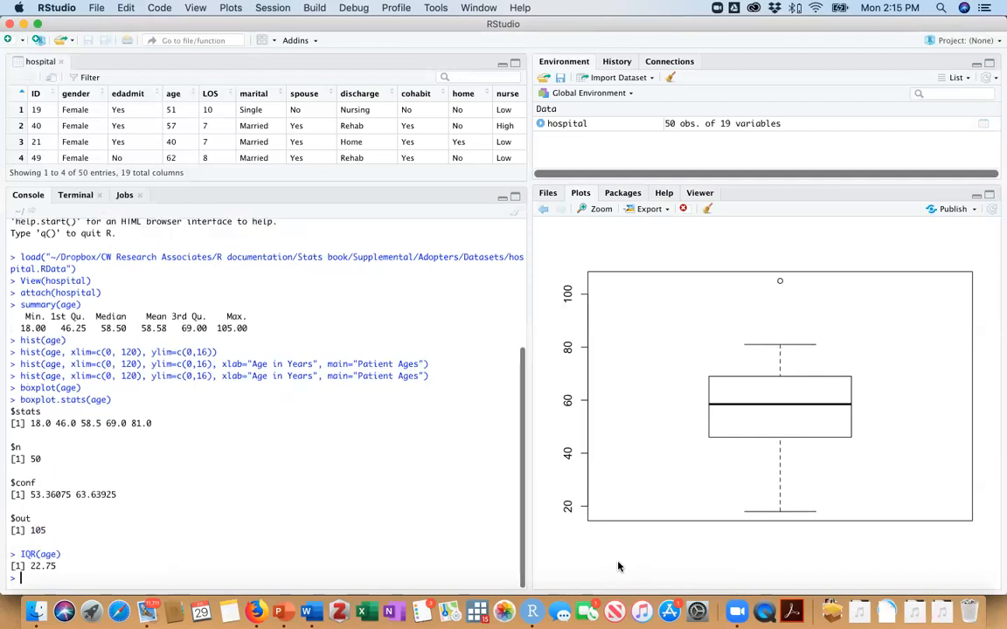
{"action": "mouse_move", "coordinate": [64, 611]}
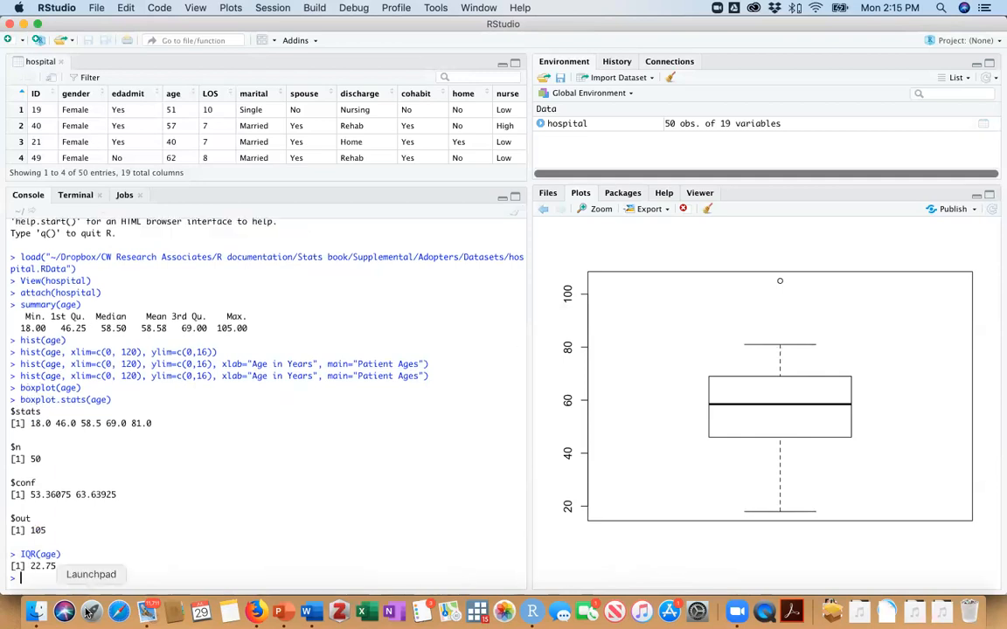
{"action": "mouse_move", "coordinate": [770, 382]}
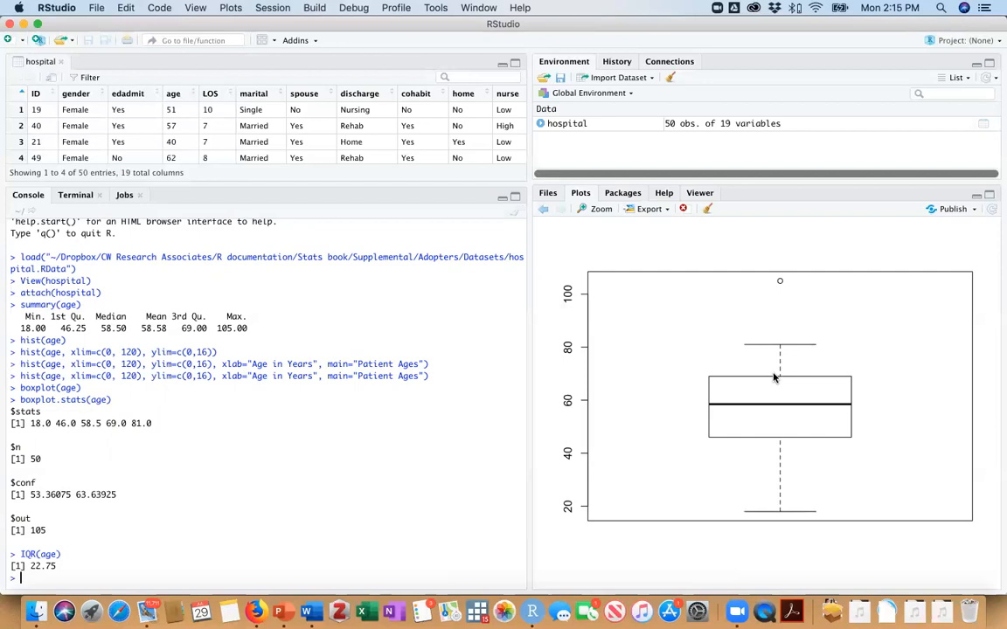
{"action": "mouse_move", "coordinate": [776, 380]}
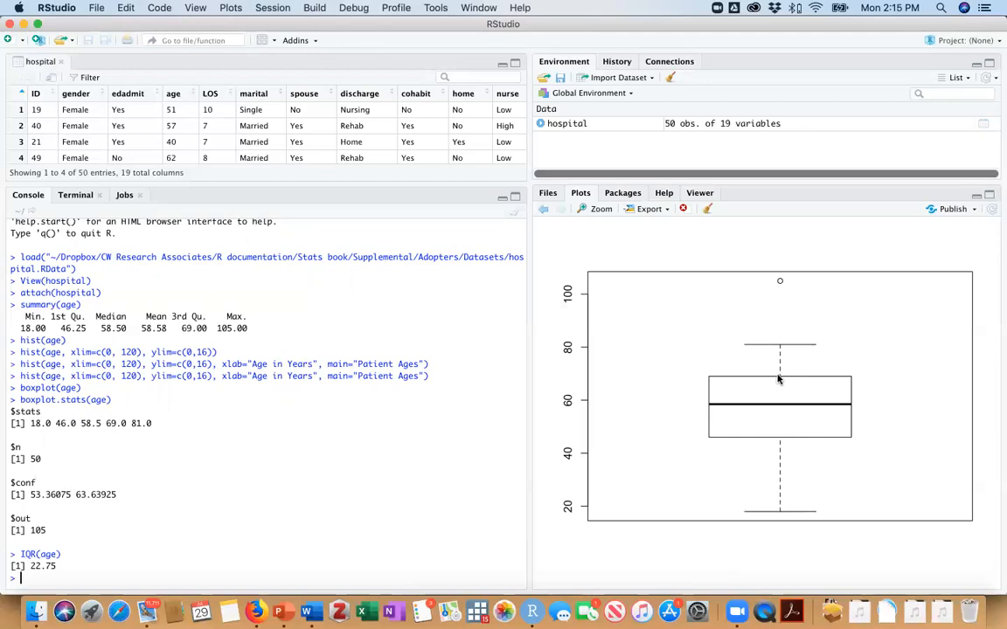
{"action": "mouse_move", "coordinate": [778, 381]}
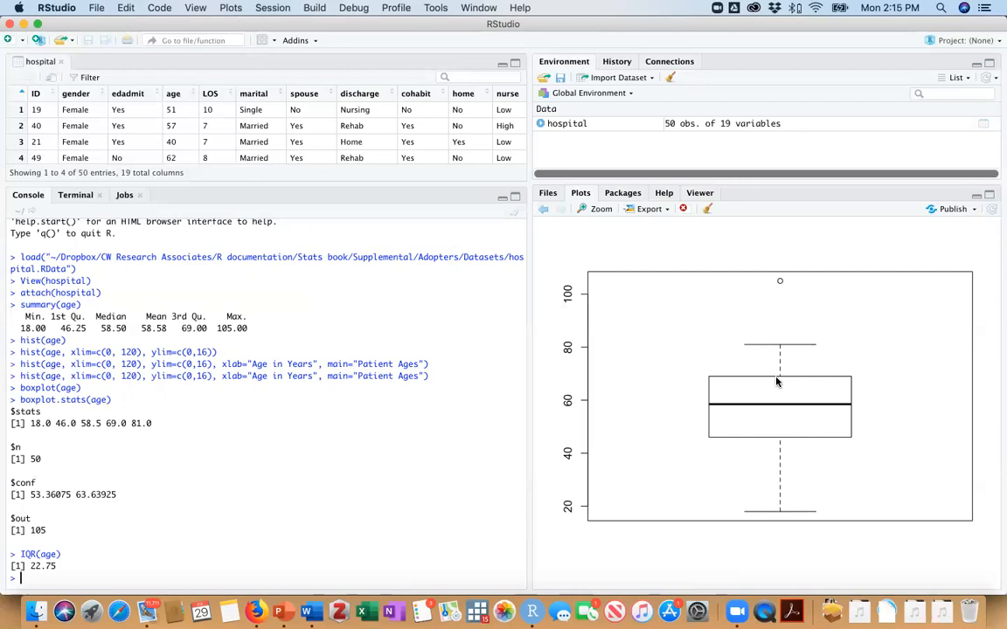
{"action": "mouse_move", "coordinate": [780, 286]}
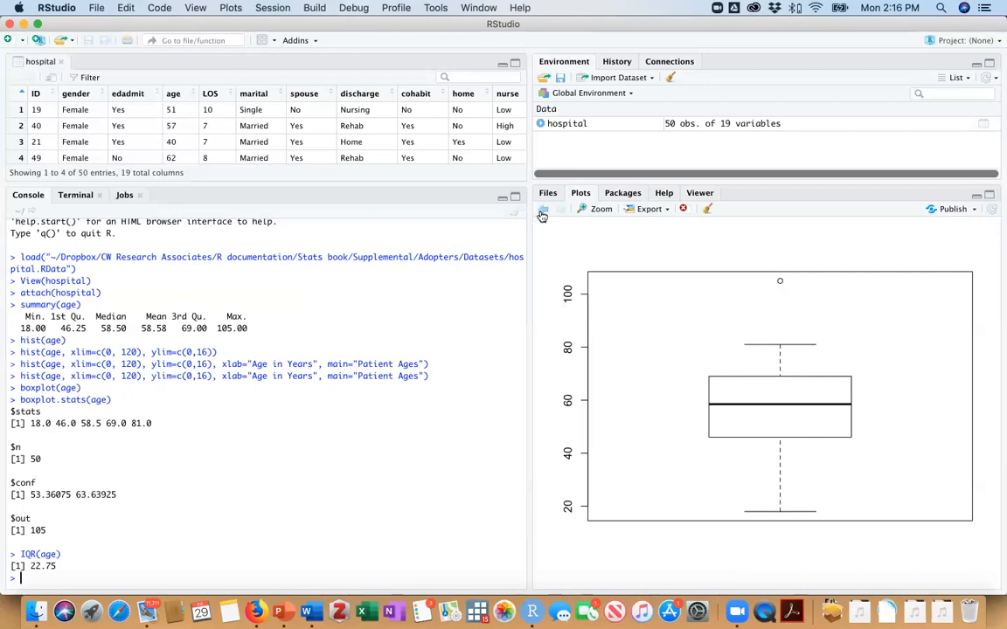
{"action": "mouse_move", "coordinate": [721, 373]}
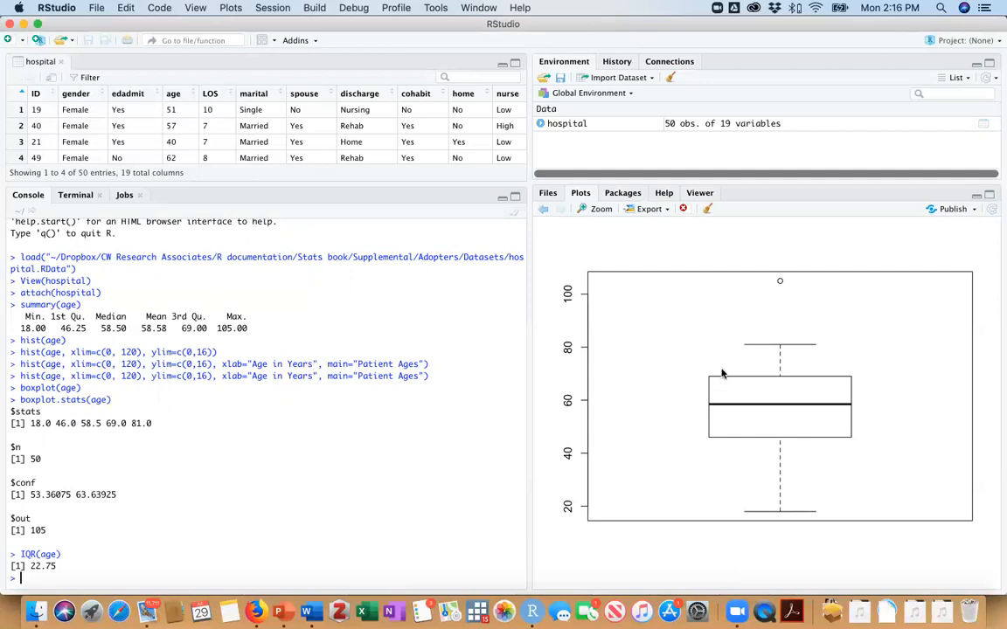
{"action": "mouse_move", "coordinate": [795, 409]}
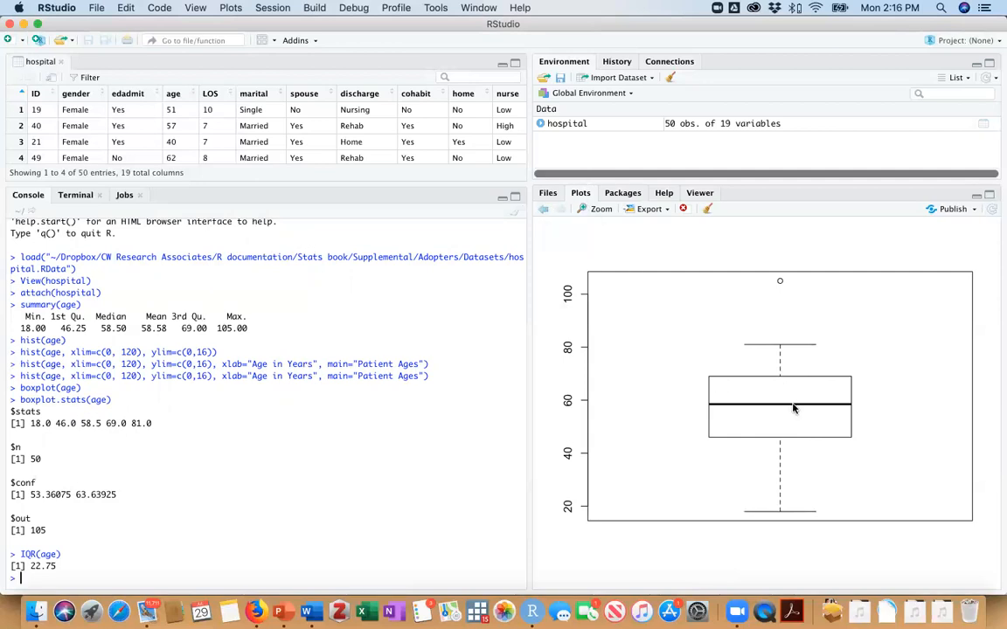
{"action": "mouse_move", "coordinate": [716, 394]}
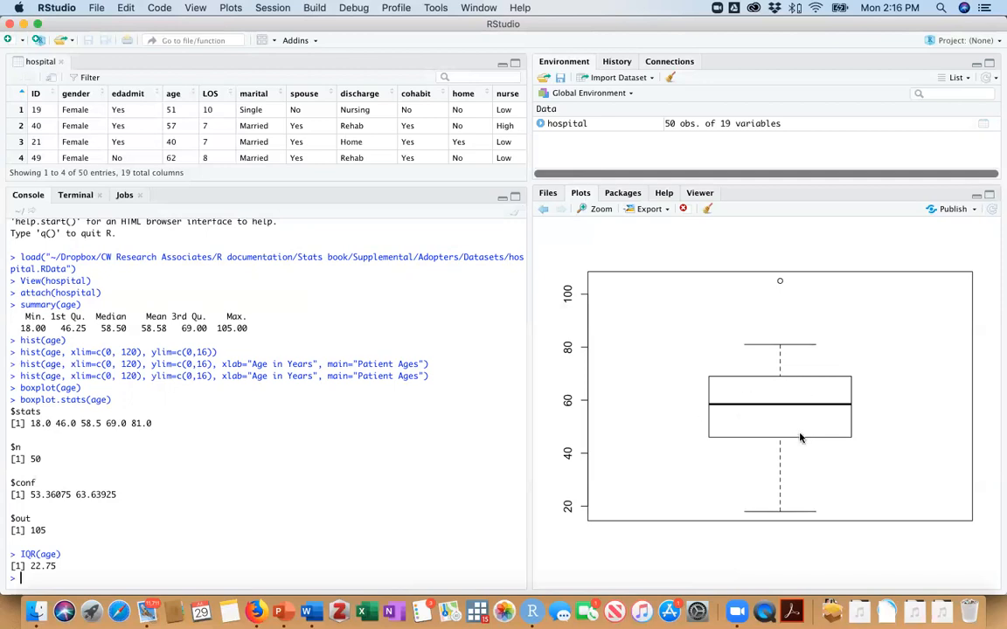
{"action": "mouse_move", "coordinate": [785, 426]}
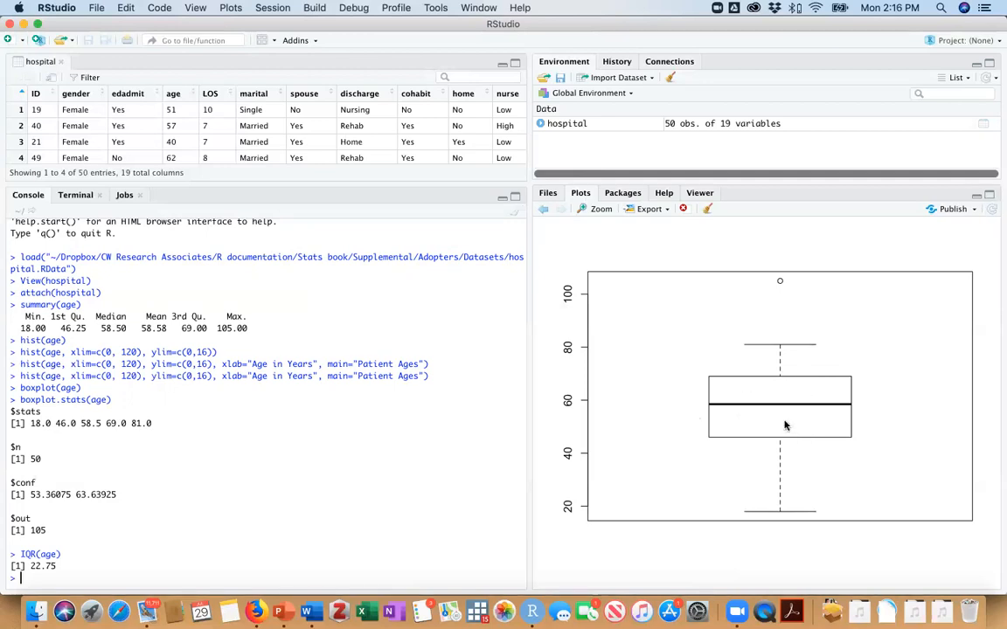
{"action": "mouse_move", "coordinate": [716, 409]}
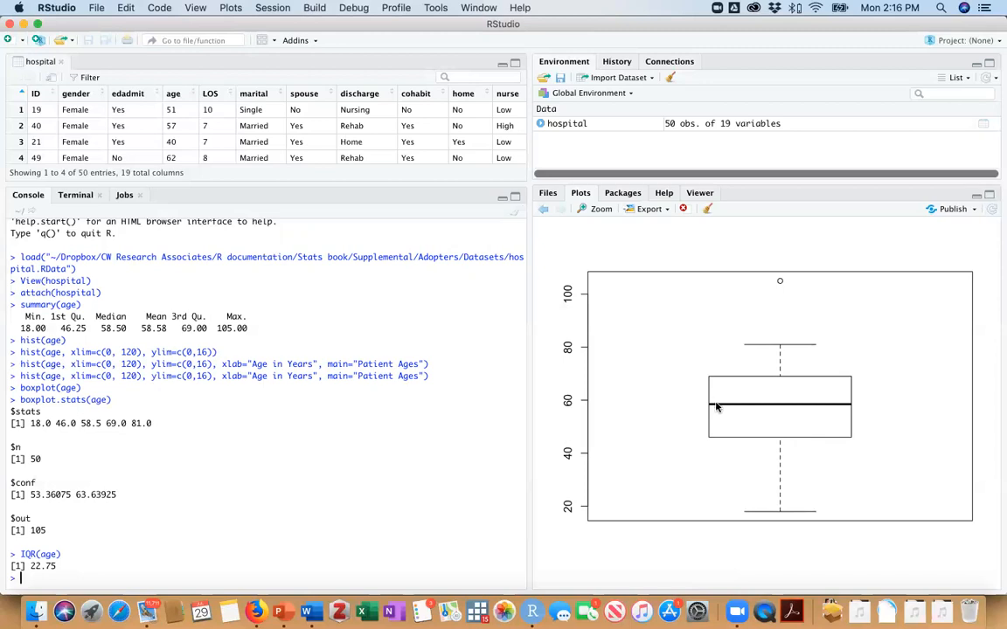
{"action": "mouse_move", "coordinate": [796, 414]}
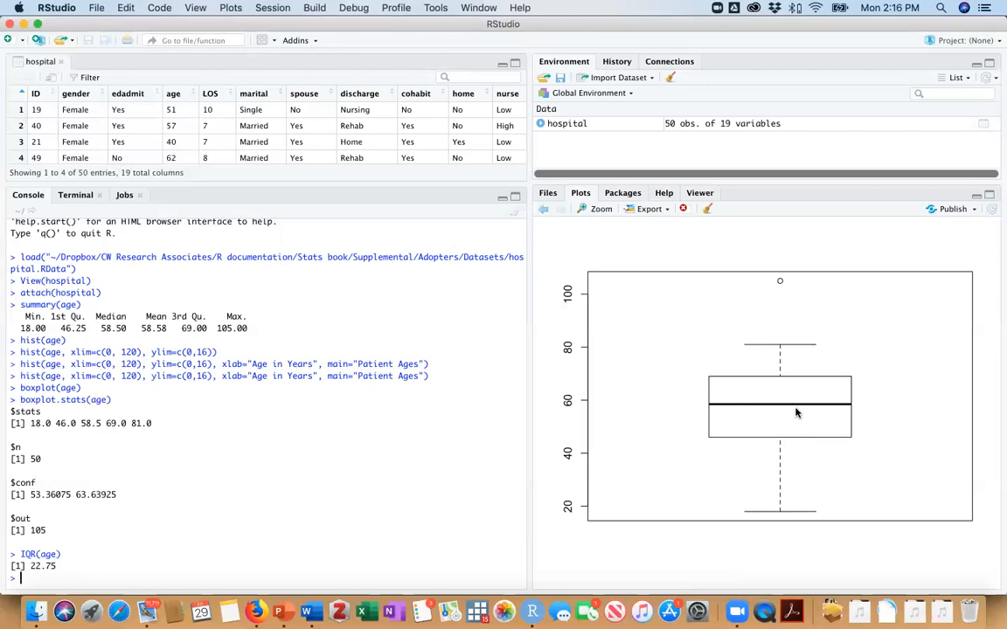
{"action": "mouse_move", "coordinate": [758, 413]}
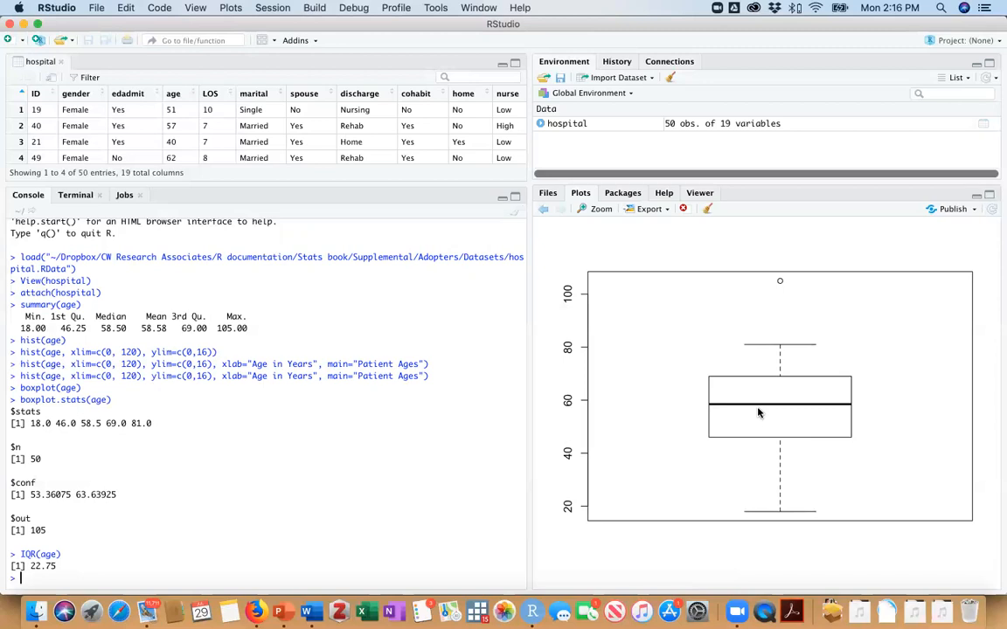
{"action": "mouse_move", "coordinate": [777, 284]}
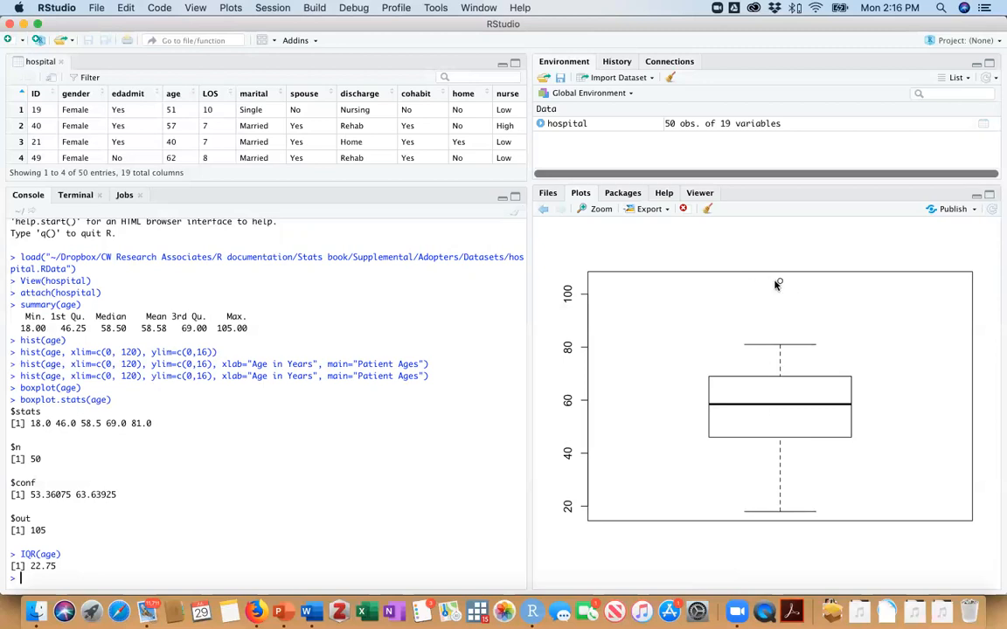
{"action": "mouse_move", "coordinate": [648, 256]}
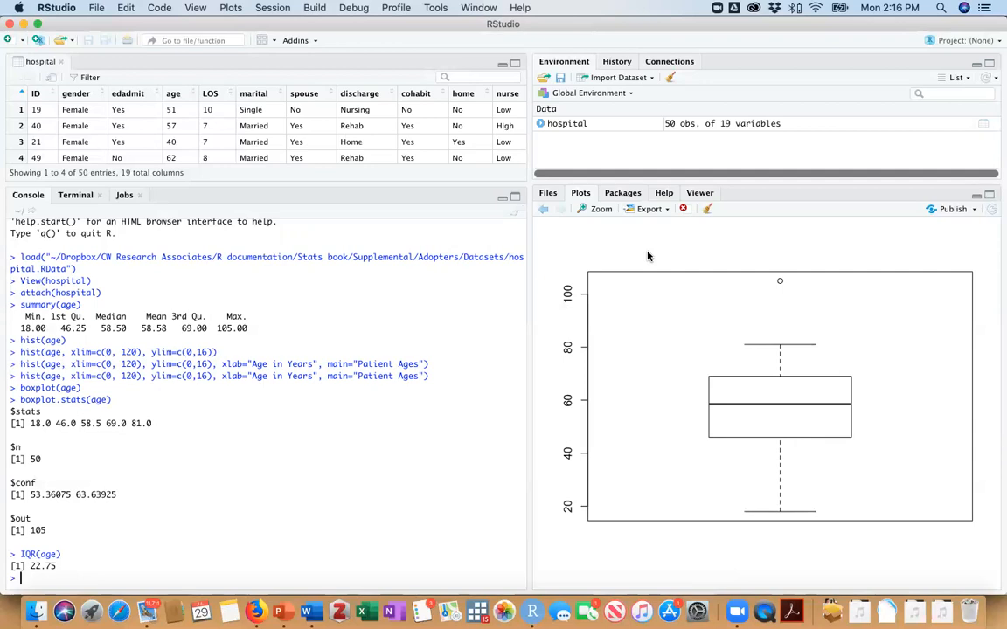
{"action": "mouse_move", "coordinate": [543, 208]}
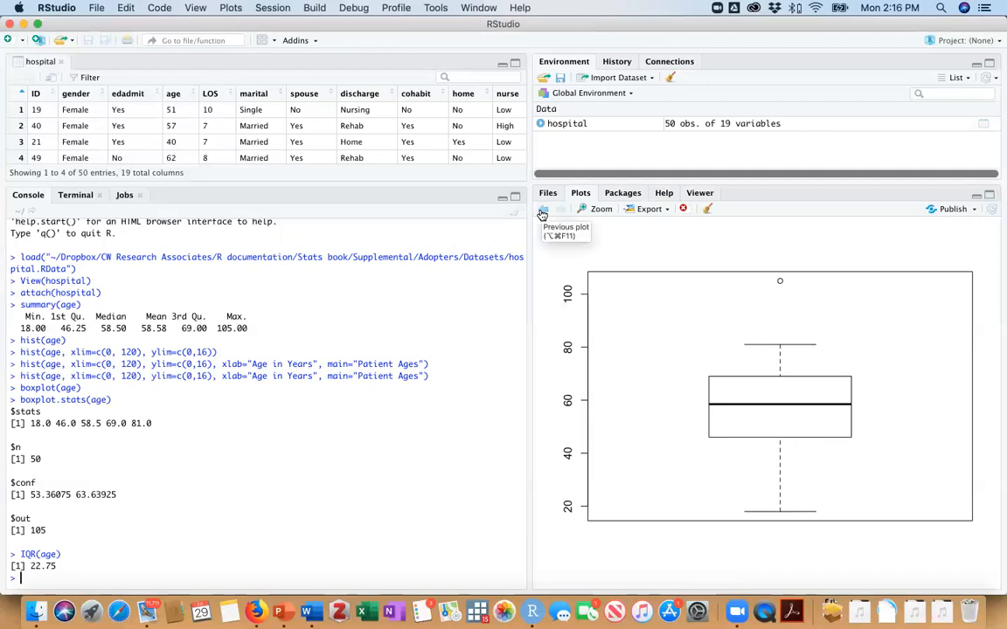
{"action": "left_click", "coordinate": [543, 209]}
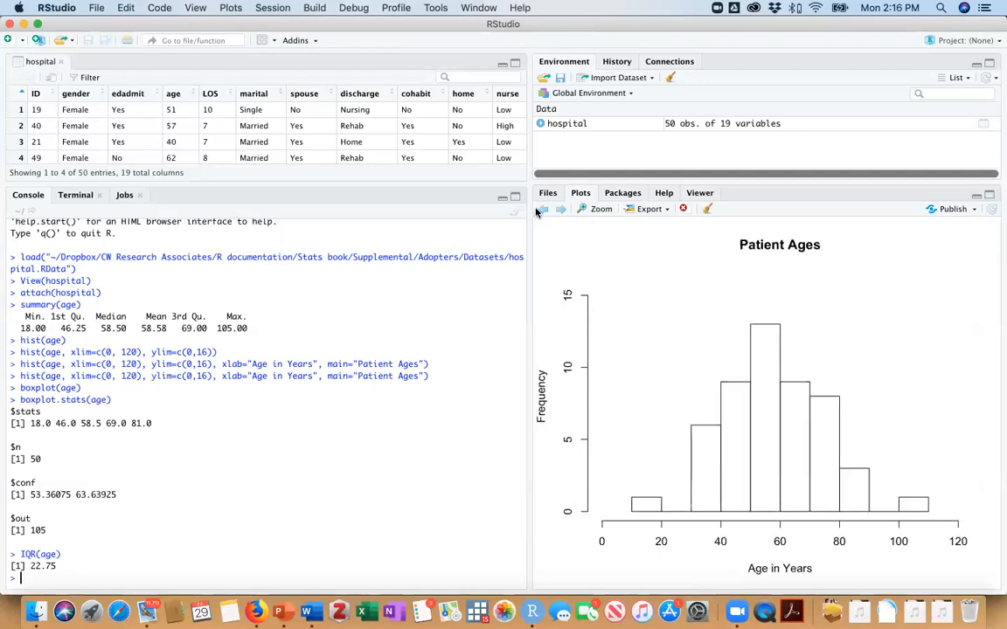
{"action": "left_click", "coordinate": [560, 208]}
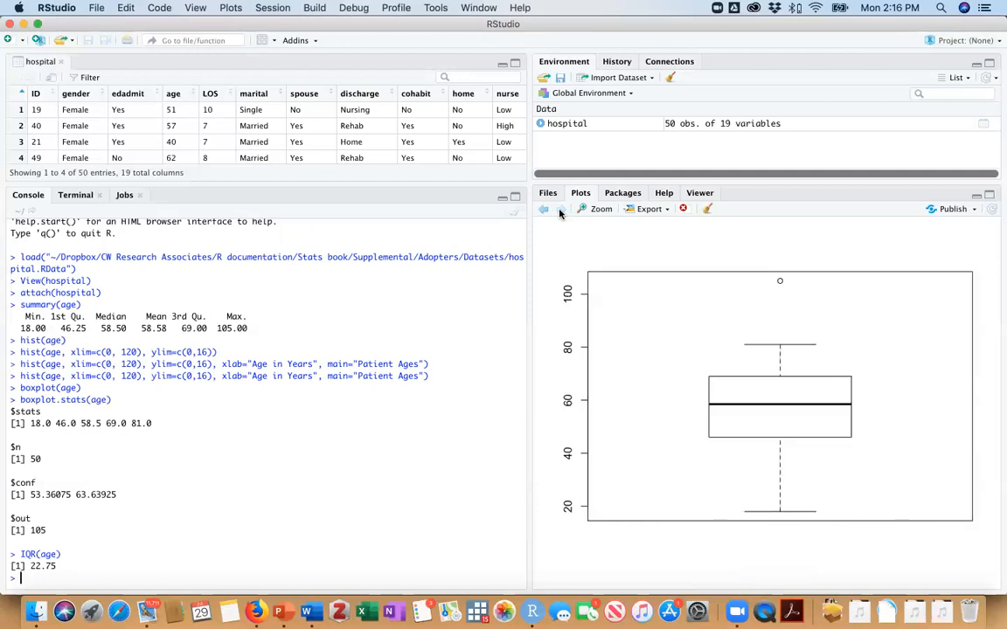
{"action": "mouse_move", "coordinate": [664, 213]}
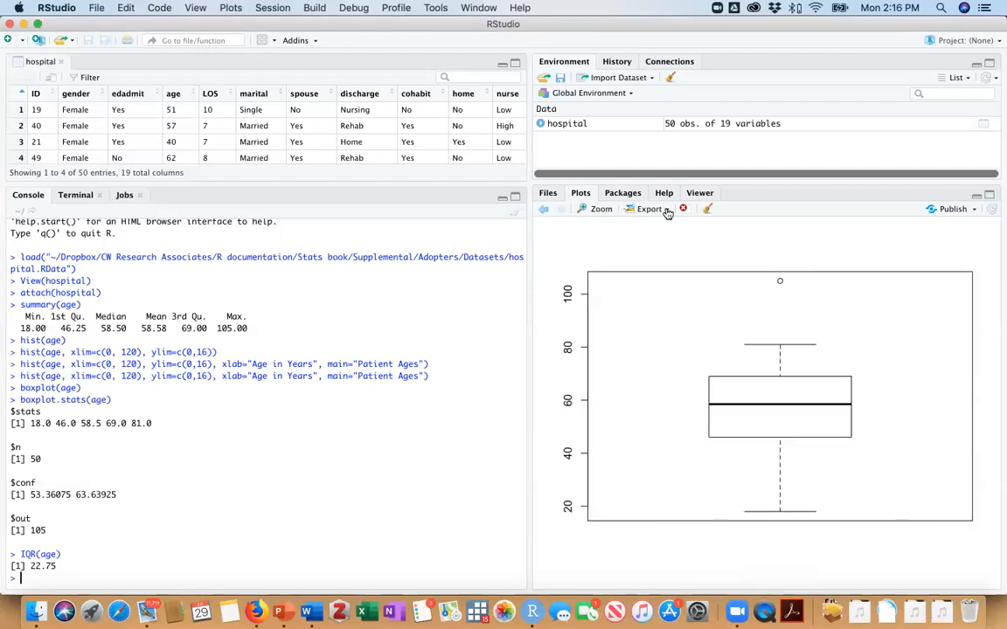
Export the age box plot as a JPEG named 'Boxplot of age' to the Desktop.
{"action": "left_click", "coordinate": [649, 209]}
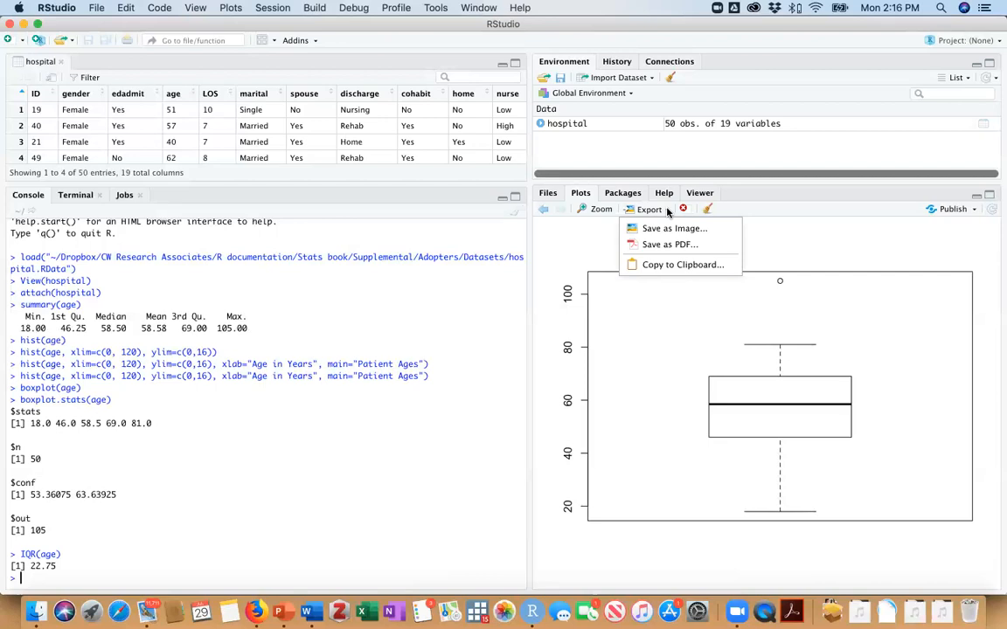
{"action": "mouse_move", "coordinate": [674, 228]}
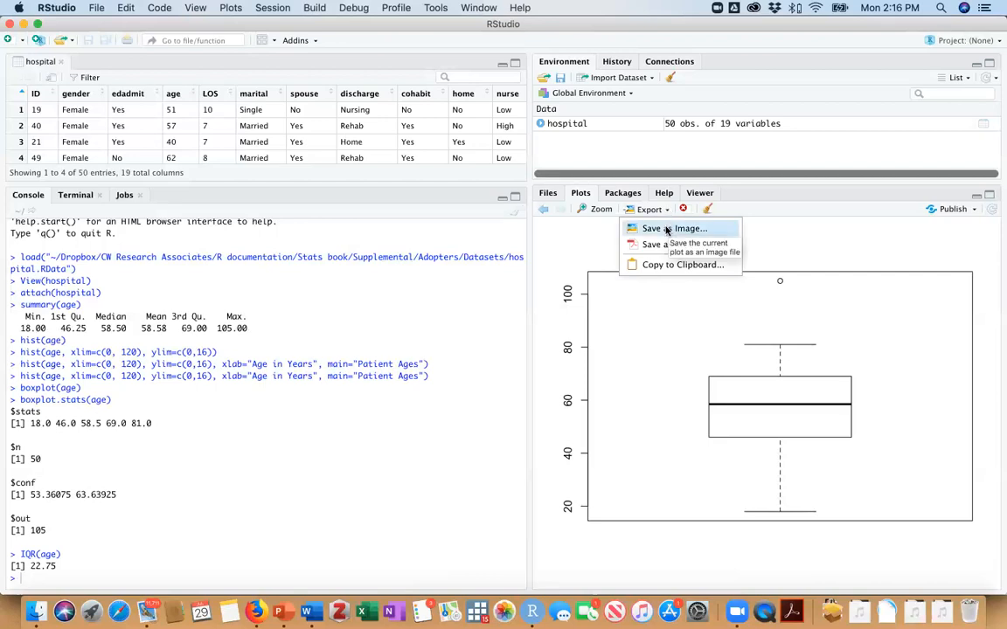
{"action": "left_click", "coordinate": [688, 228]}
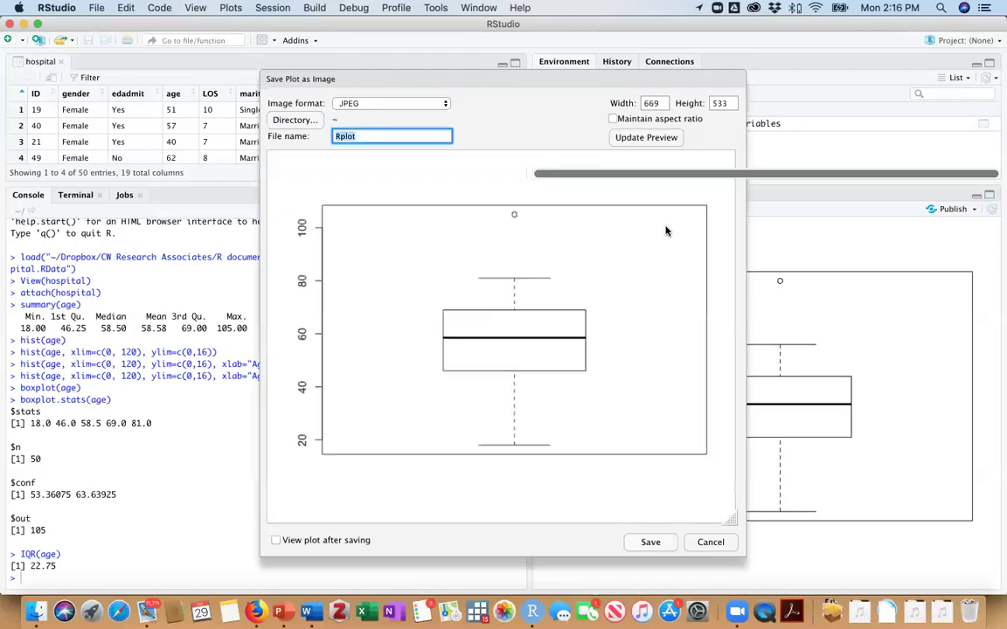
{"action": "mouse_move", "coordinate": [442, 102]}
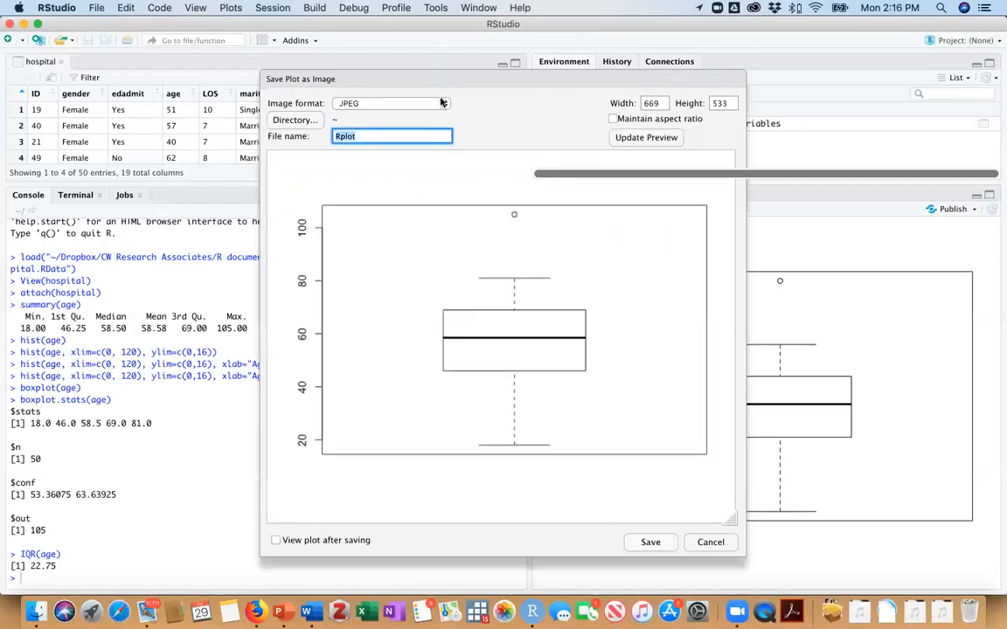
{"action": "left_click", "coordinate": [294, 120]}
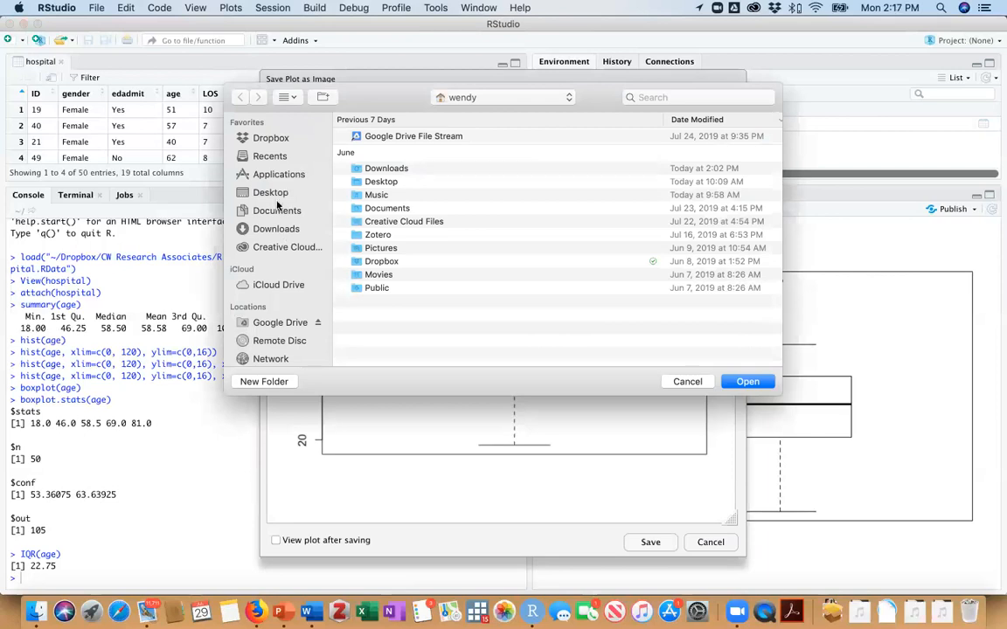
{"action": "left_click", "coordinate": [270, 192]}
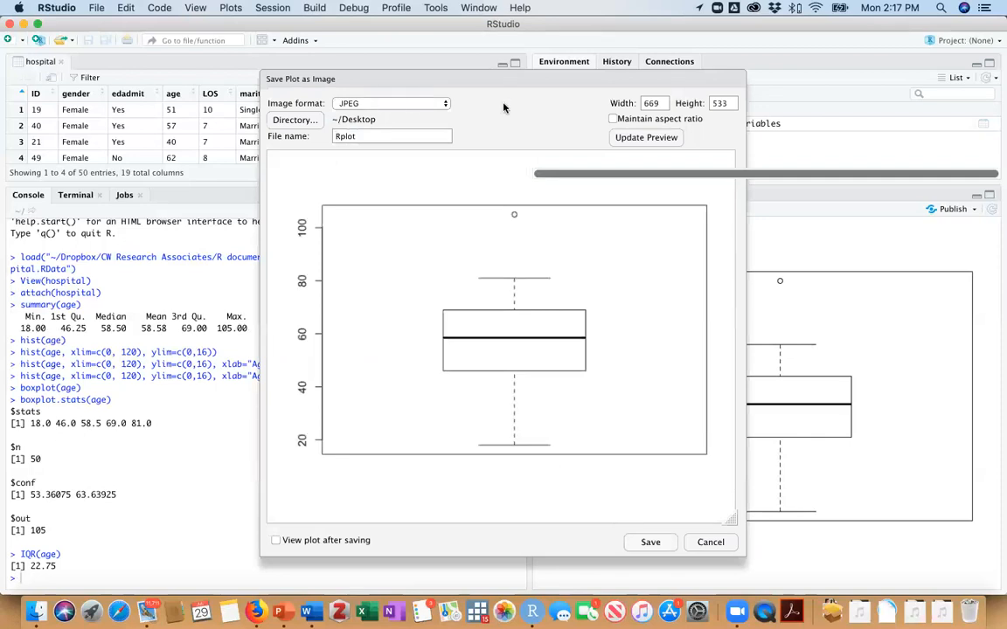
{"action": "left_click", "coordinate": [444, 103]}
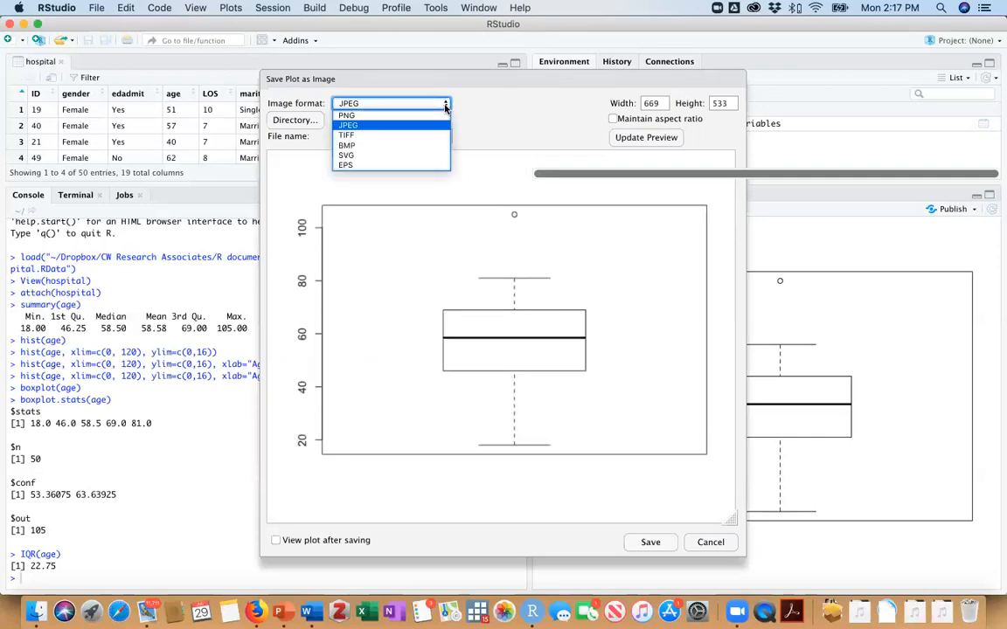
{"action": "left_click", "coordinate": [348, 124]}
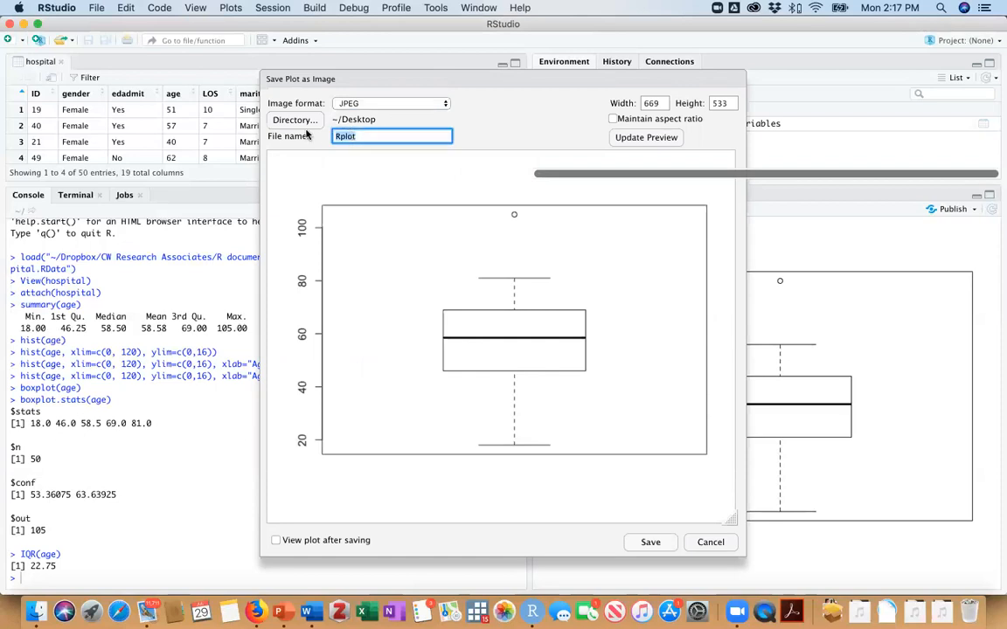
{"action": "type", "text": "Boxplot of age"}
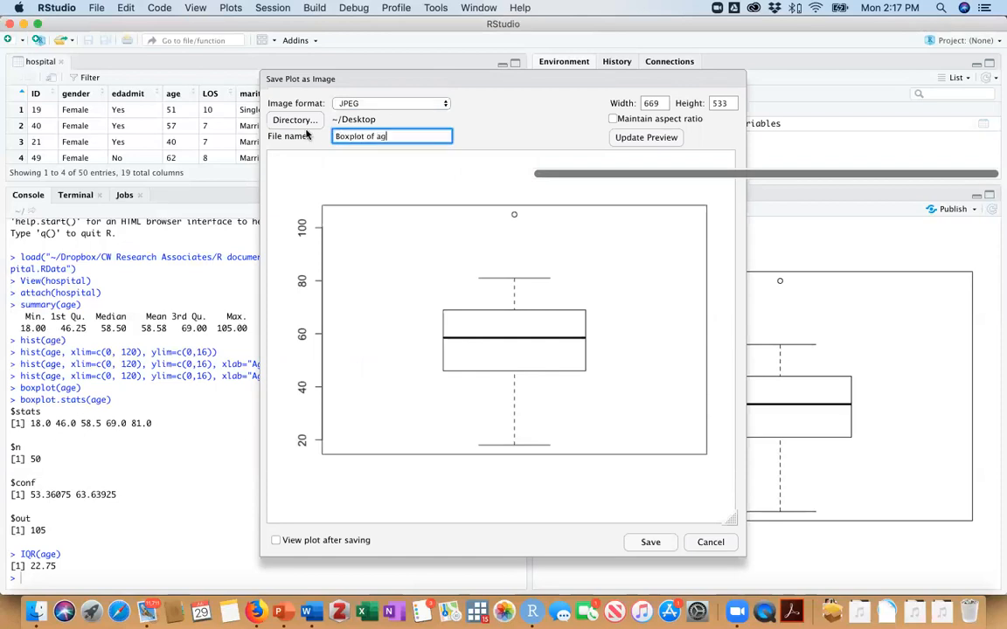
{"action": "left_click", "coordinate": [710, 542]}
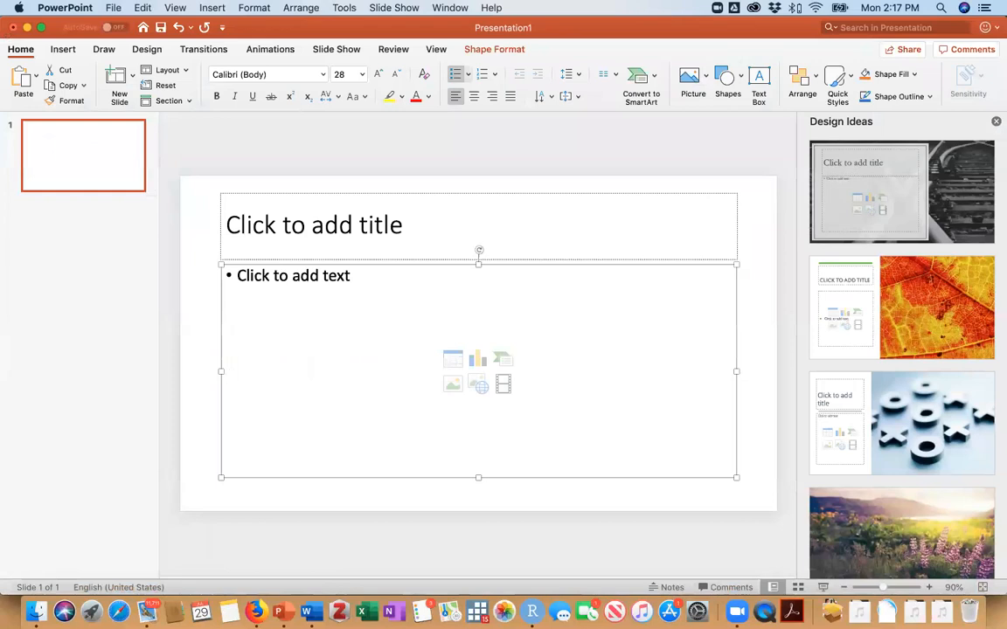
Browse the Desktop folder for a picture to insert into the PowerPoint slide.
{"action": "left_click", "coordinate": [212, 7]}
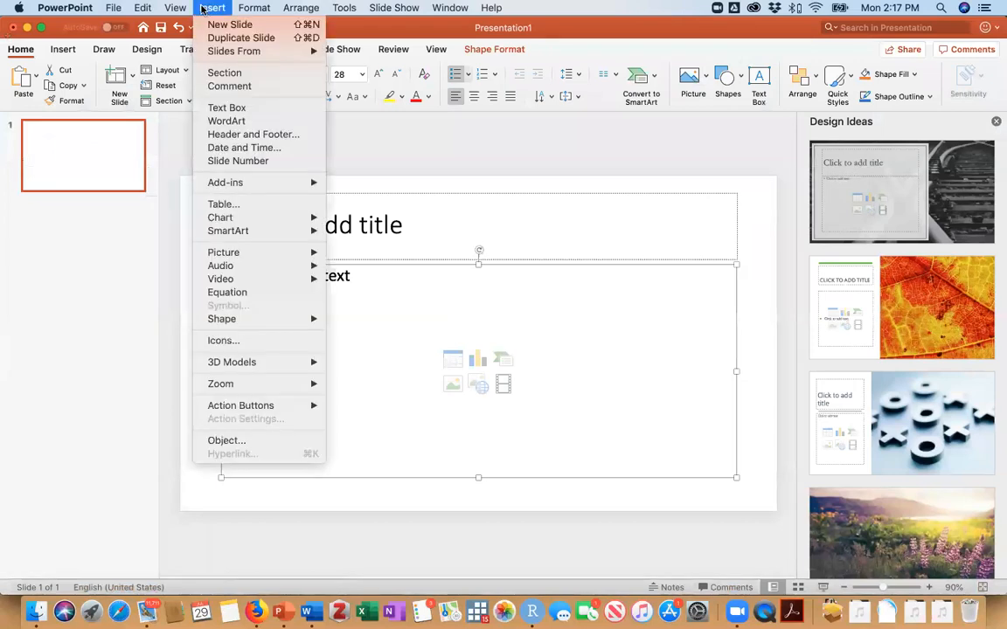
{"action": "mouse_move", "coordinate": [223, 252]}
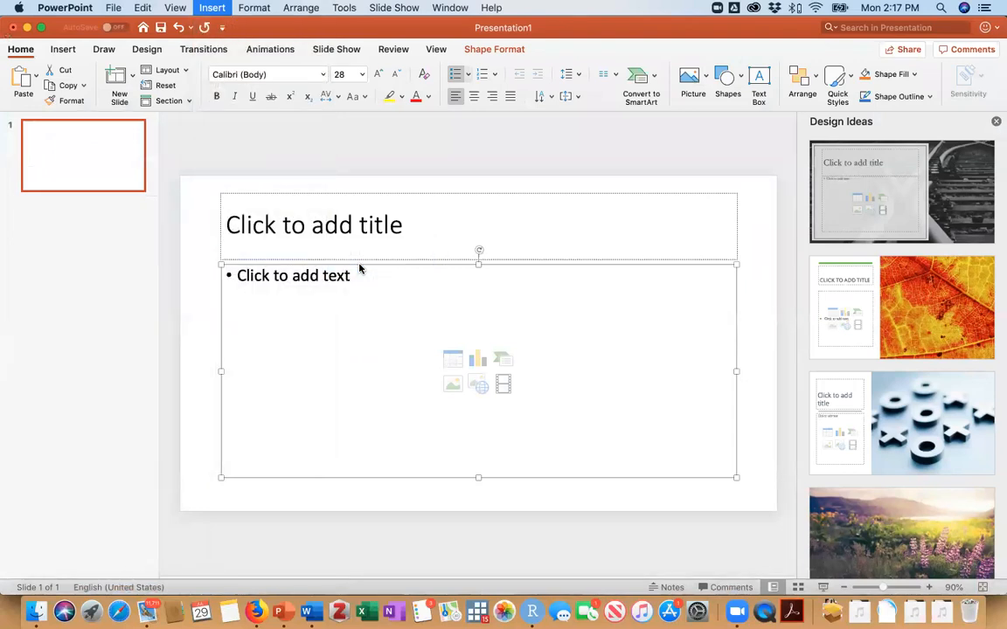
{"action": "left_click", "coordinate": [453, 385]}
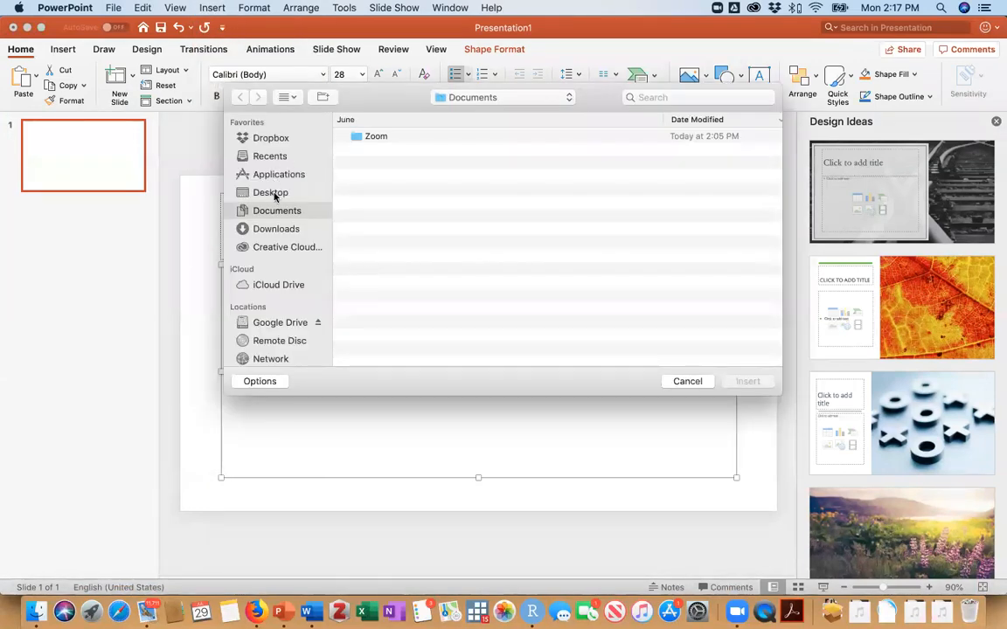
{"action": "left_click", "coordinate": [270, 193]}
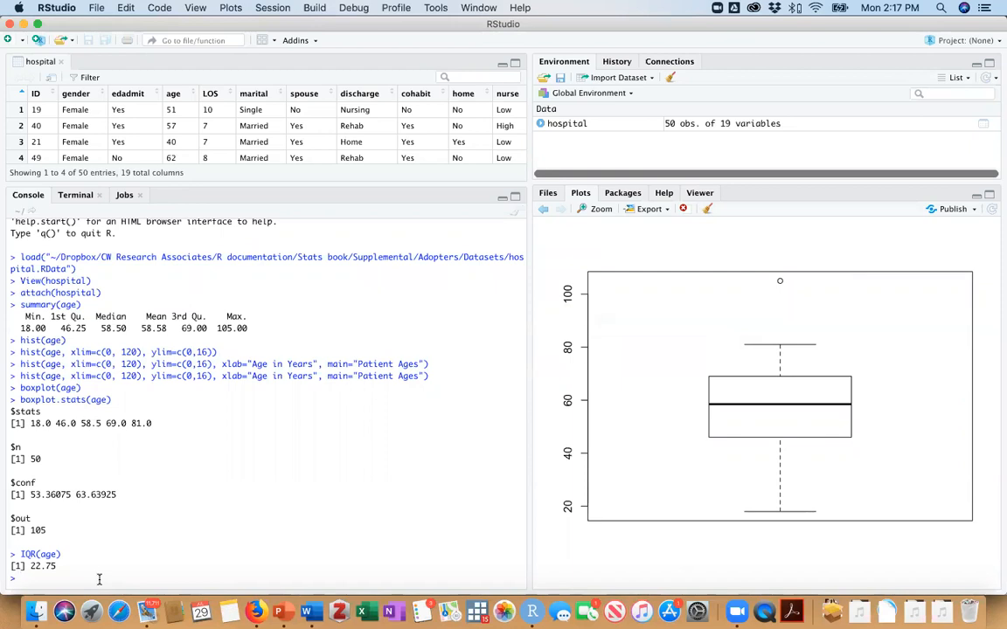
Run boxplot(age) with main 'Distribution of Patient Ages' and ylab 'Age in Years'.
{"action": "type", "text": "IQR(age)"}
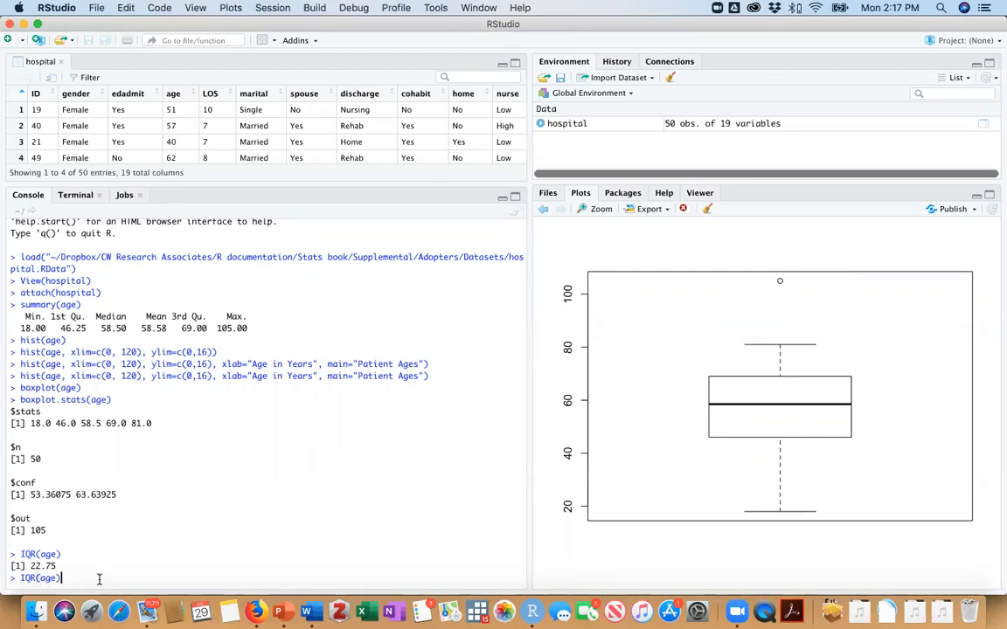
{"action": "type", "text": "boxplot(age)"}
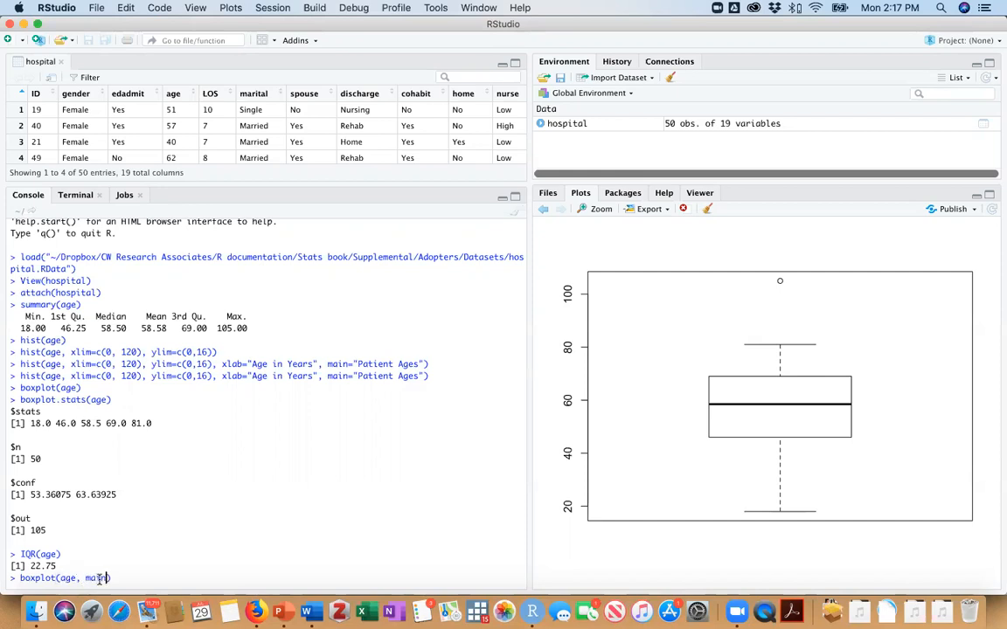
{"action": "type", "text": "="}
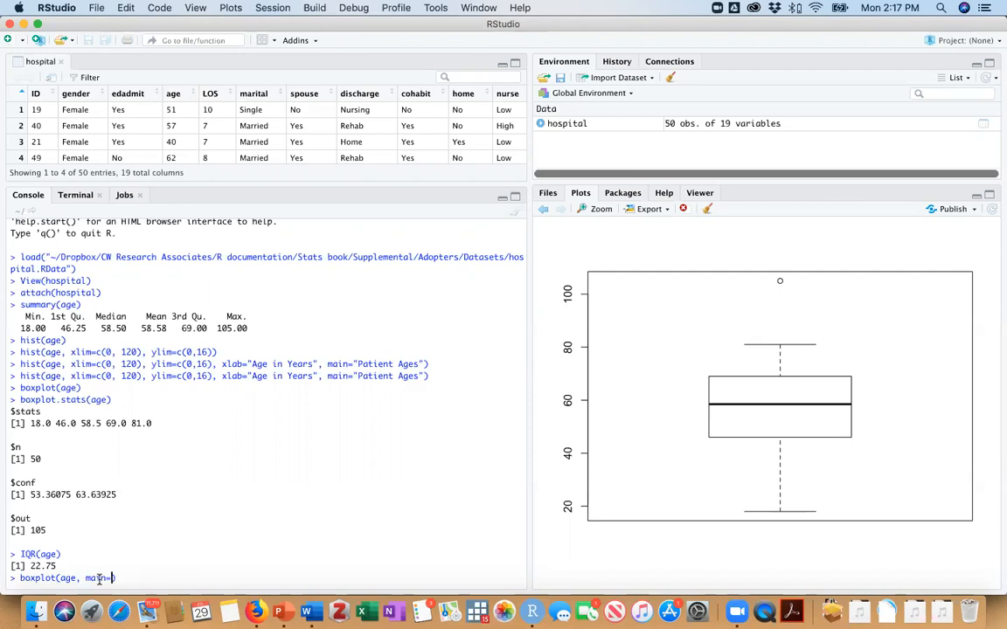
{"action": "type", "text": "\"\""}
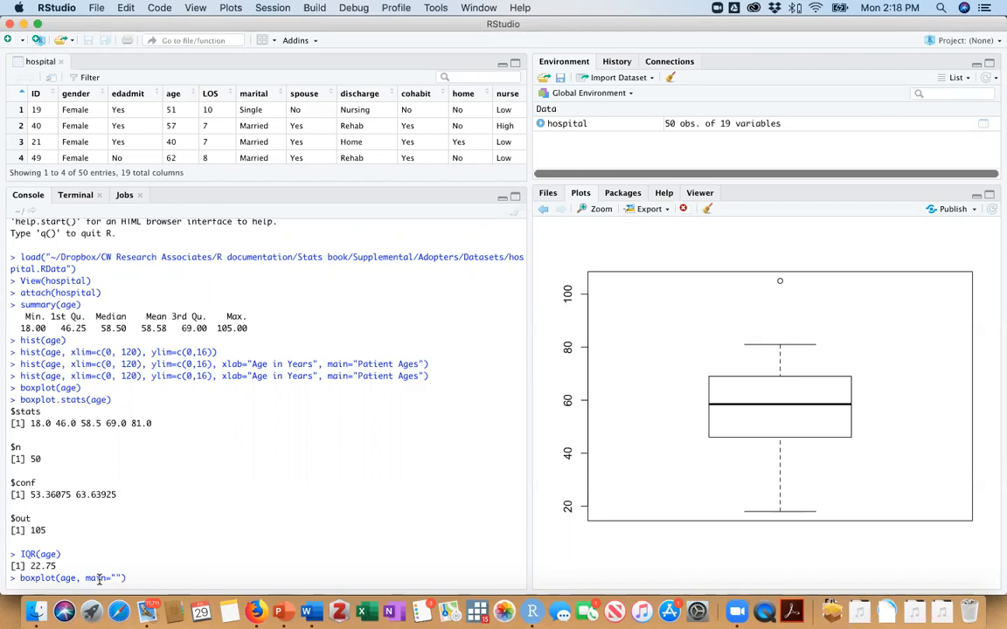
{"action": "type", "text": "Distribution of Patient Ages"}
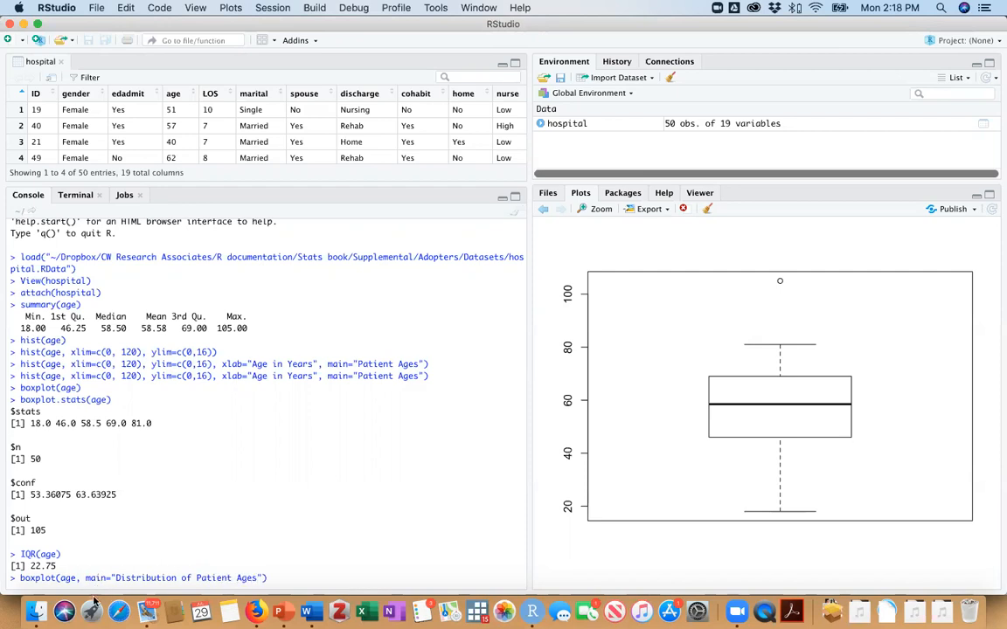
{"action": "mouse_move", "coordinate": [65, 611]}
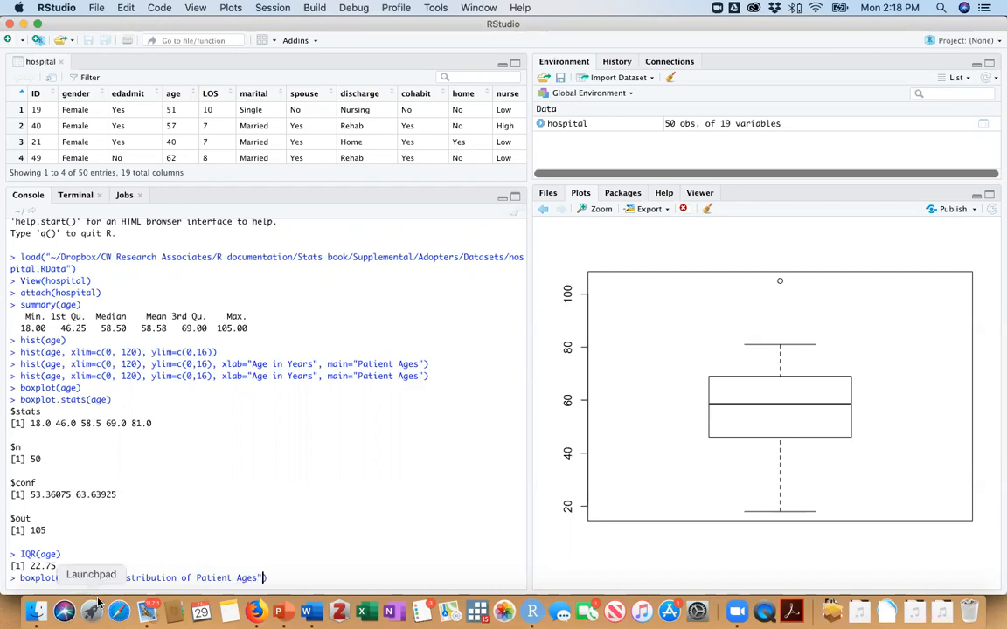
{"action": "type", "text": ", xka"}
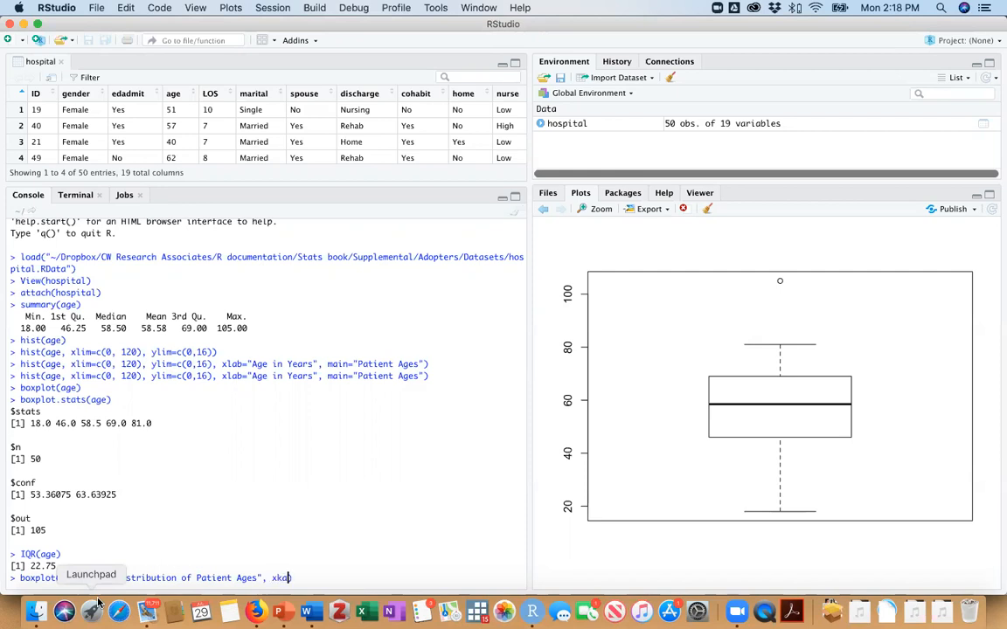
{"action": "key", "text": "Backspace"}
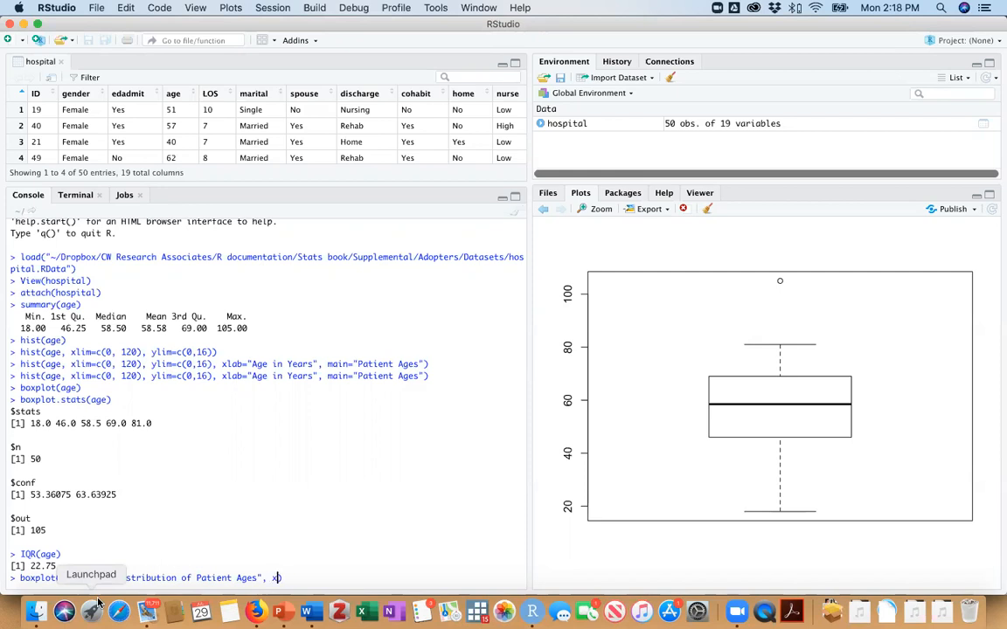
{"action": "type", "text": "xla"}
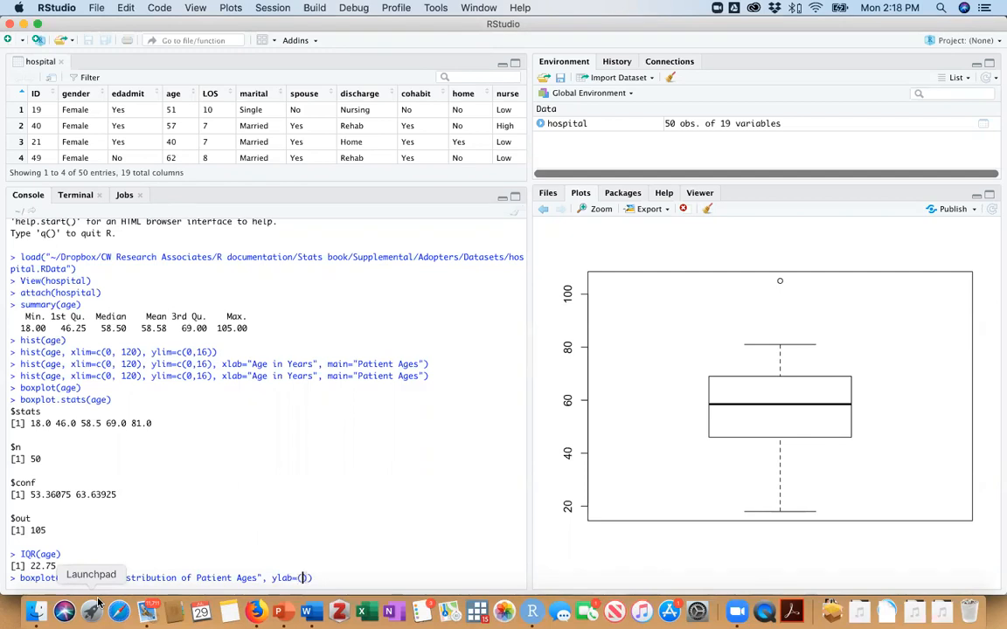
{"action": "type", "text": "Age in Y\""}
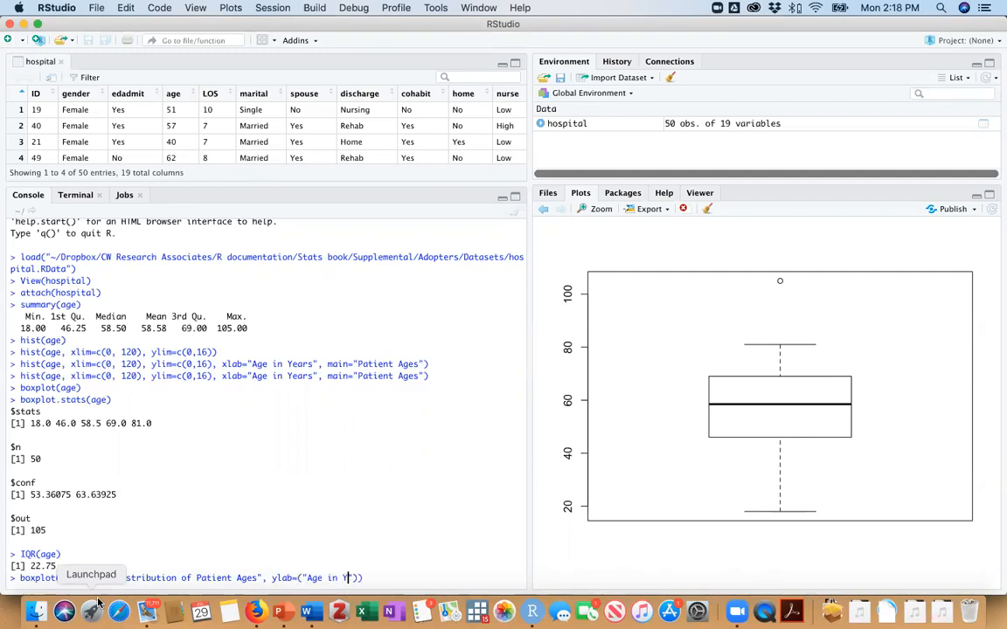
{"action": "type", "text": "ears"}
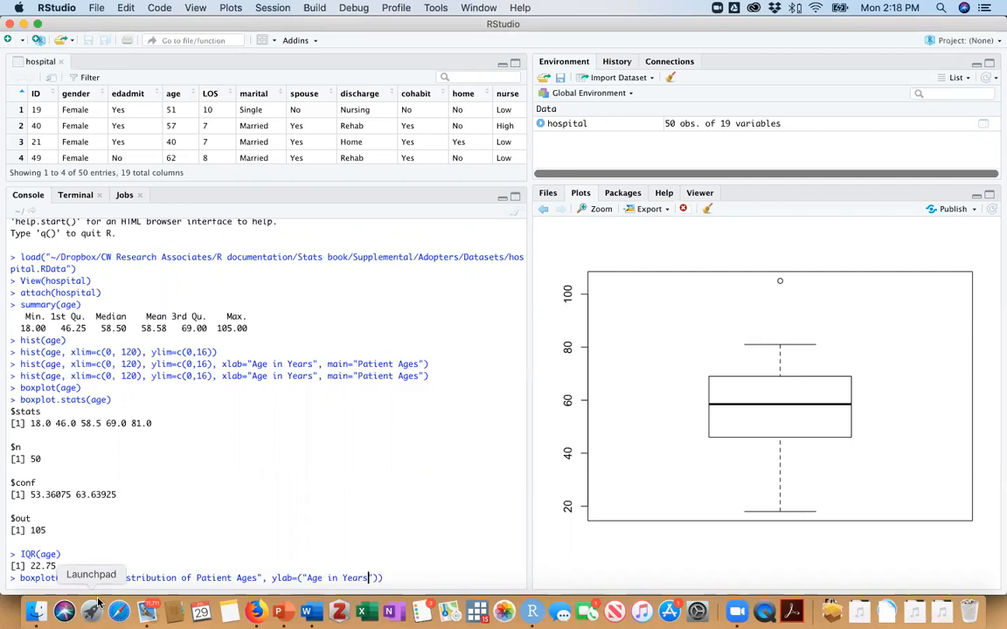
{"action": "key", "text": "Return"}
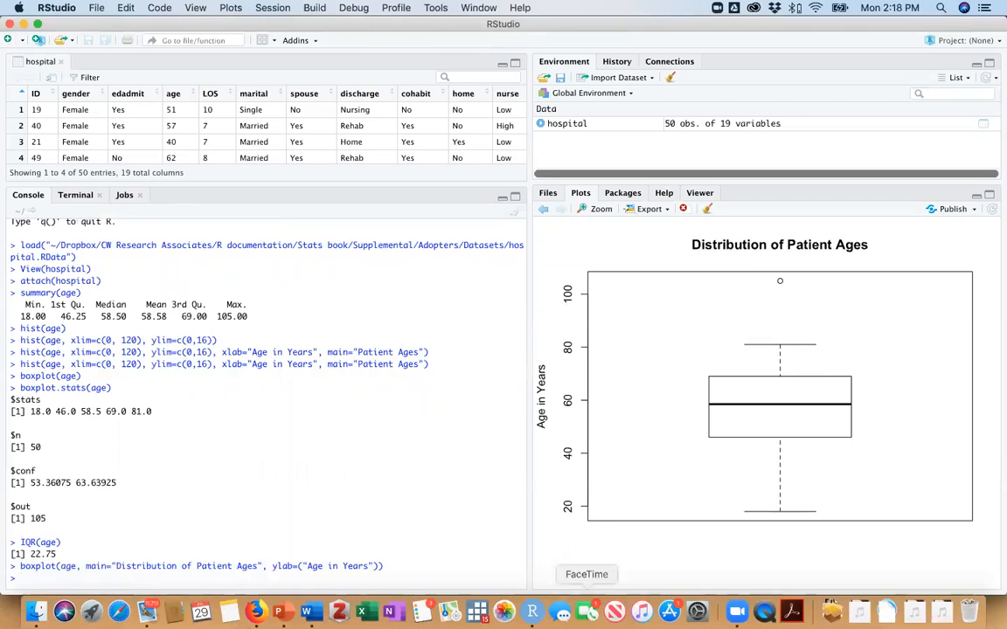
{"action": "mouse_move", "coordinate": [580, 140]}
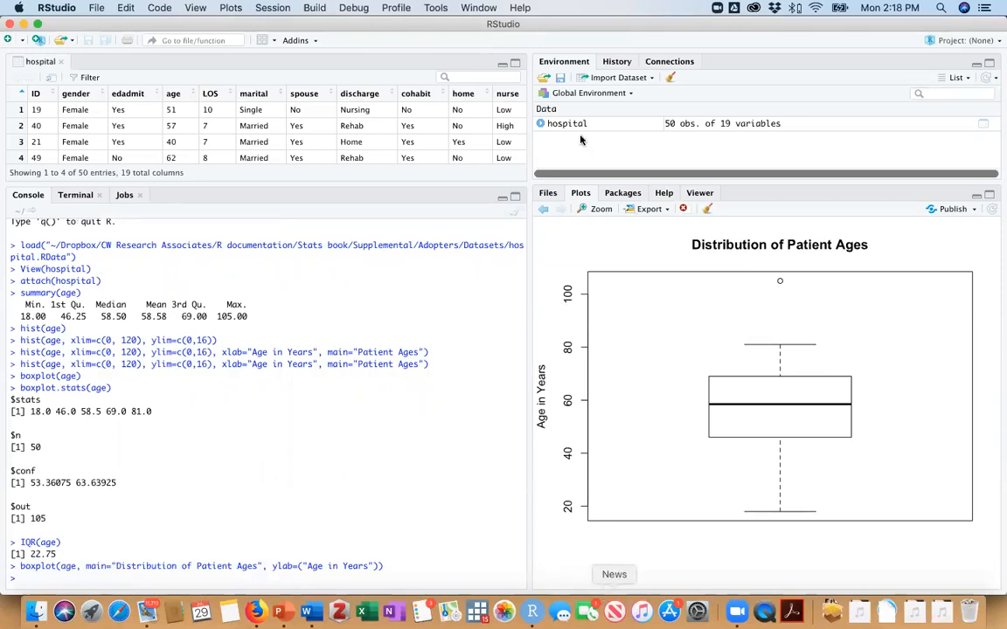